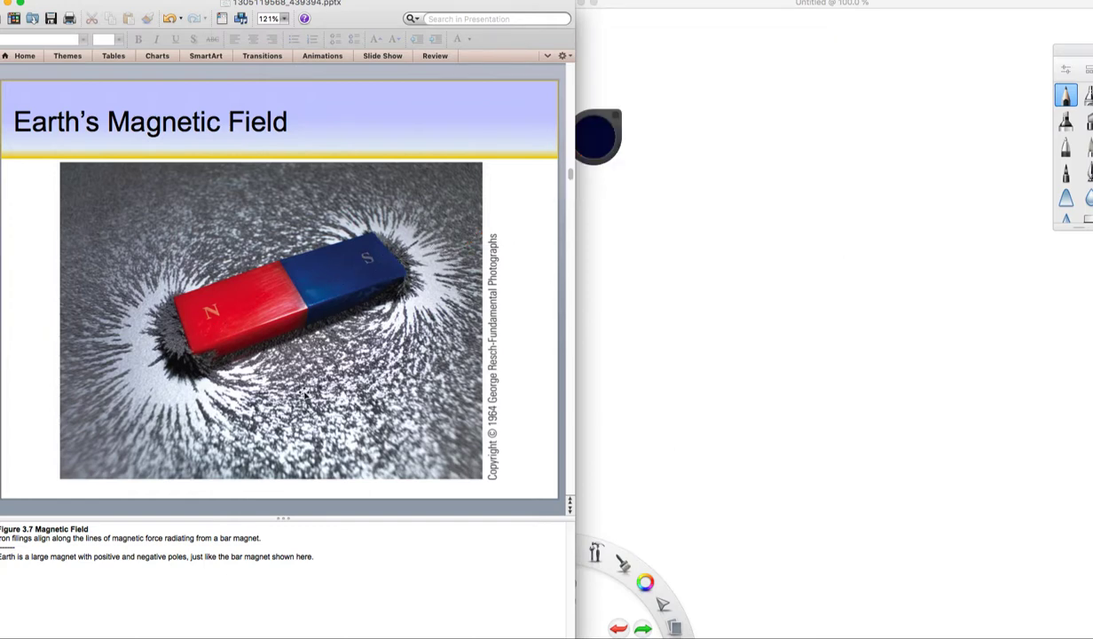
mouse_move(108, 373)
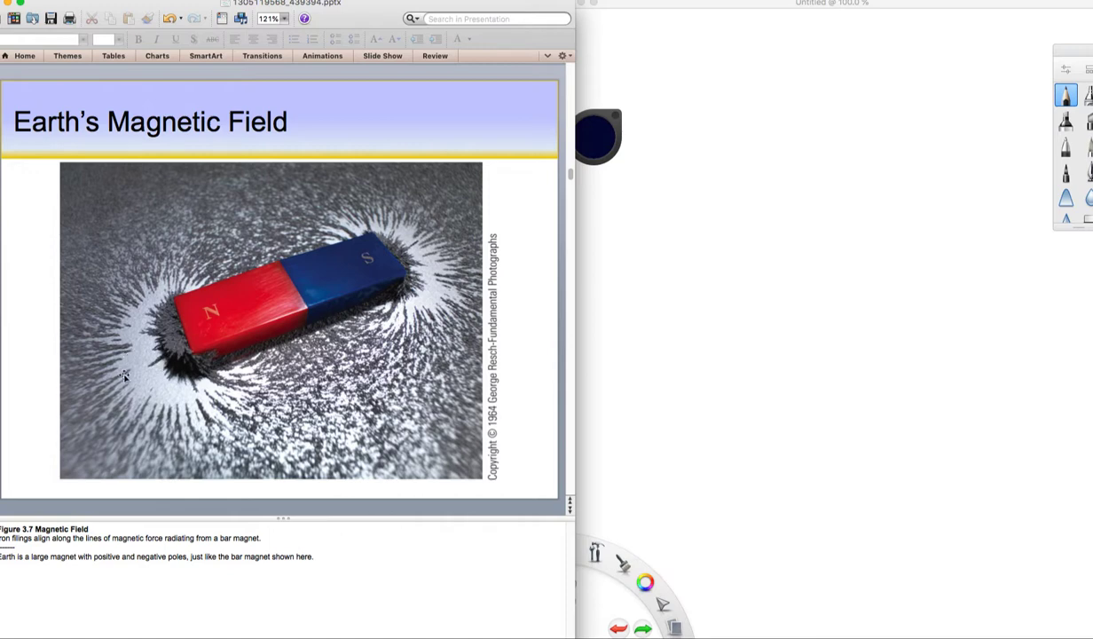
mouse_move(135, 309)
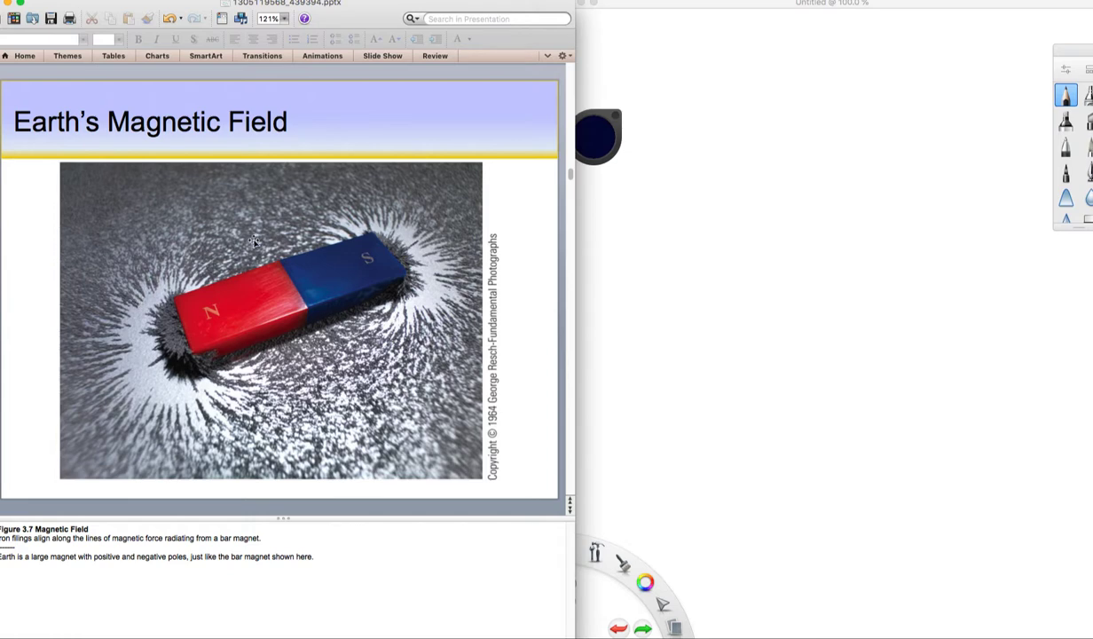
mouse_move(426, 256)
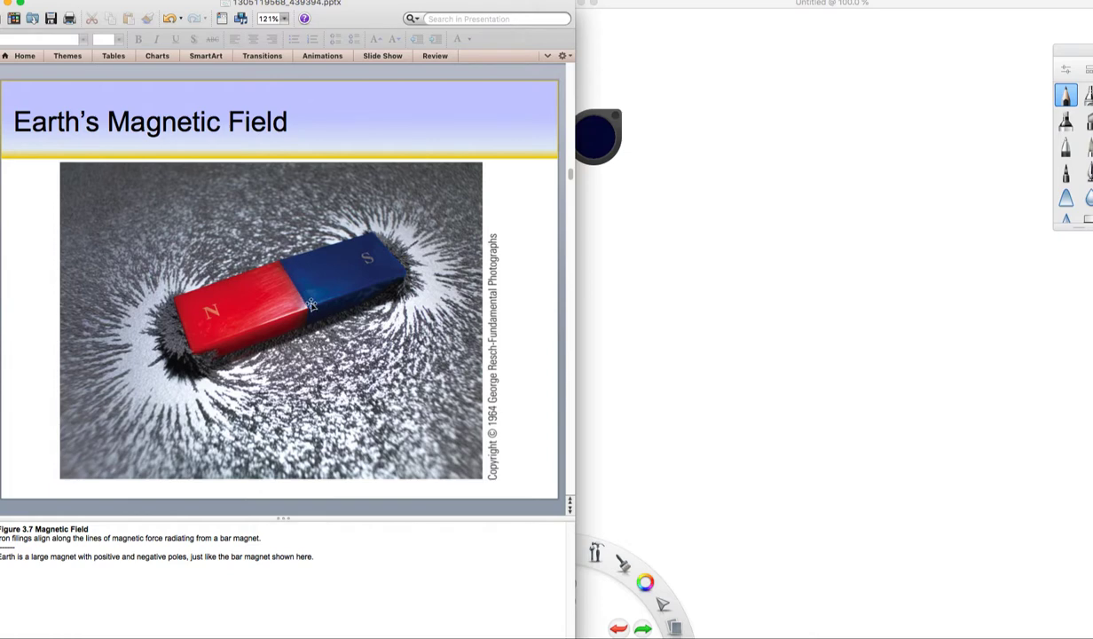
mouse_move(350, 353)
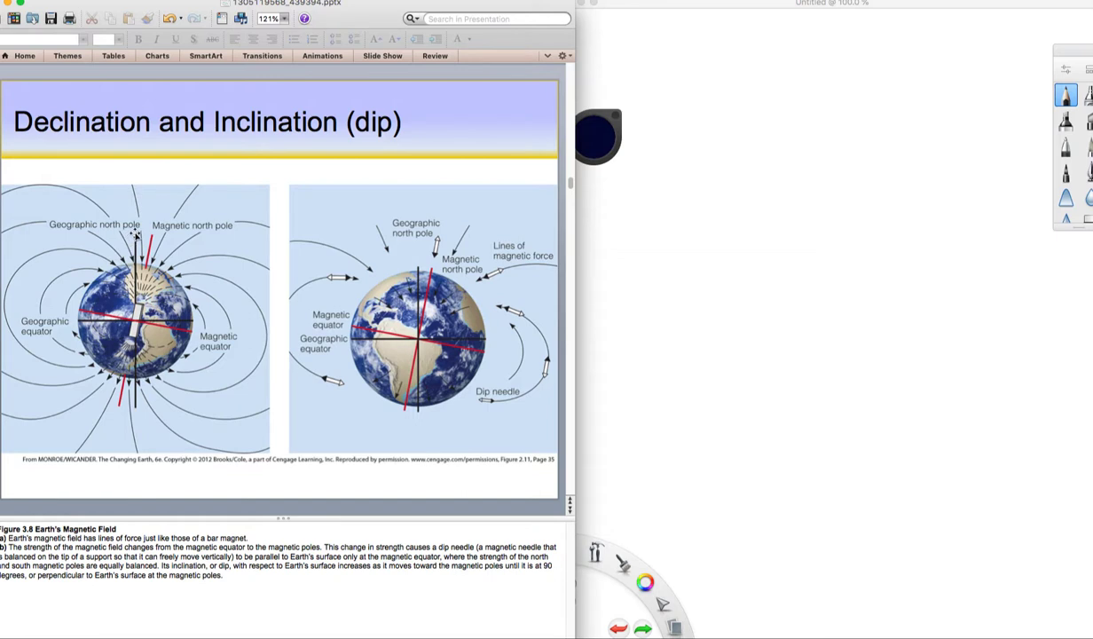
mouse_move(156, 229)
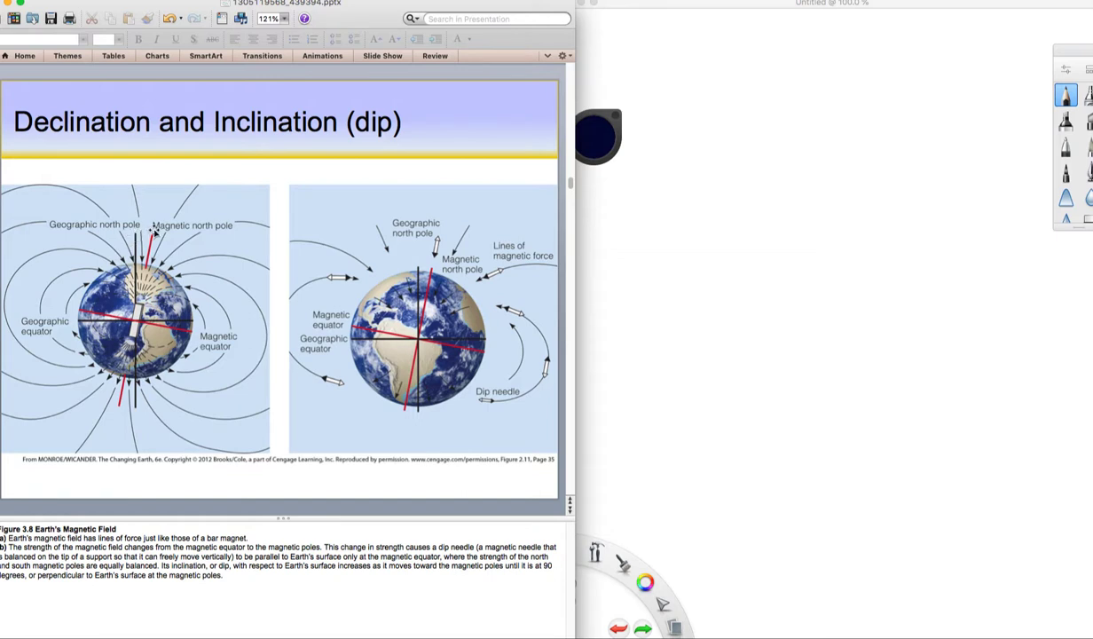
mouse_move(172, 228)
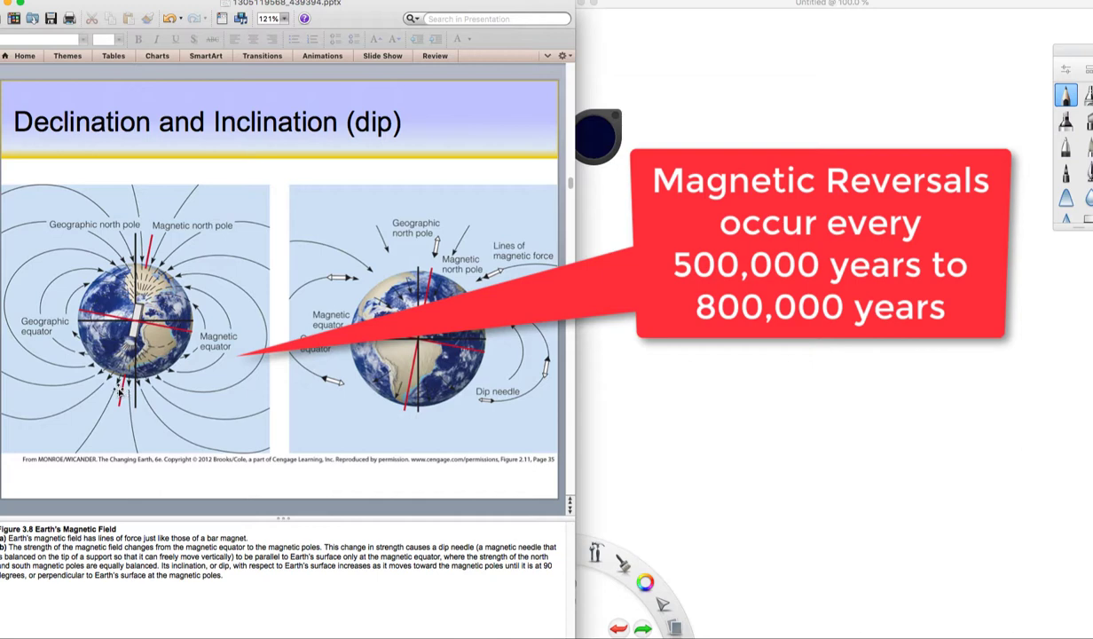
mouse_move(176, 316)
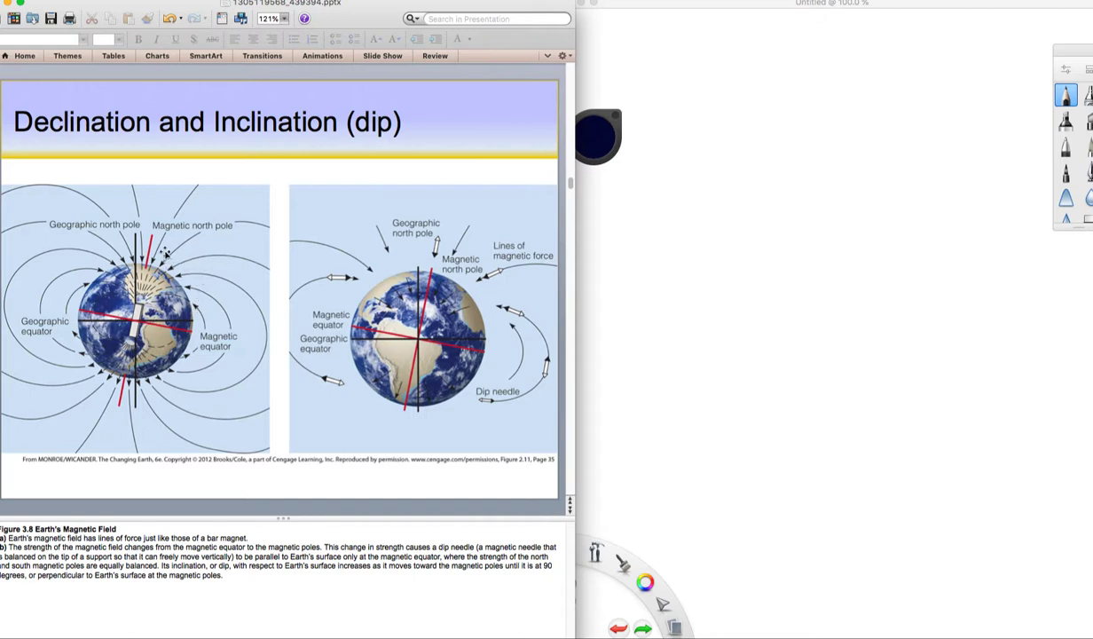
mouse_move(120, 142)
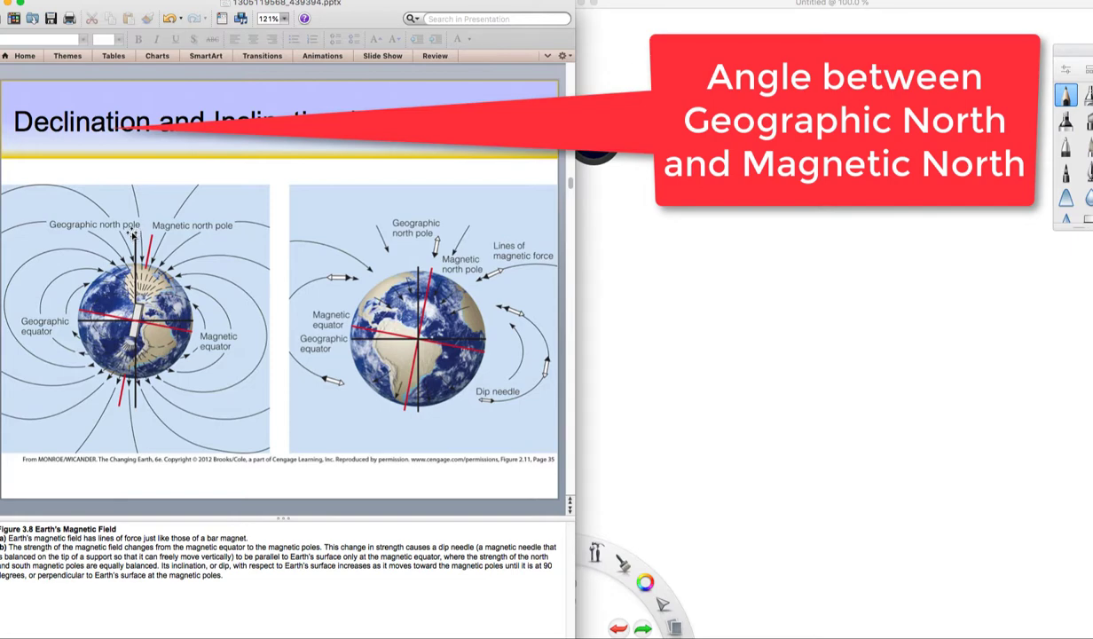
mouse_move(151, 247)
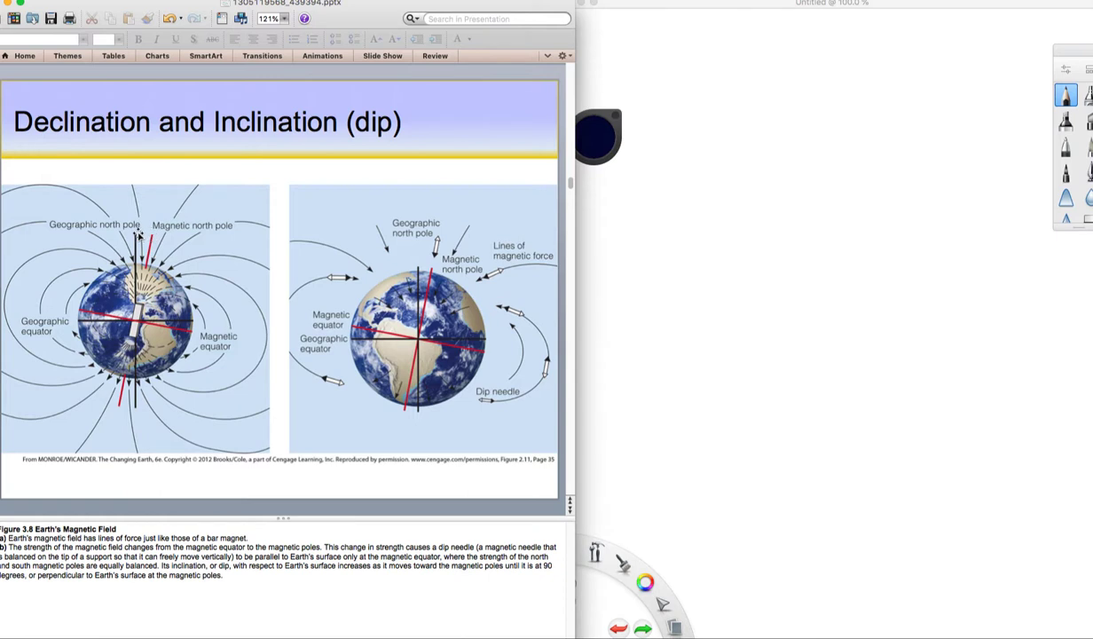
mouse_move(203, 332)
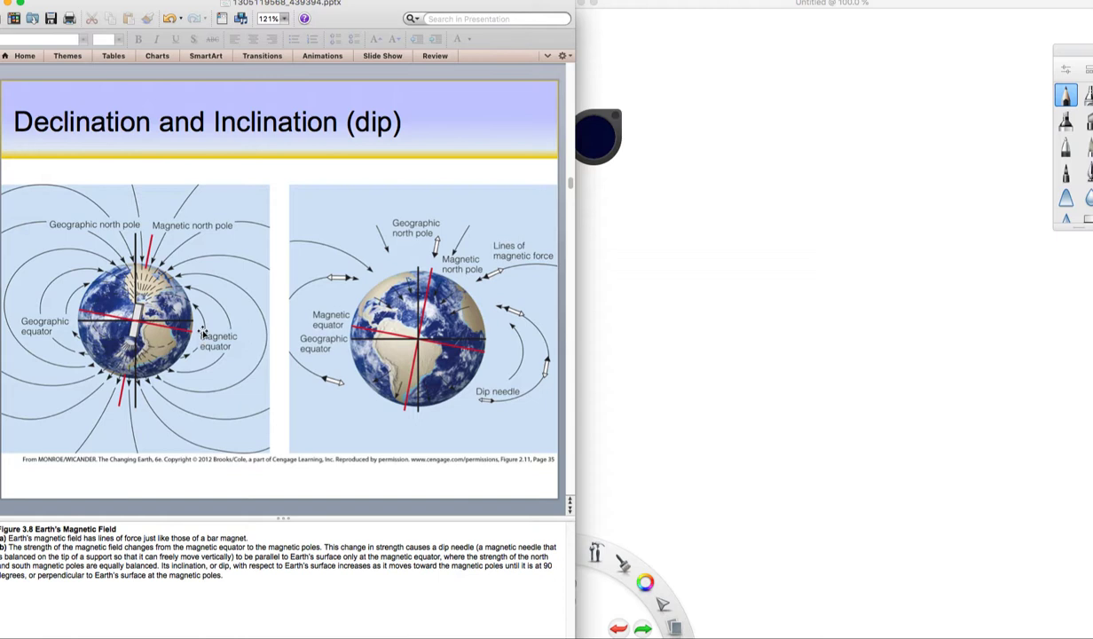
mouse_move(188, 253)
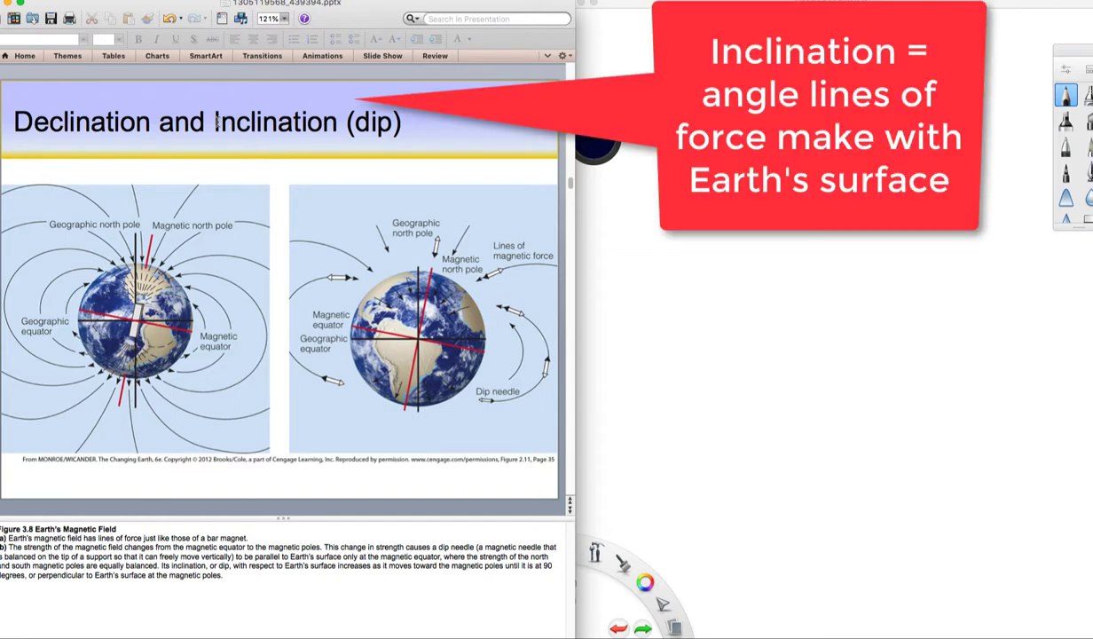
mouse_move(362, 124)
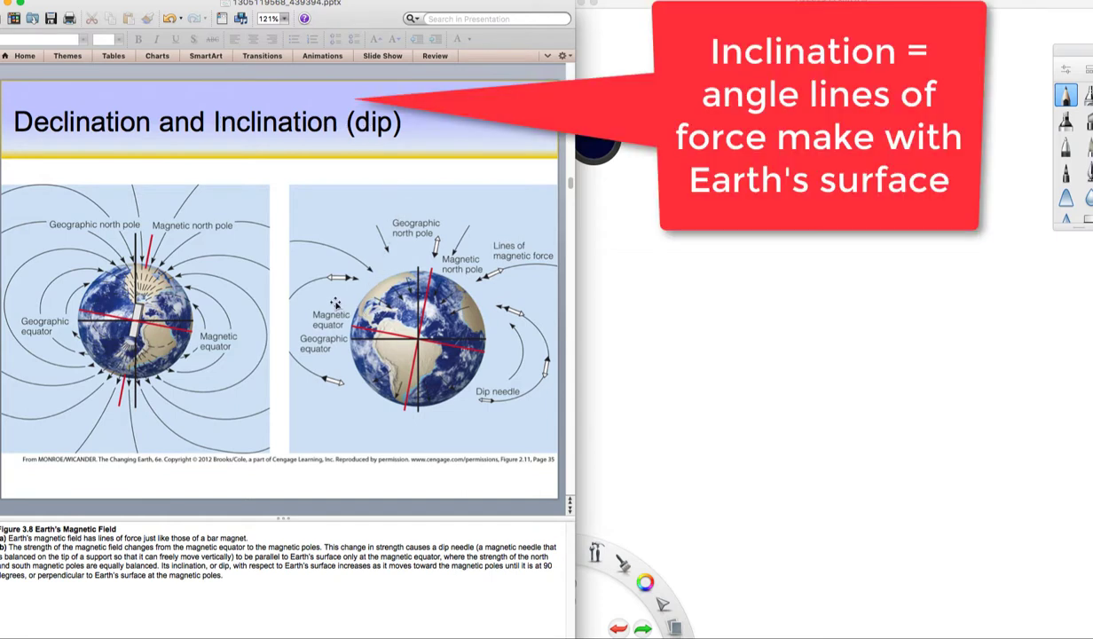
mouse_move(328, 284)
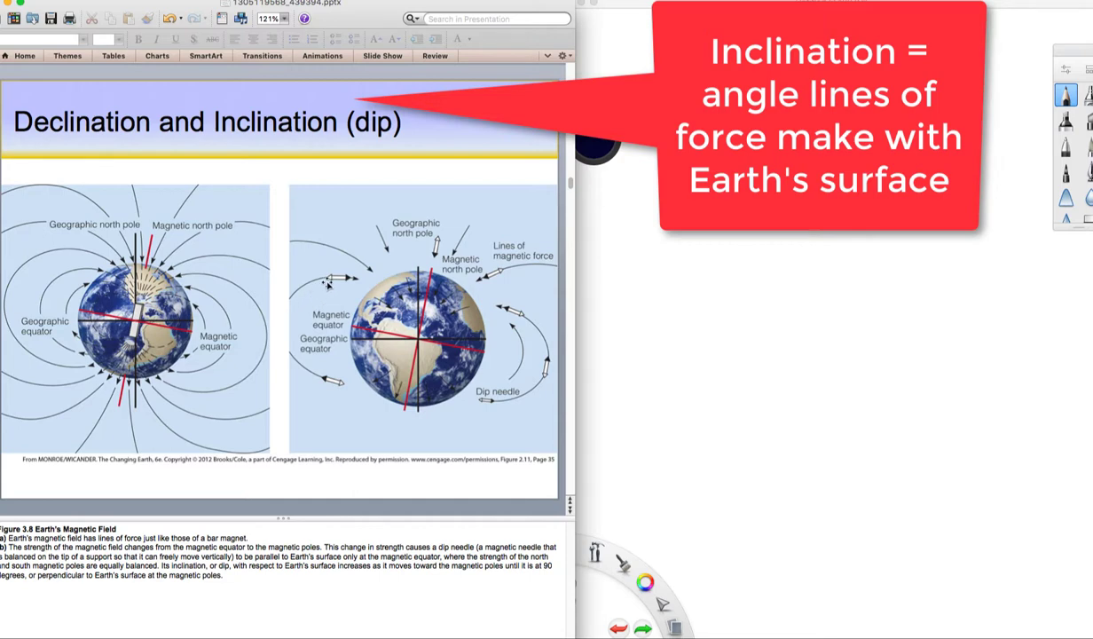
mouse_move(426, 262)
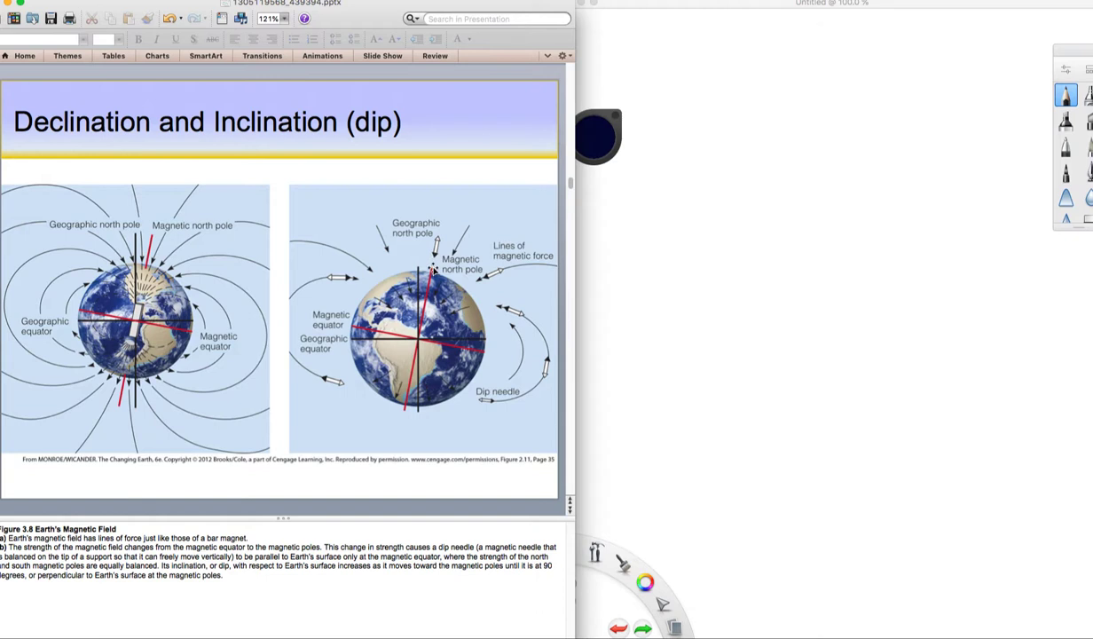
mouse_move(527, 358)
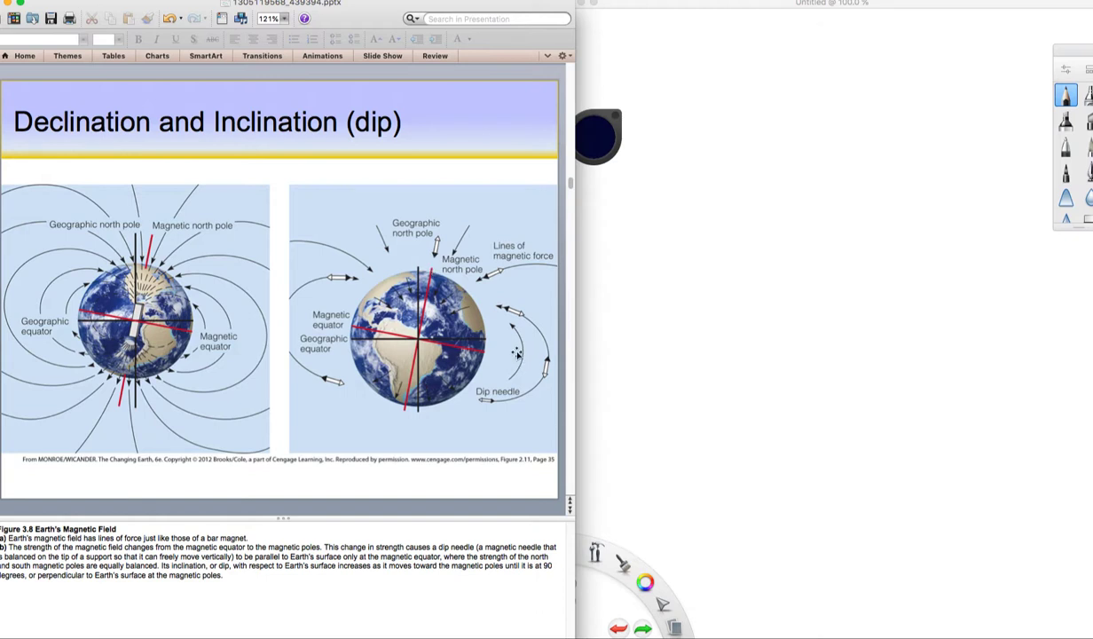
mouse_move(513, 305)
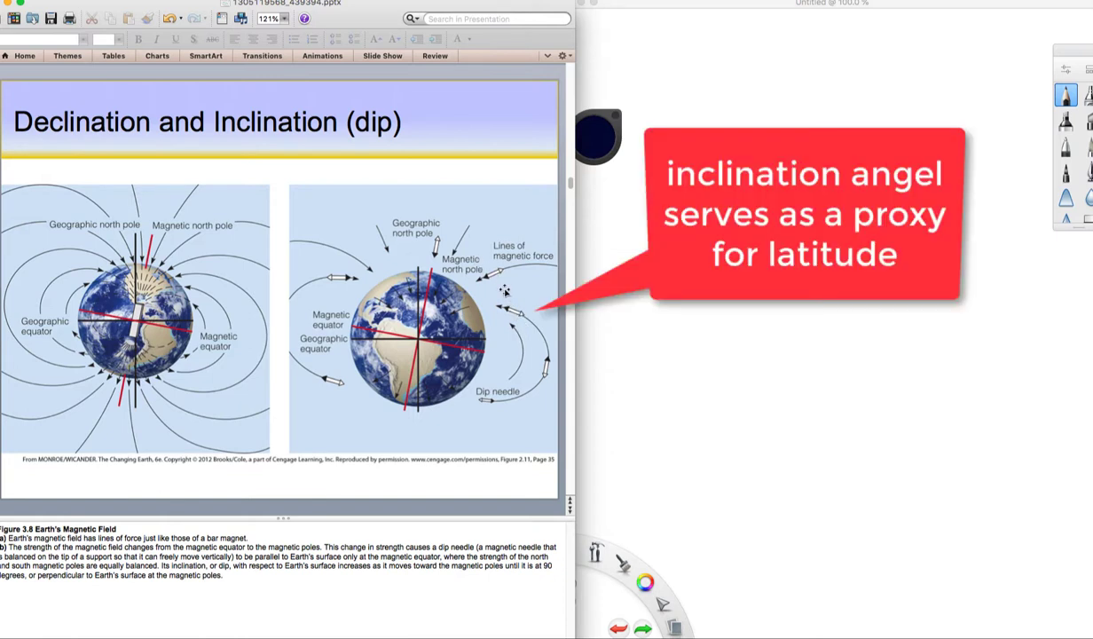
mouse_move(376, 284)
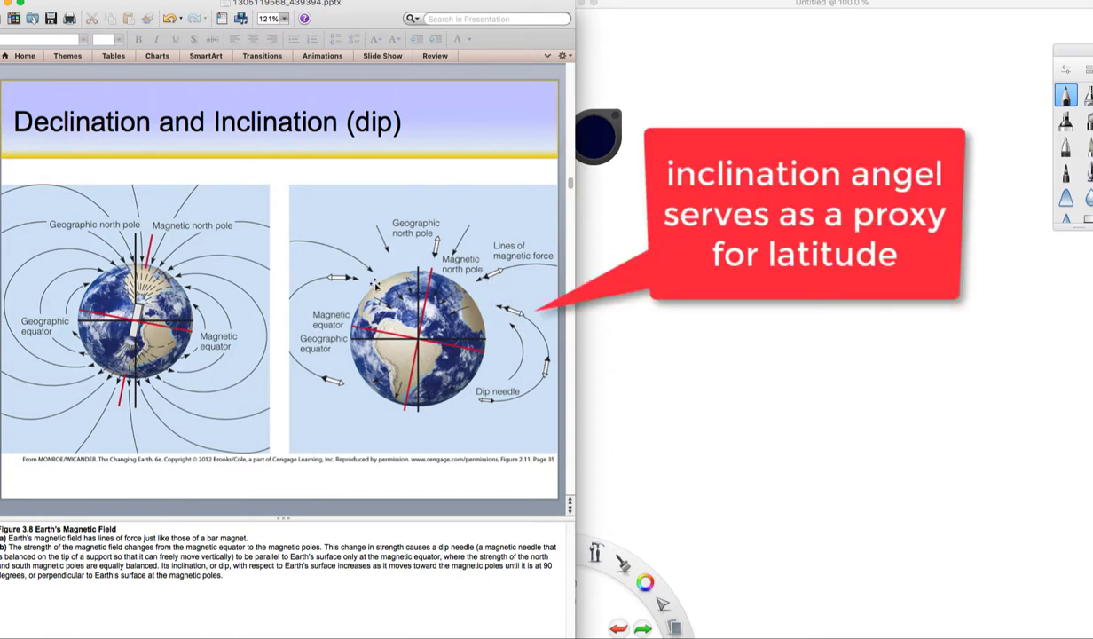
mouse_move(293, 135)
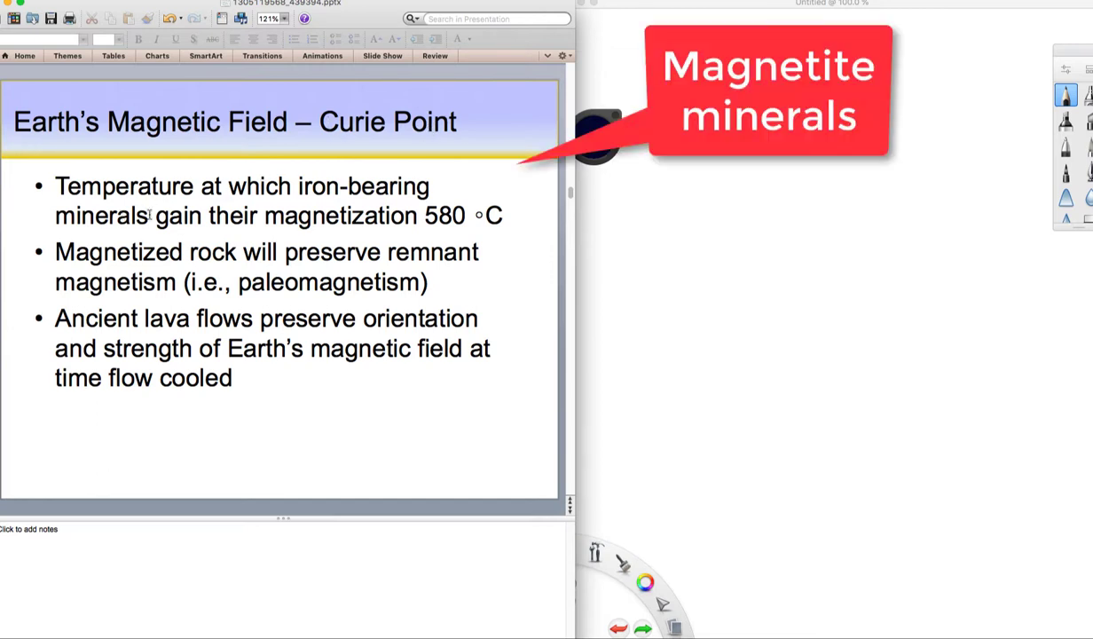
mouse_move(391, 228)
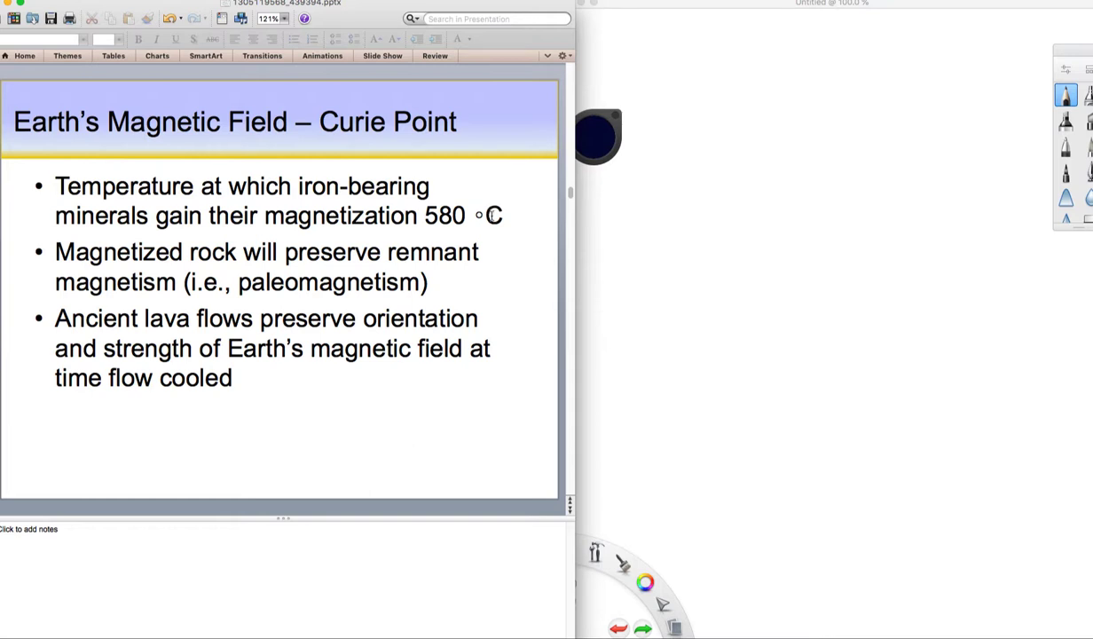
Highlight the words 'preserve' and 'paleomagnetism' in the second bullet for emphasis.
double_click(333, 252)
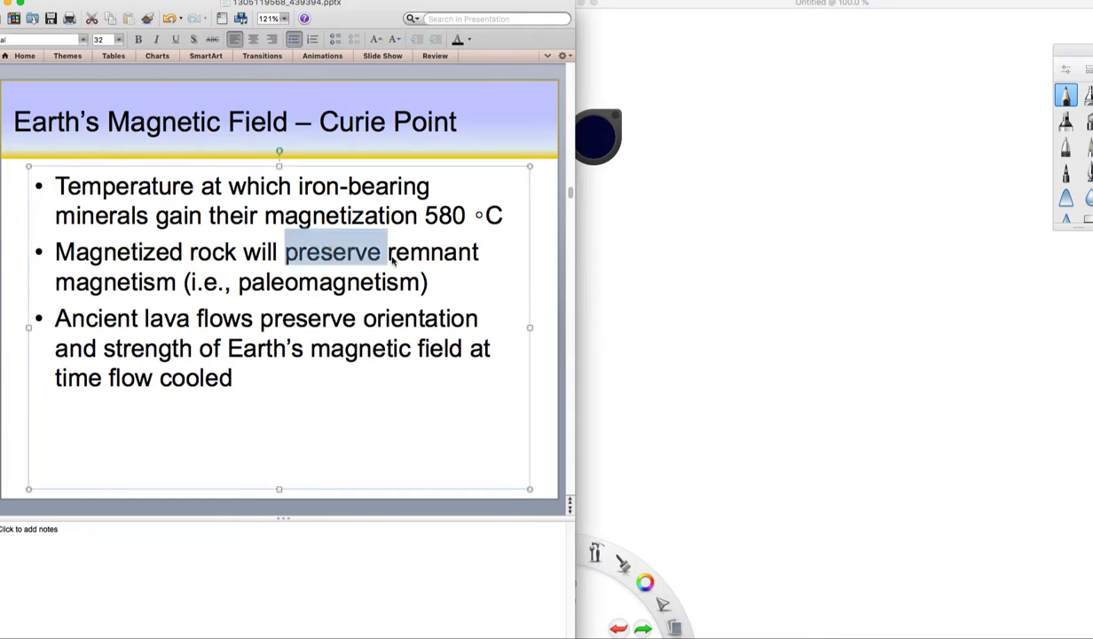
double_click(329, 282)
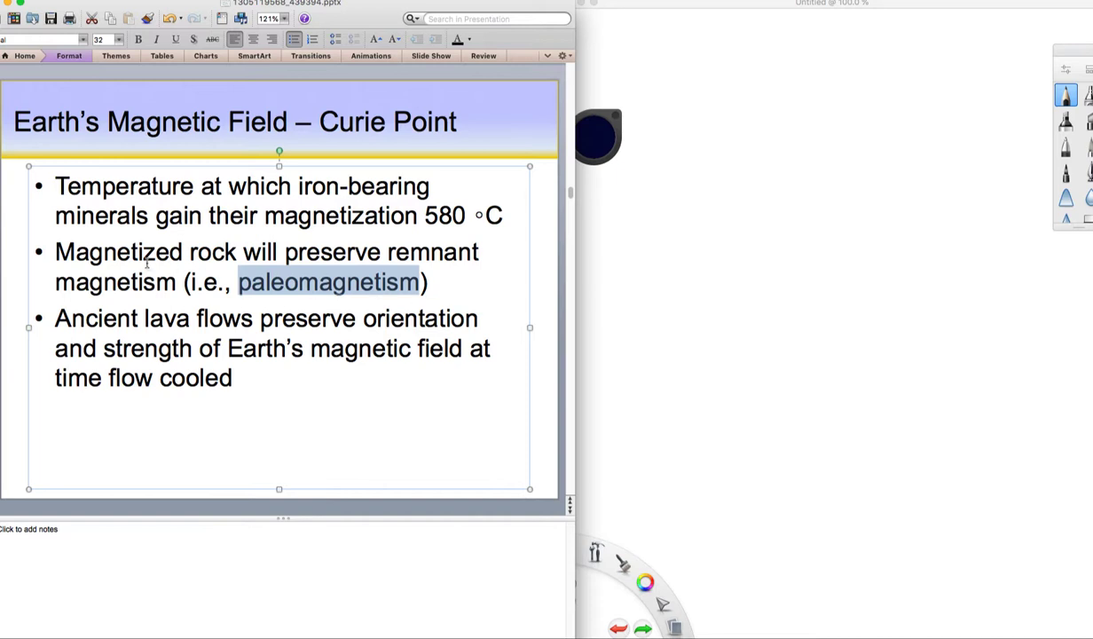
mouse_move(153, 287)
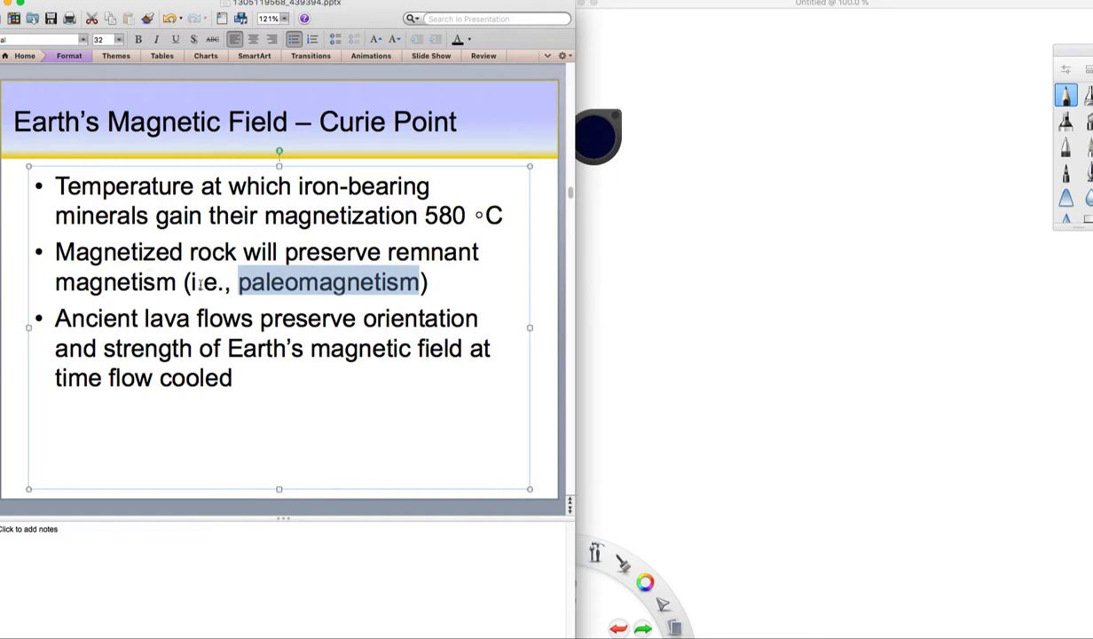
mouse_move(199, 302)
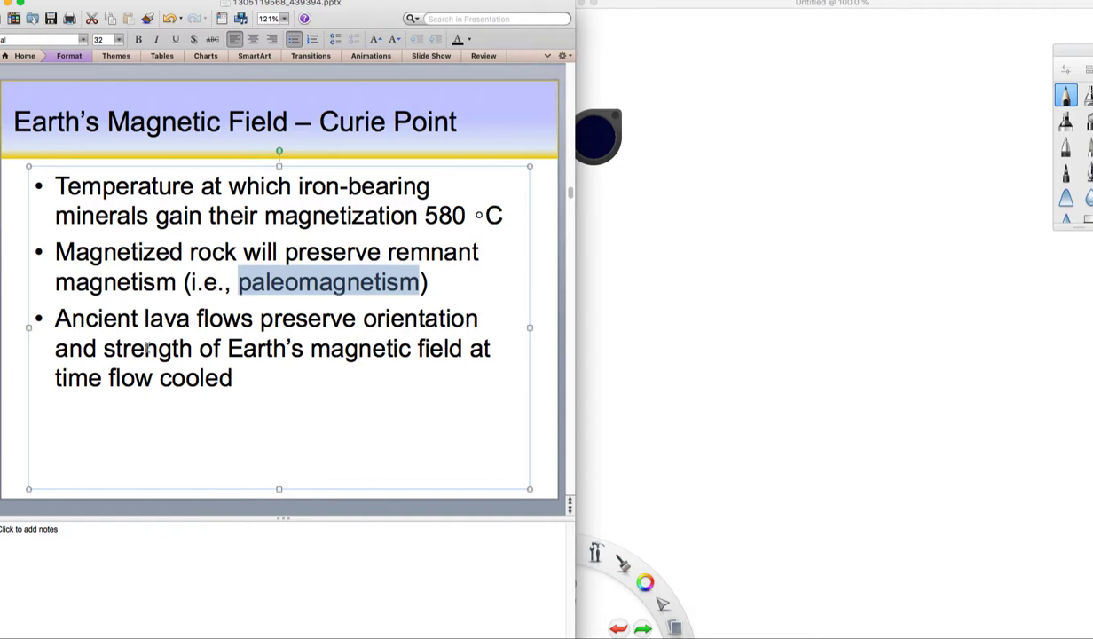
mouse_move(368, 358)
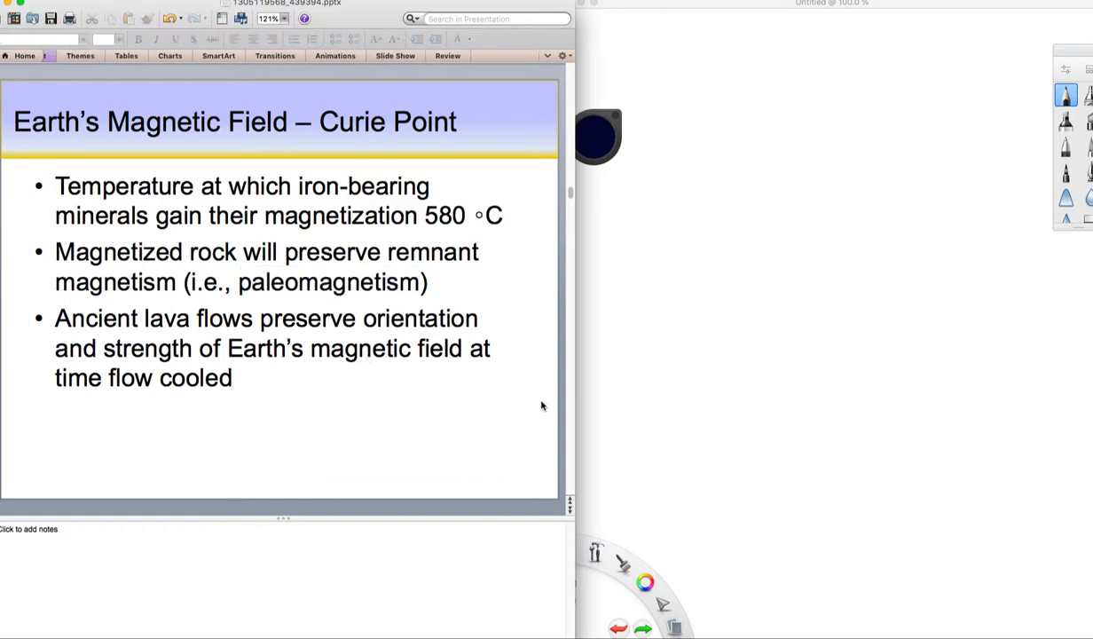
mouse_move(573, 419)
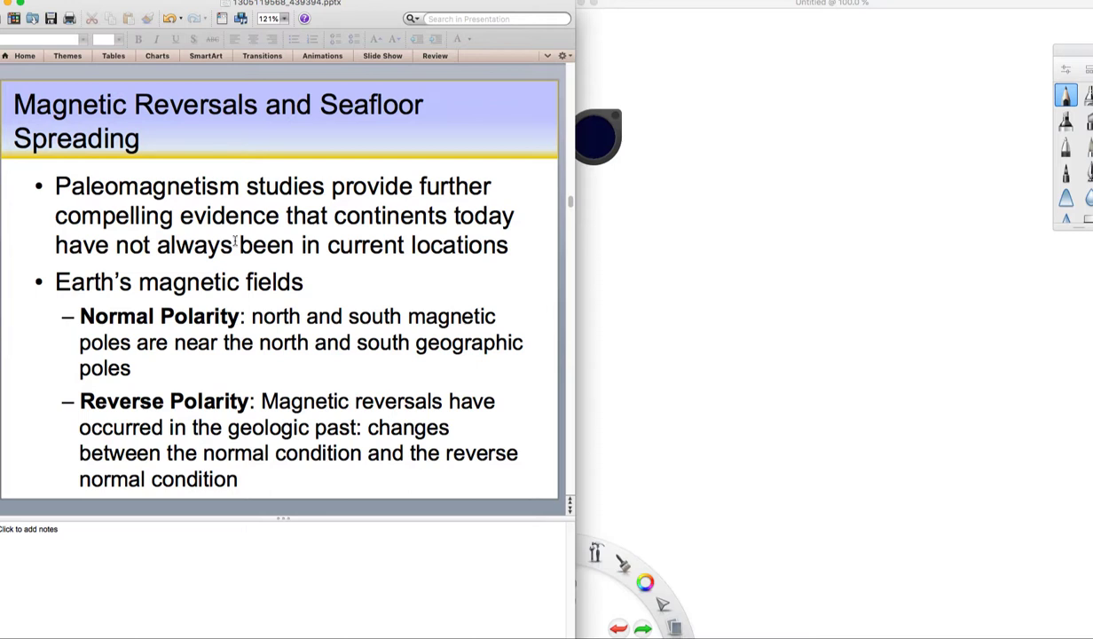
mouse_move(128, 313)
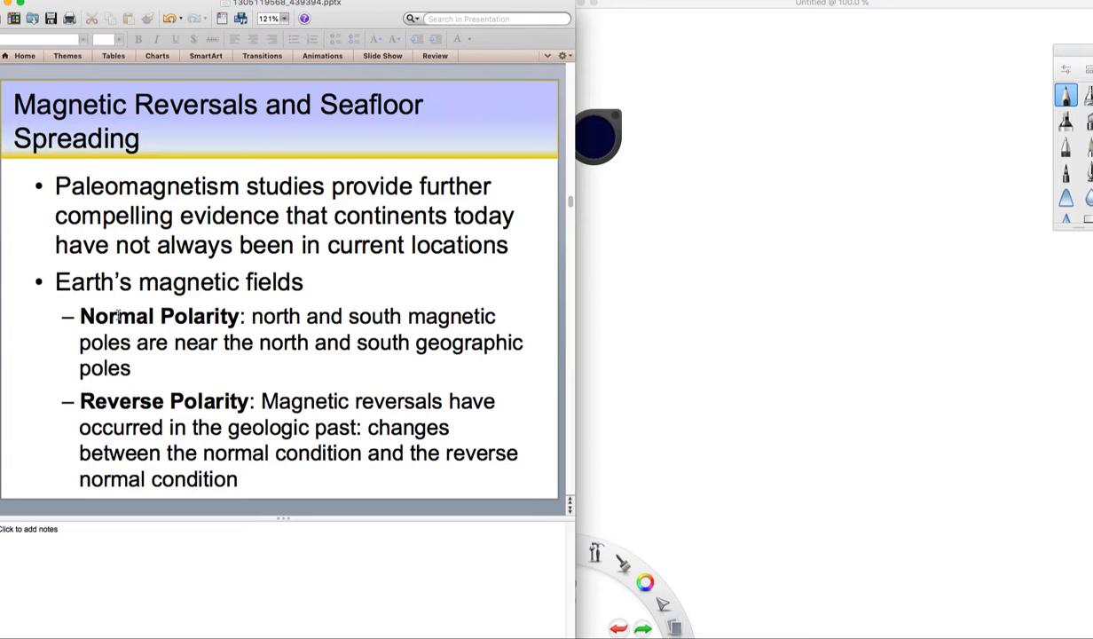
mouse_move(160, 309)
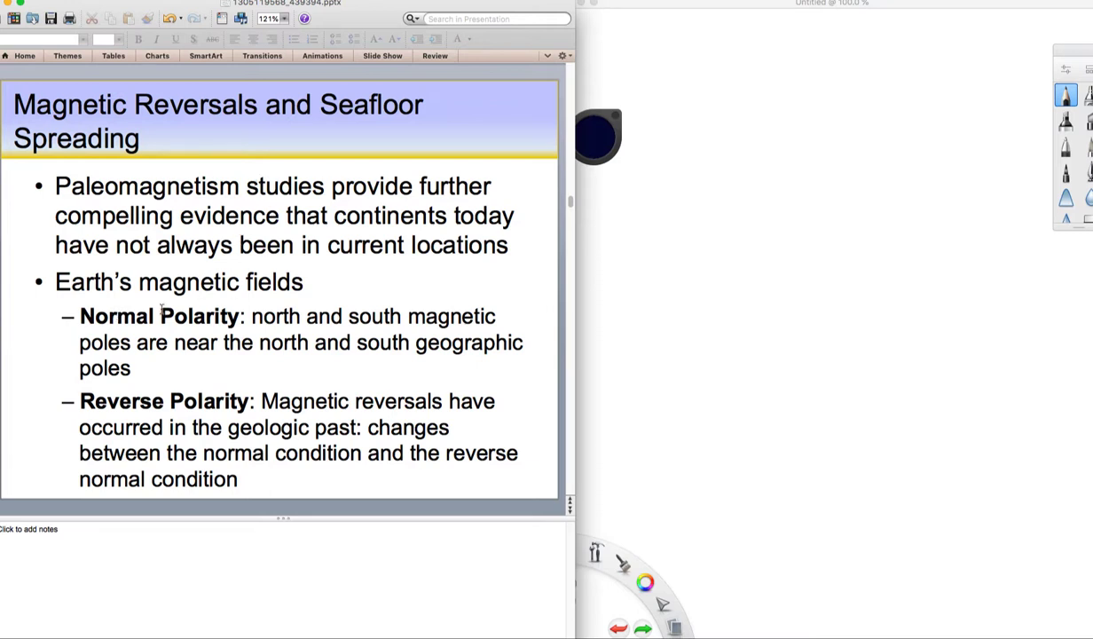
mouse_move(69, 423)
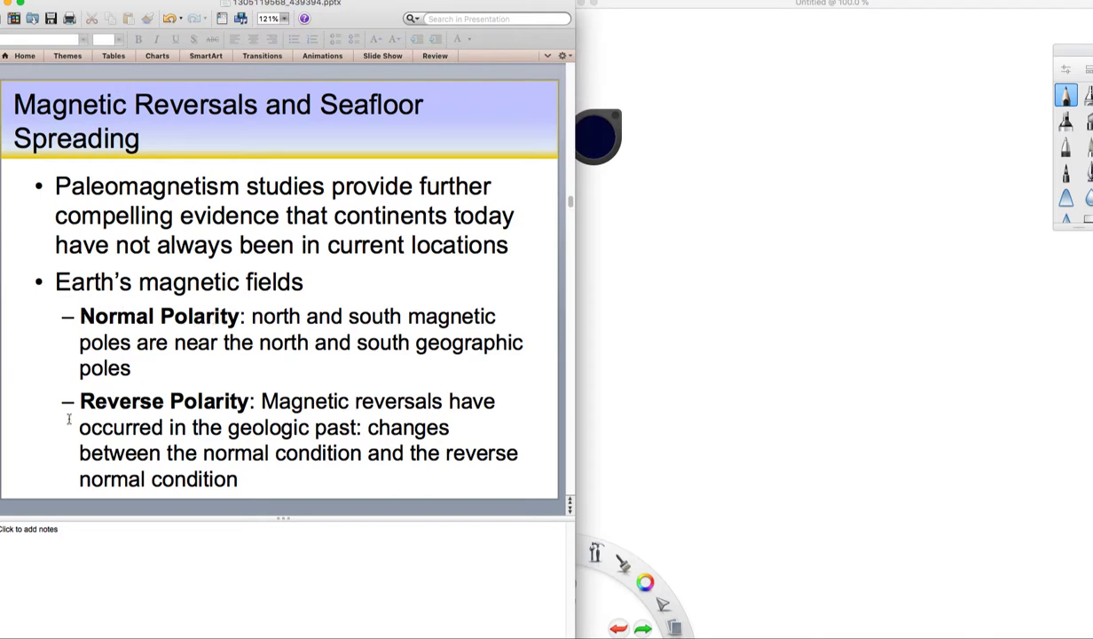
mouse_move(571, 431)
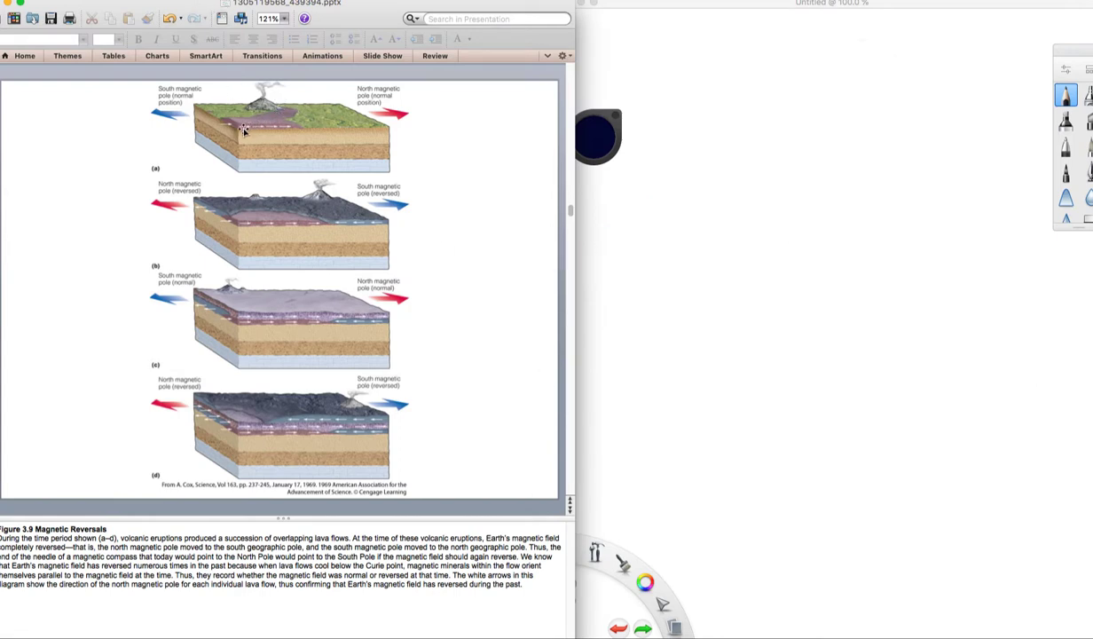
mouse_move(317, 128)
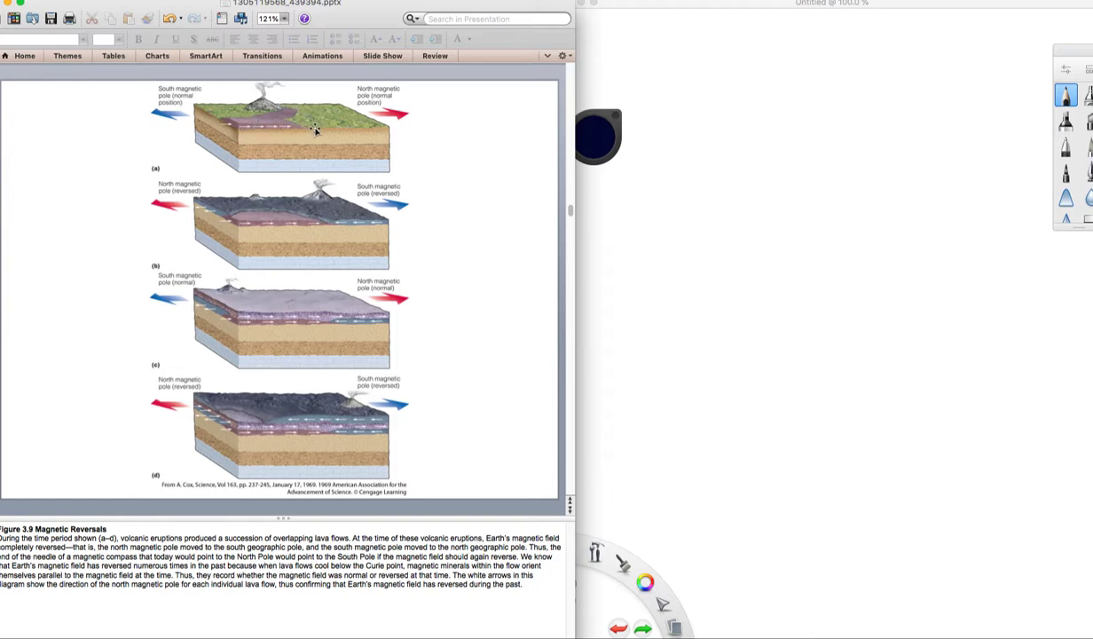
mouse_move(387, 117)
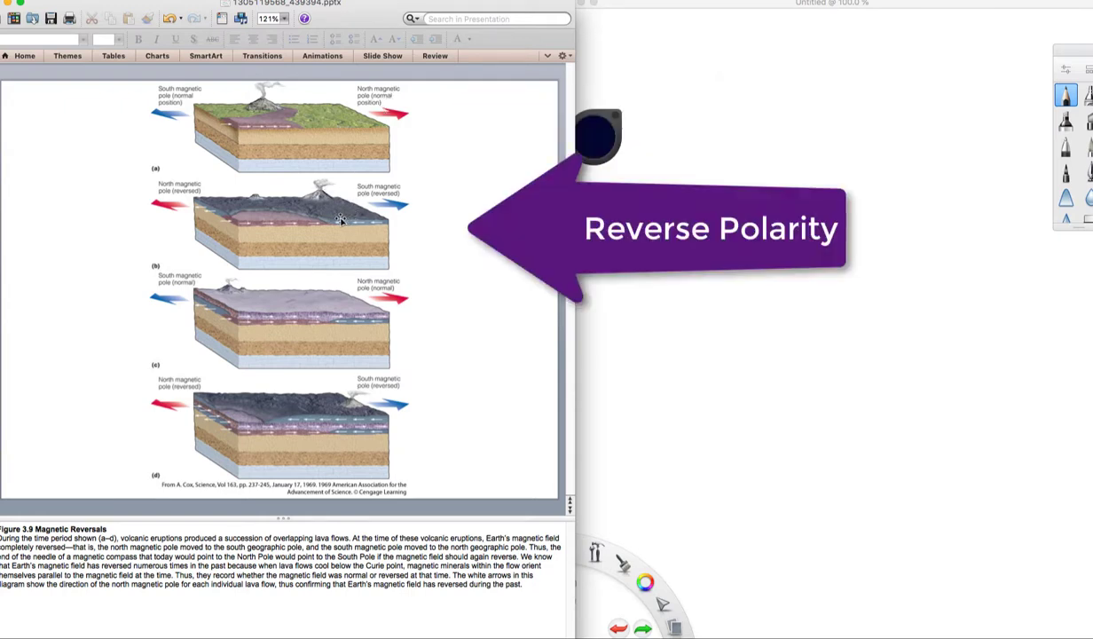
mouse_move(369, 223)
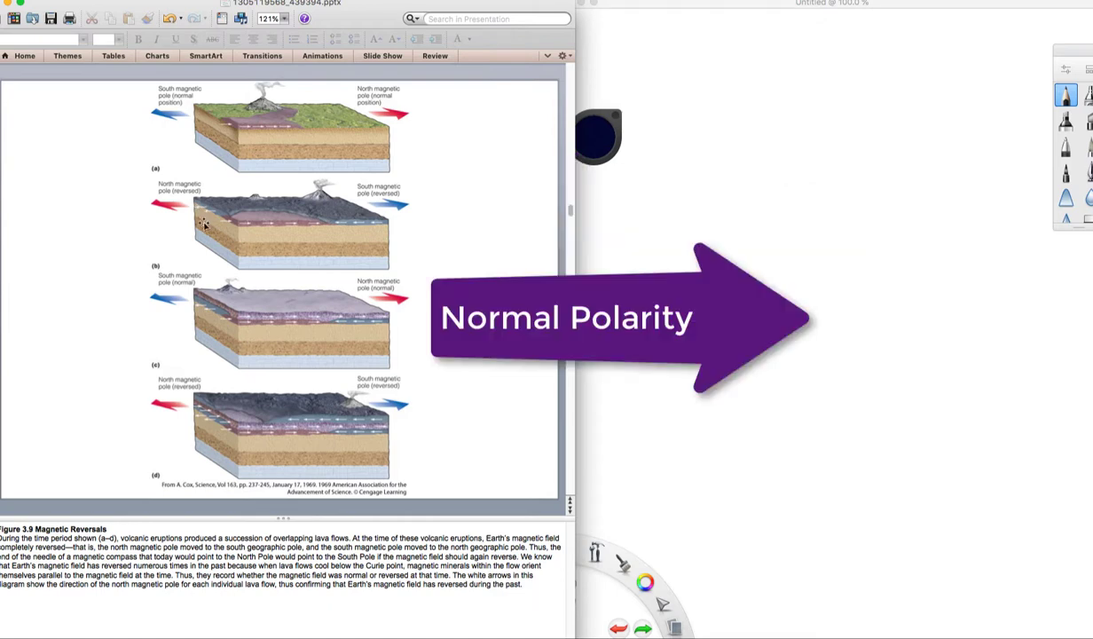
mouse_move(302, 319)
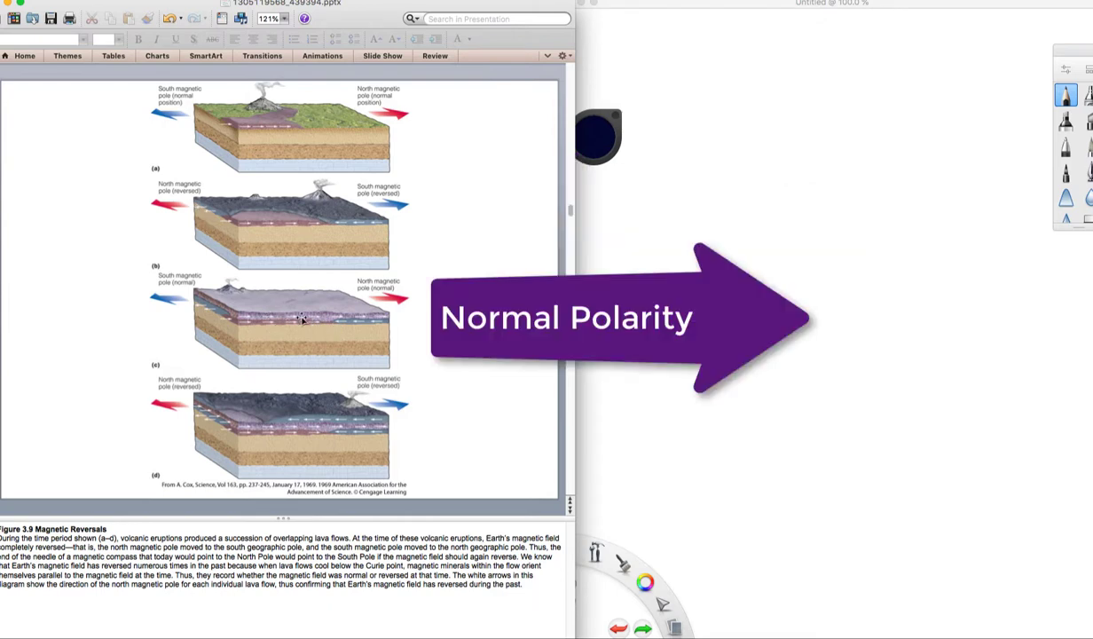
mouse_move(391, 305)
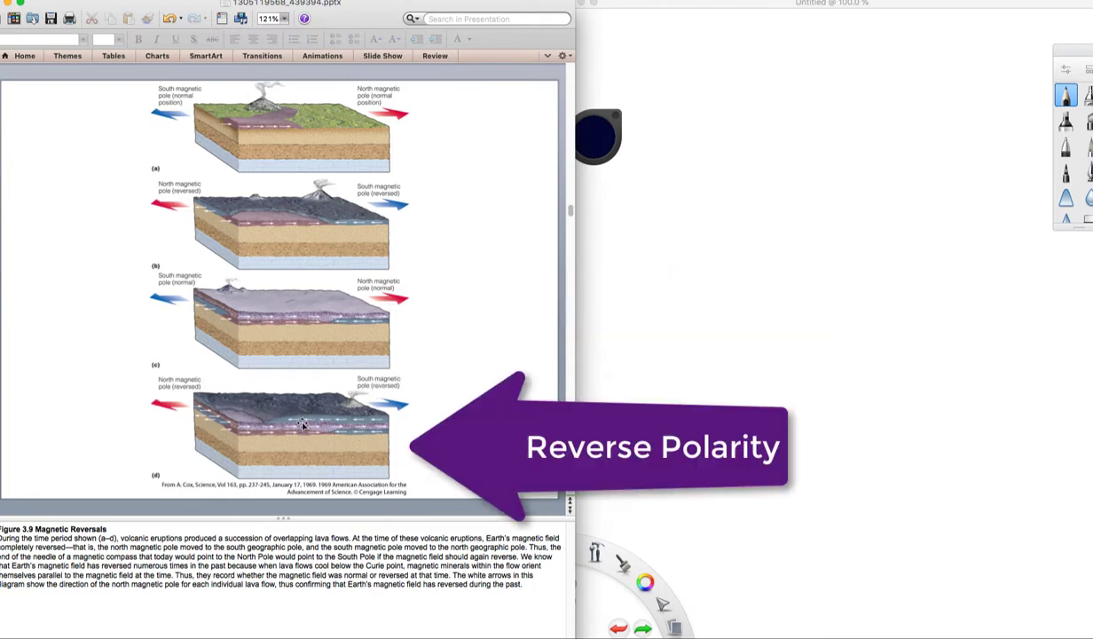
mouse_move(330, 437)
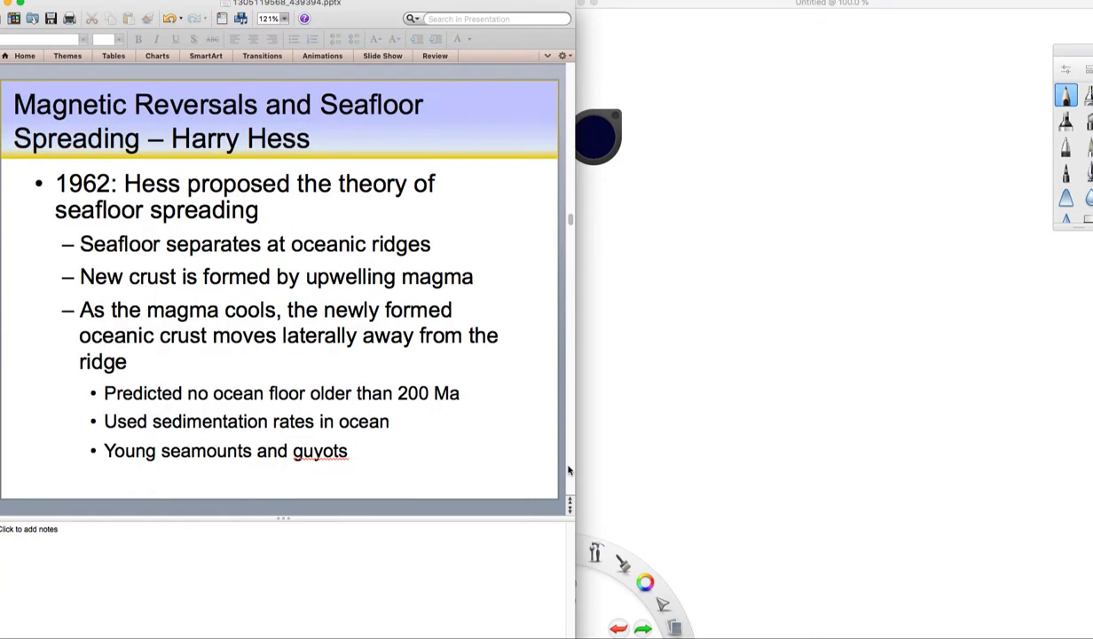
mouse_move(479, 301)
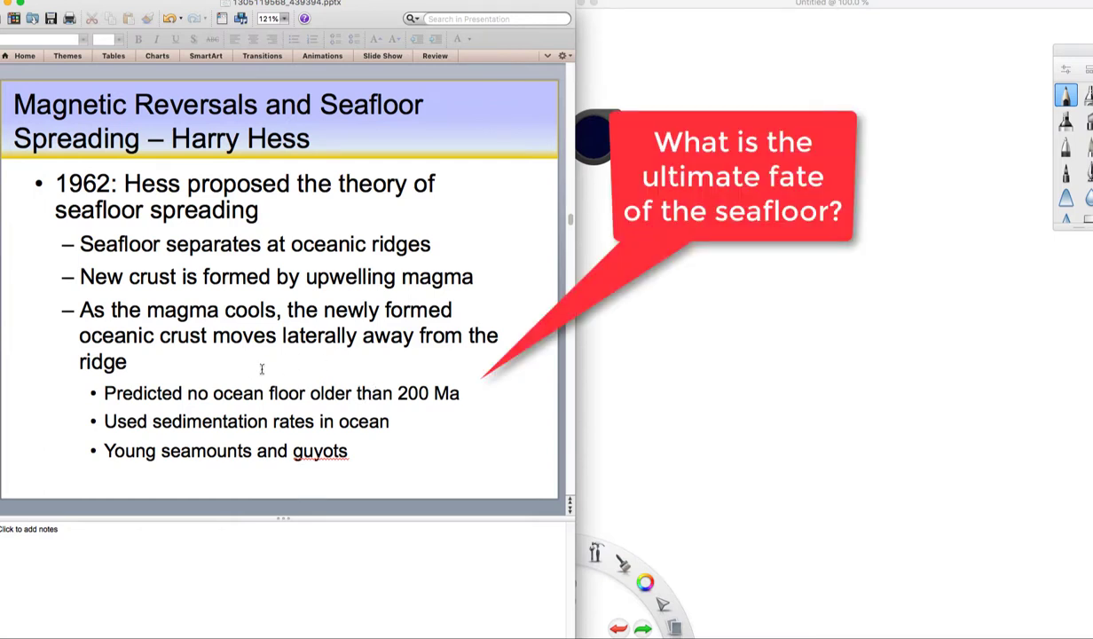
mouse_move(267, 369)
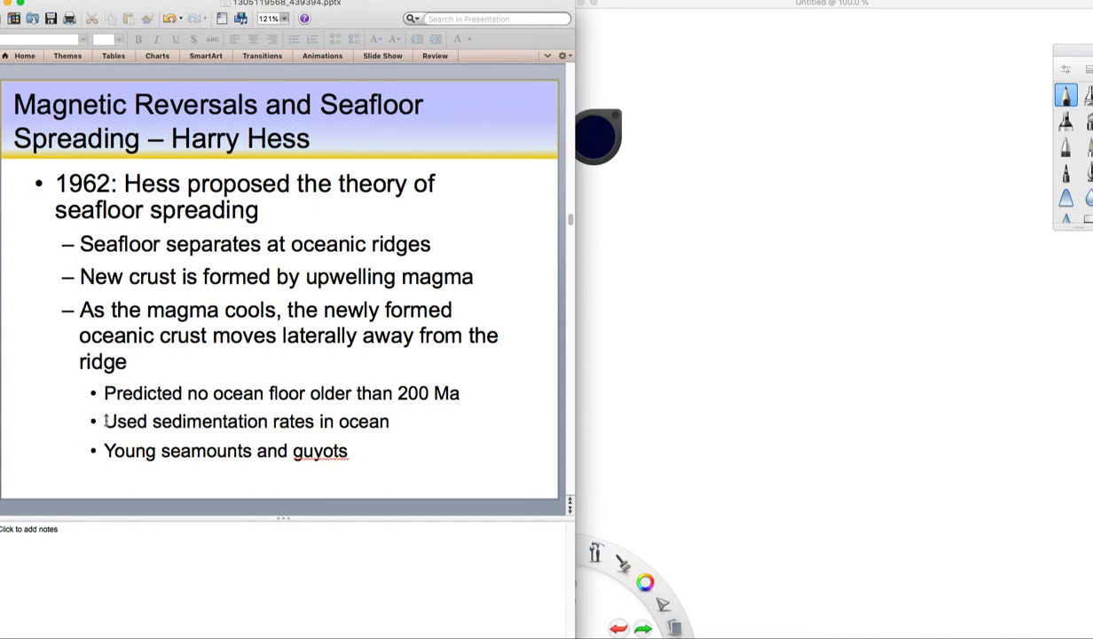
mouse_move(181, 422)
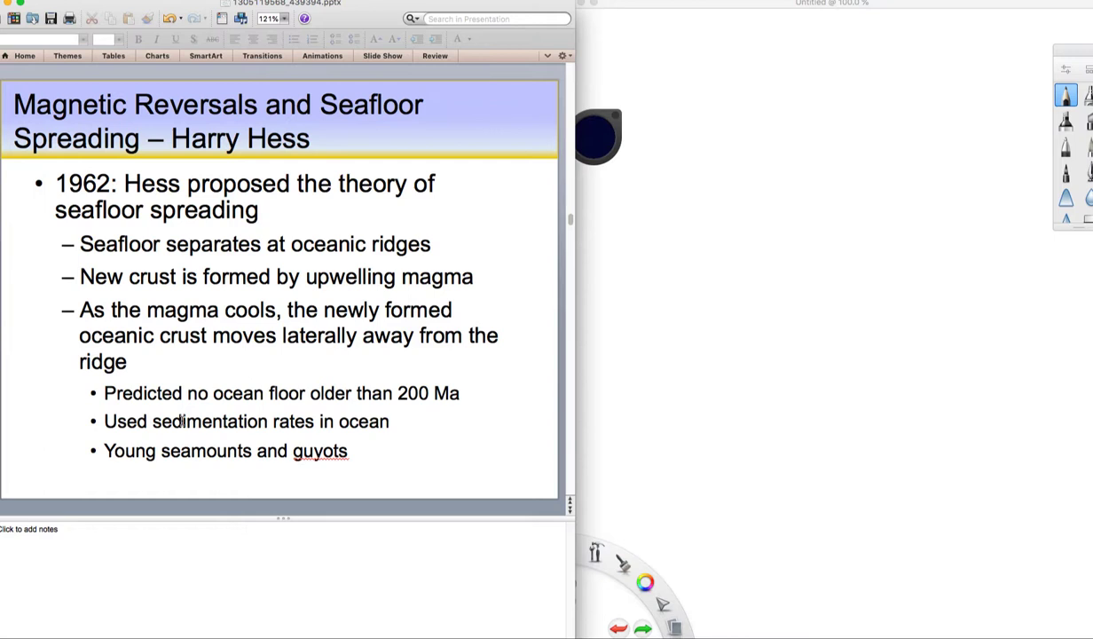
mouse_move(281, 422)
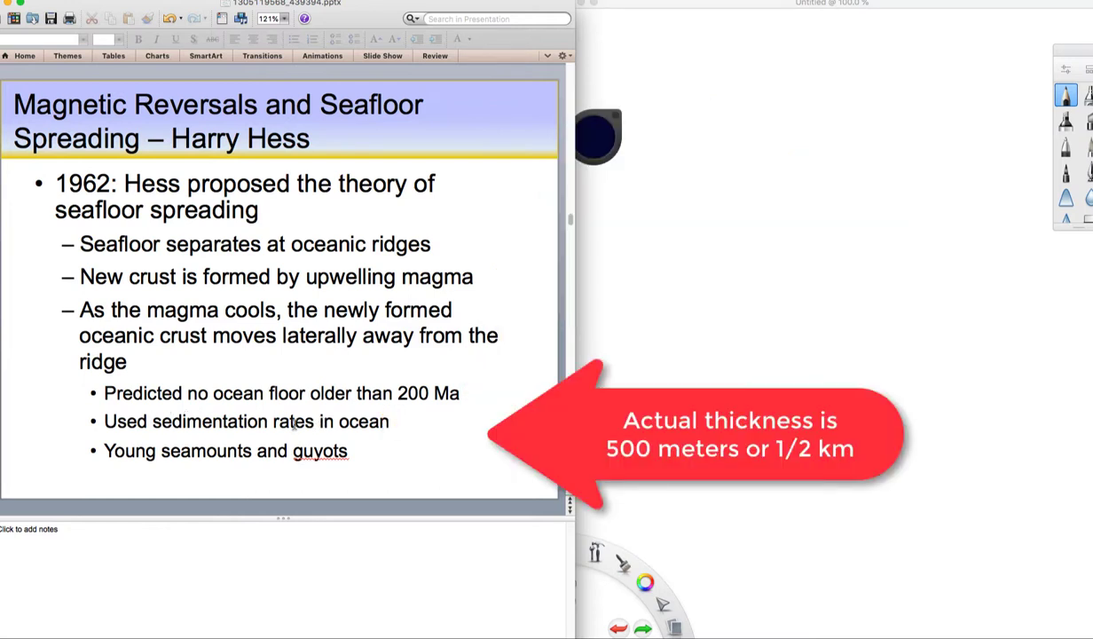
mouse_move(333, 426)
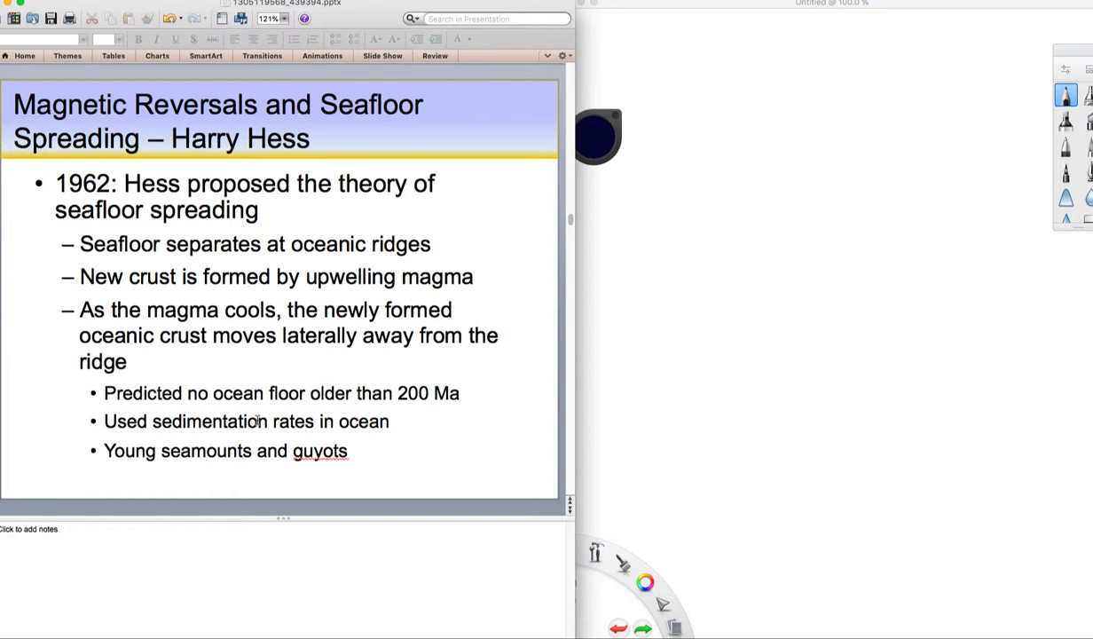
mouse_move(185, 457)
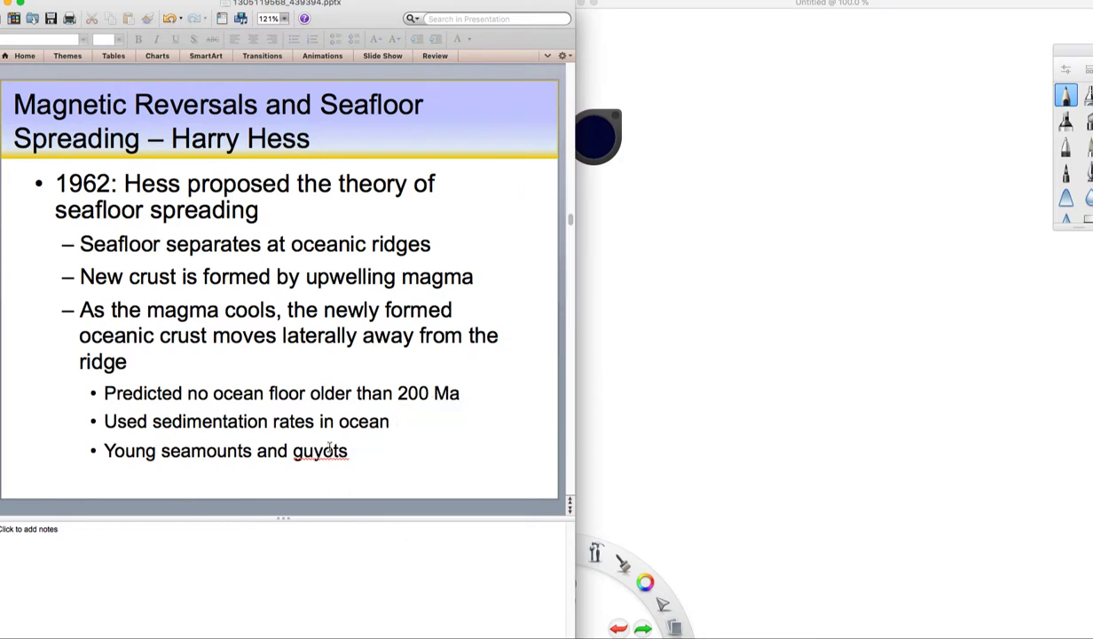
mouse_move(567, 456)
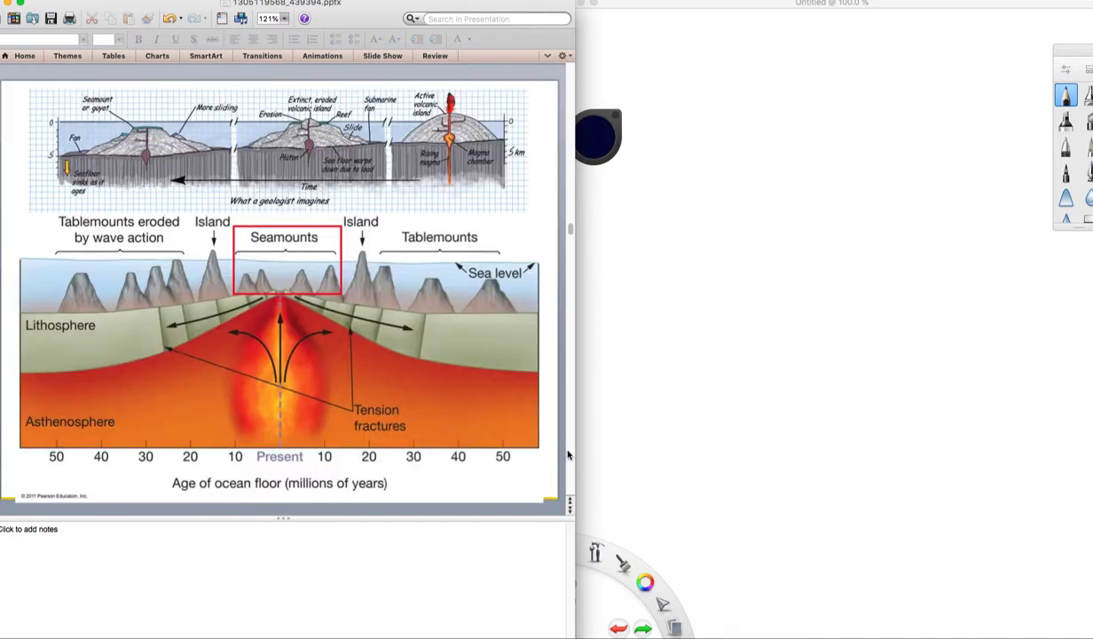
mouse_move(510, 284)
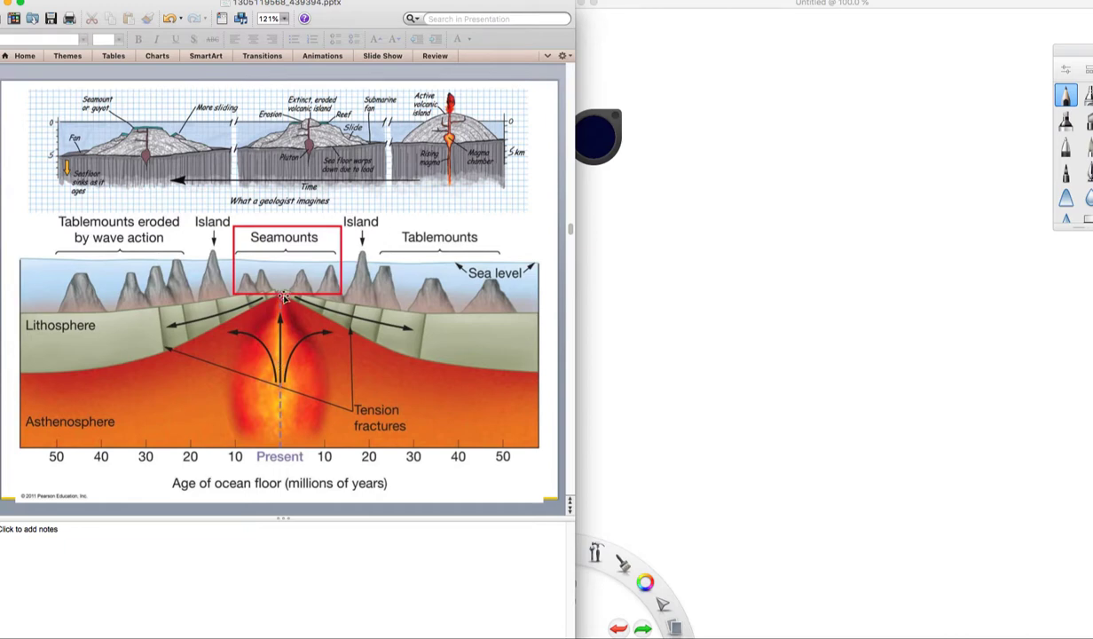
mouse_move(291, 292)
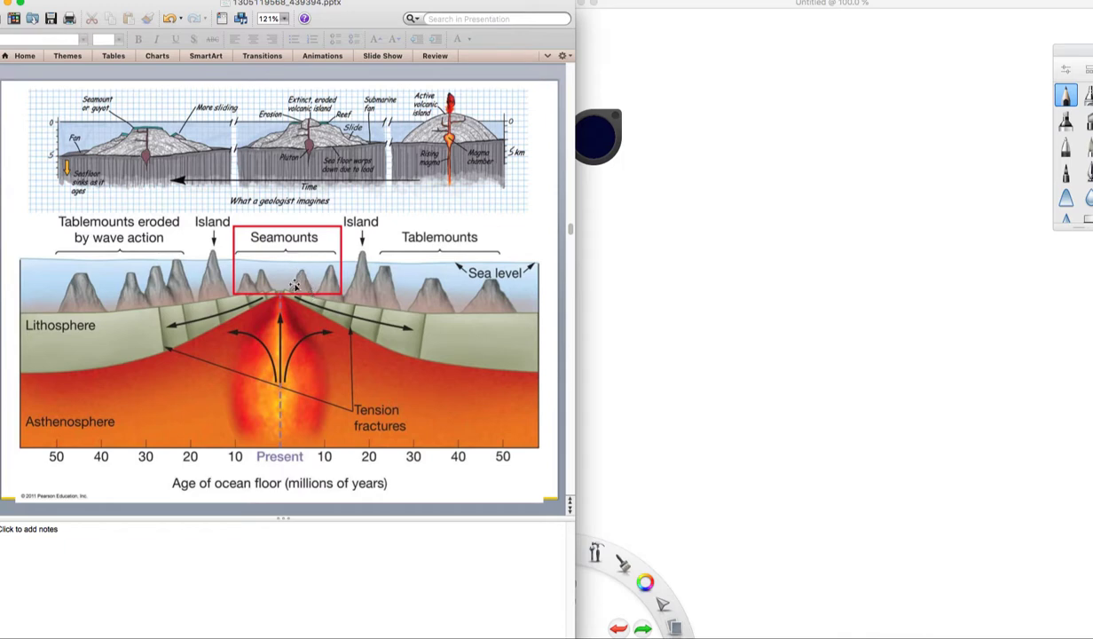
mouse_move(291, 285)
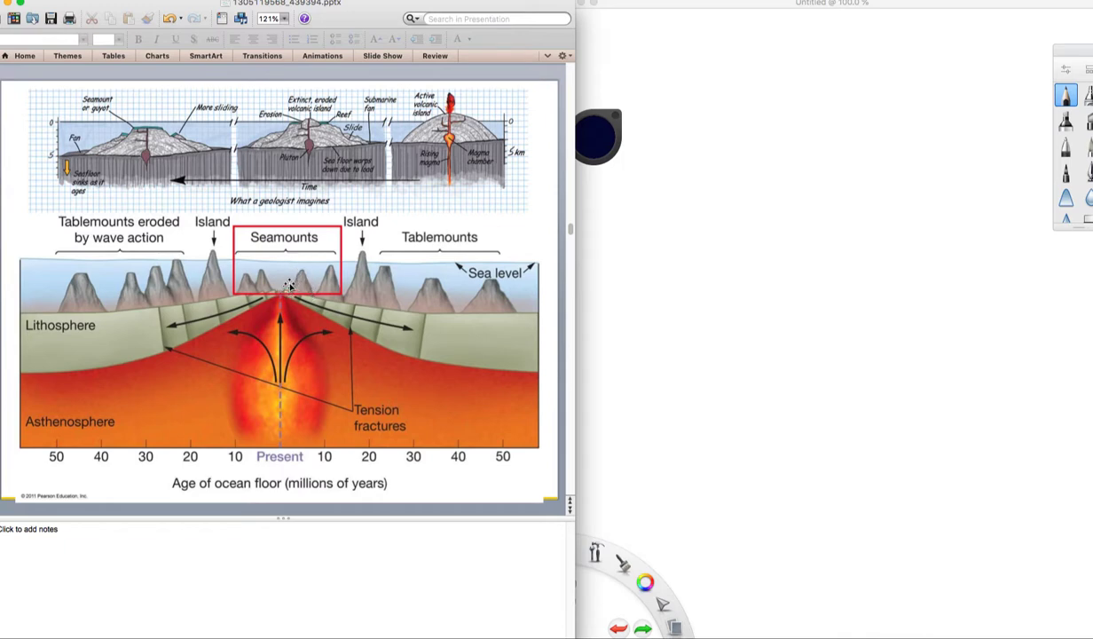
mouse_move(355, 254)
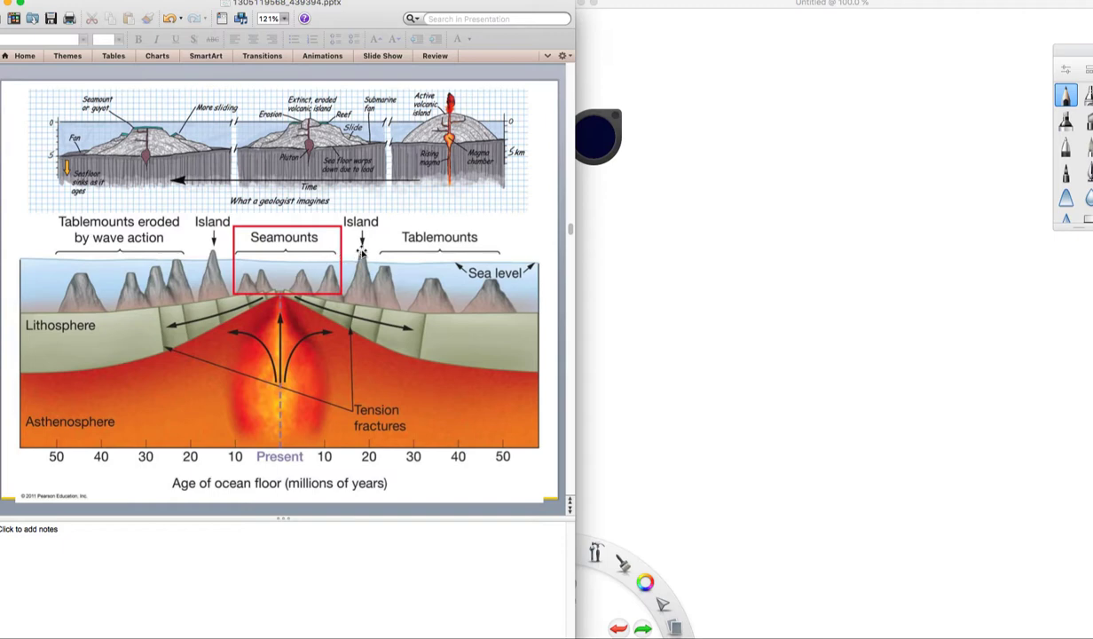
mouse_move(291, 296)
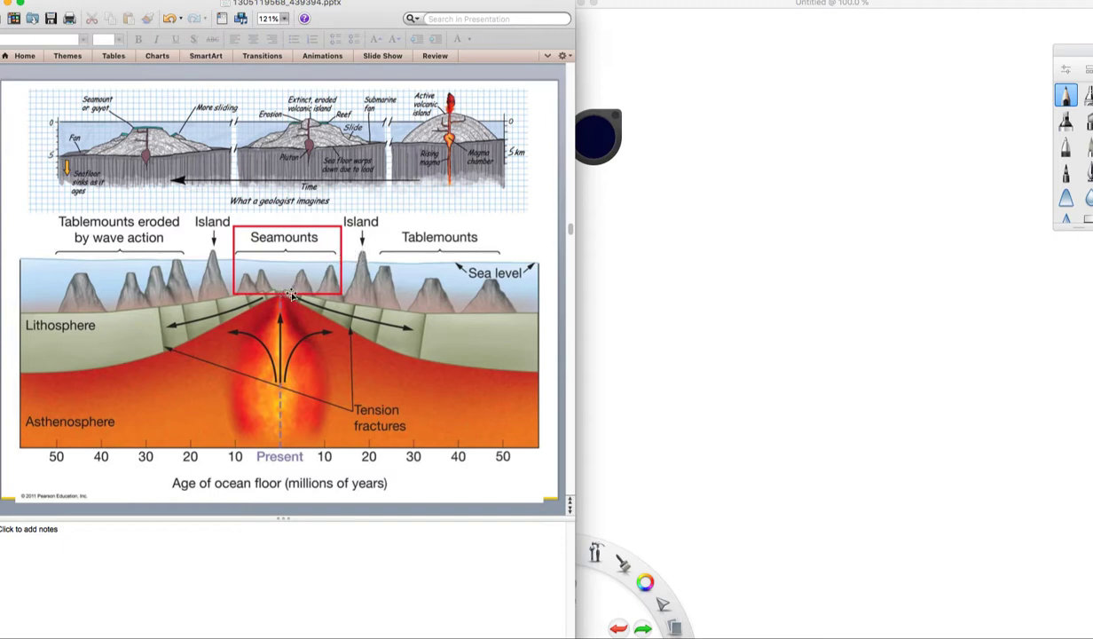
mouse_move(262, 325)
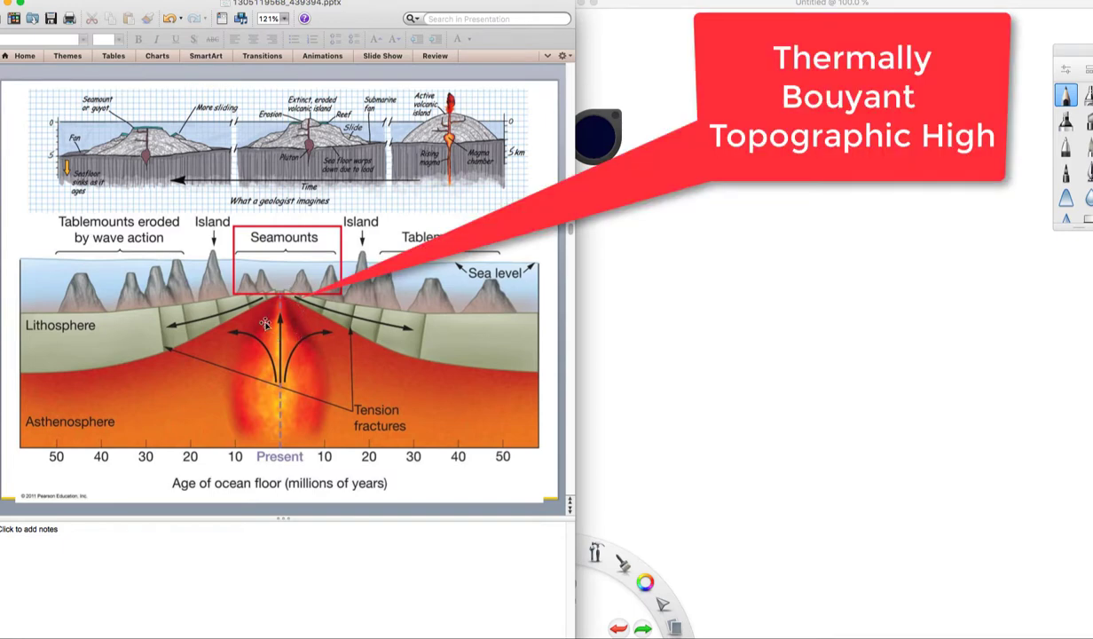
mouse_move(277, 291)
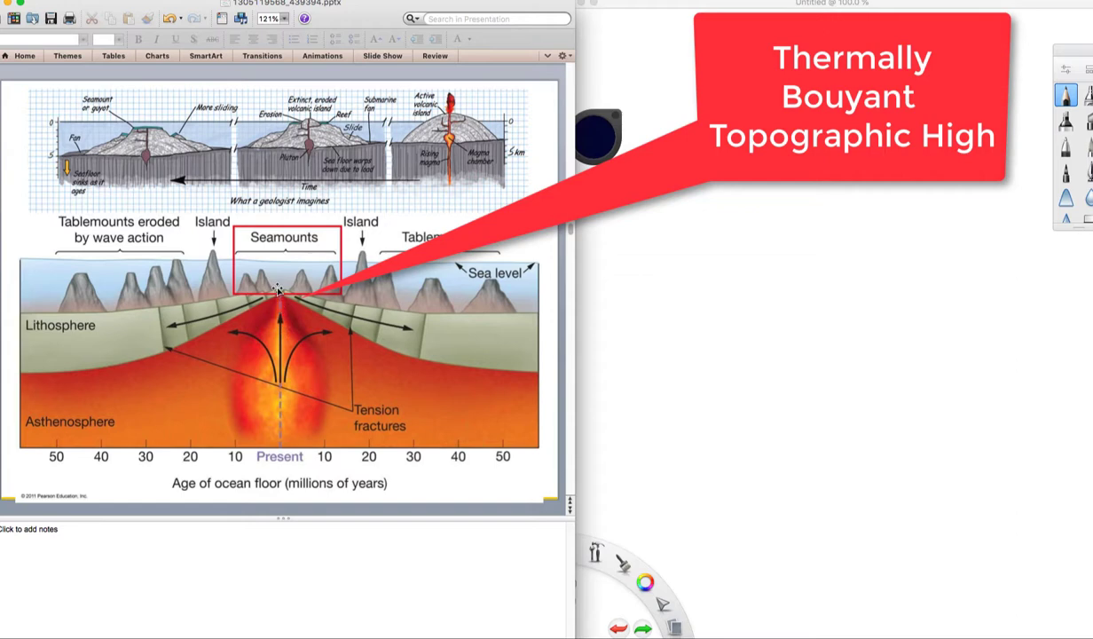
mouse_move(328, 305)
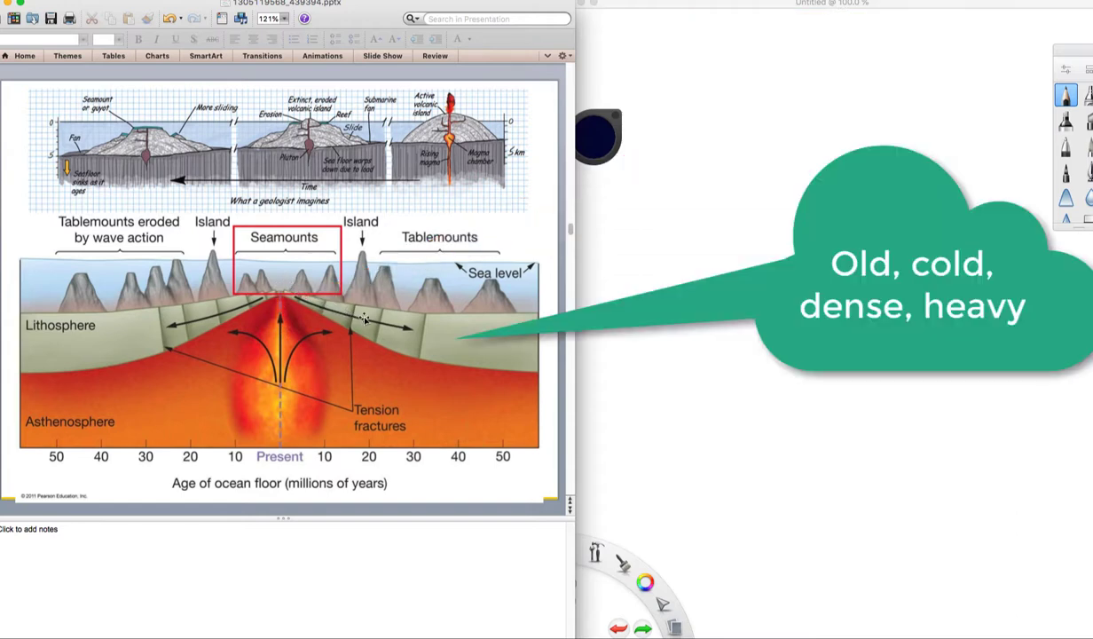
mouse_move(358, 266)
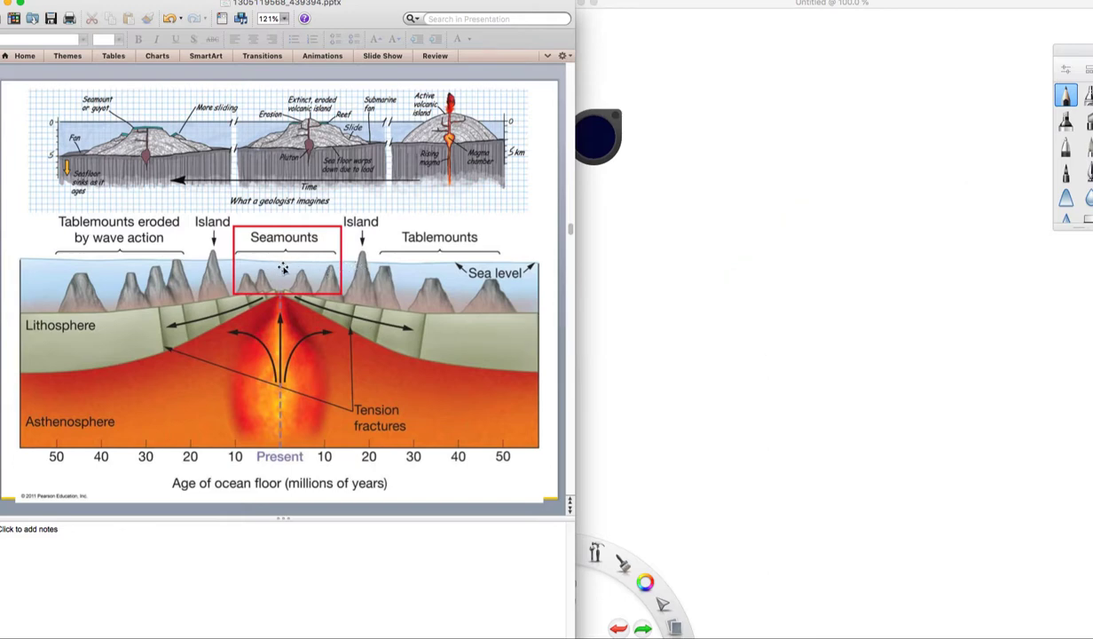
mouse_move(362, 269)
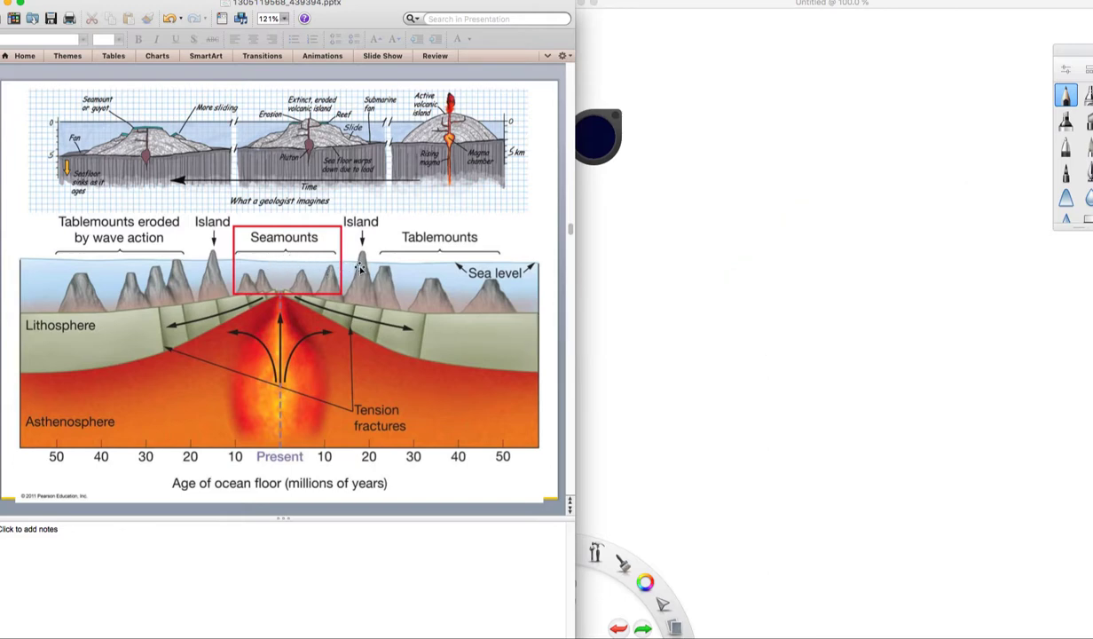
mouse_move(380, 269)
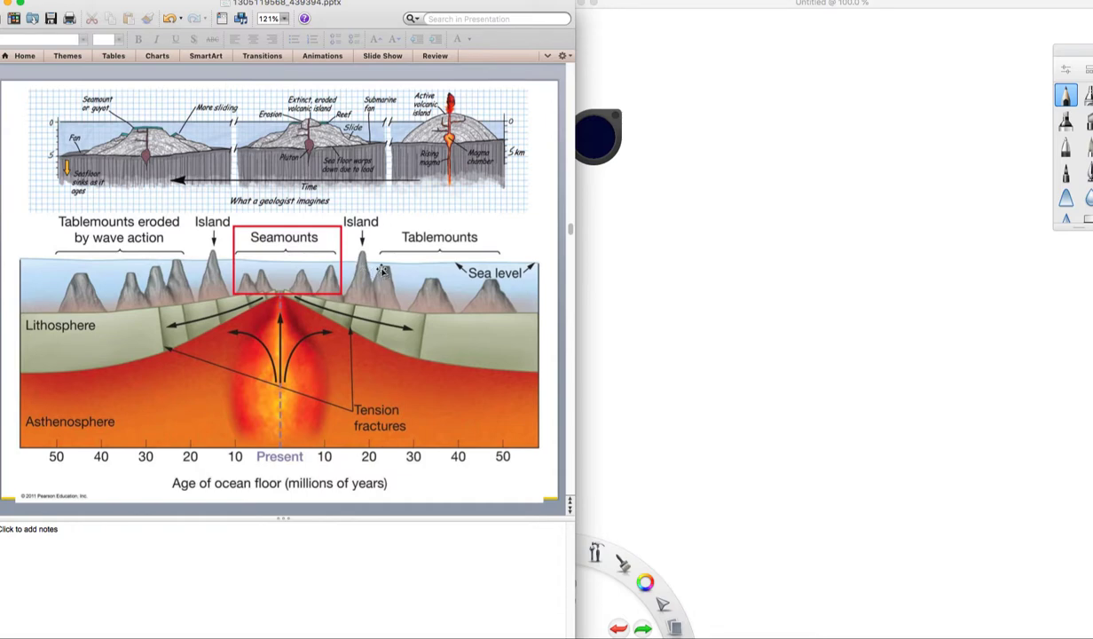
mouse_move(392, 266)
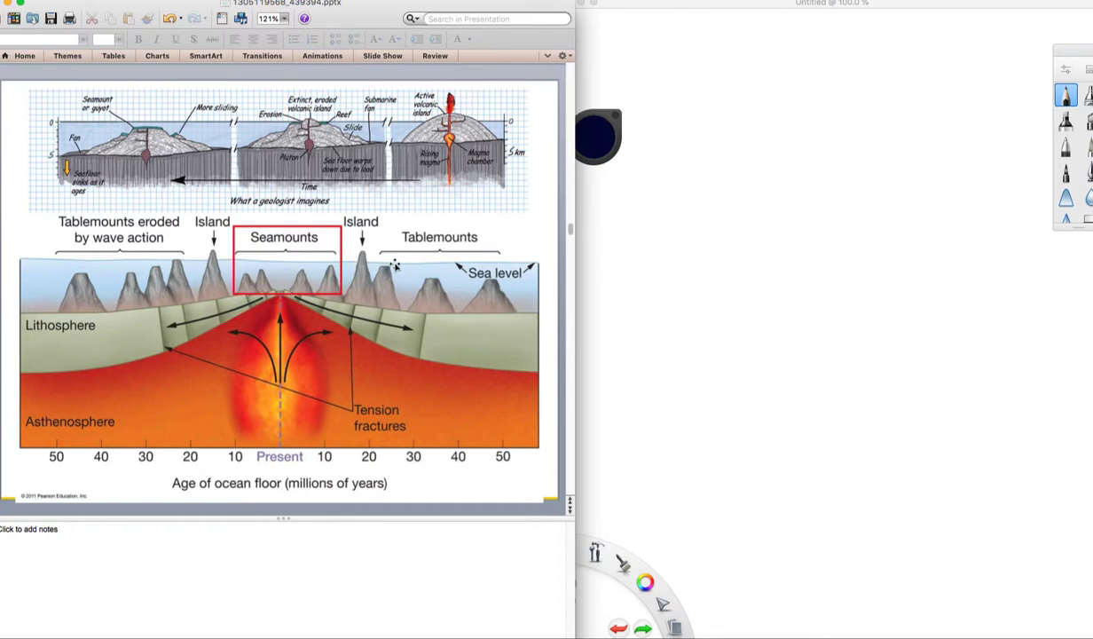
mouse_move(397, 266)
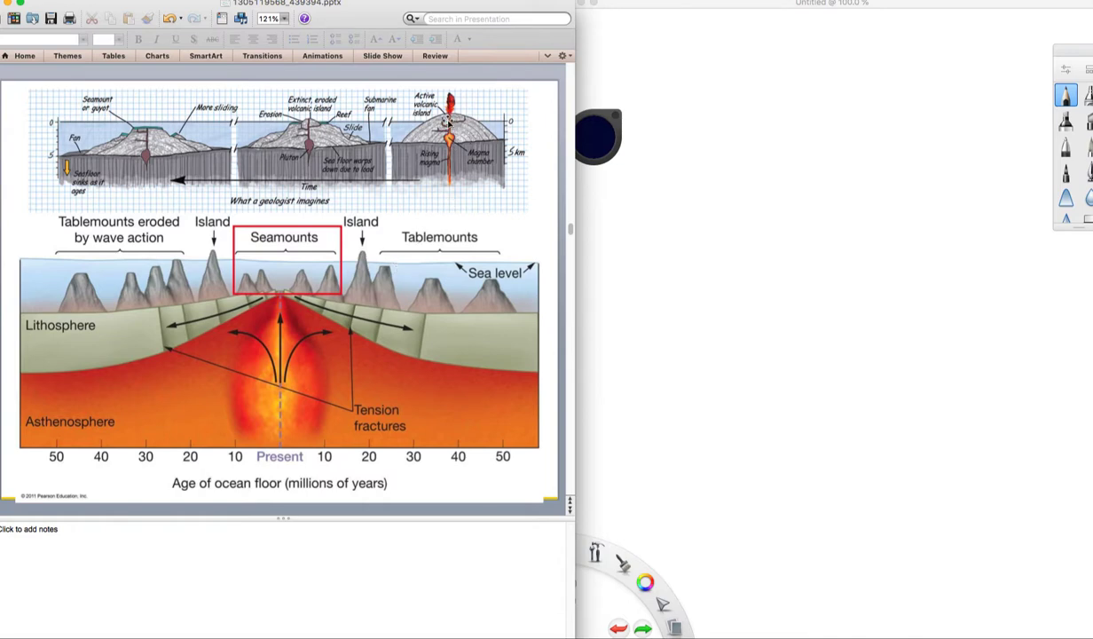
mouse_move(410, 169)
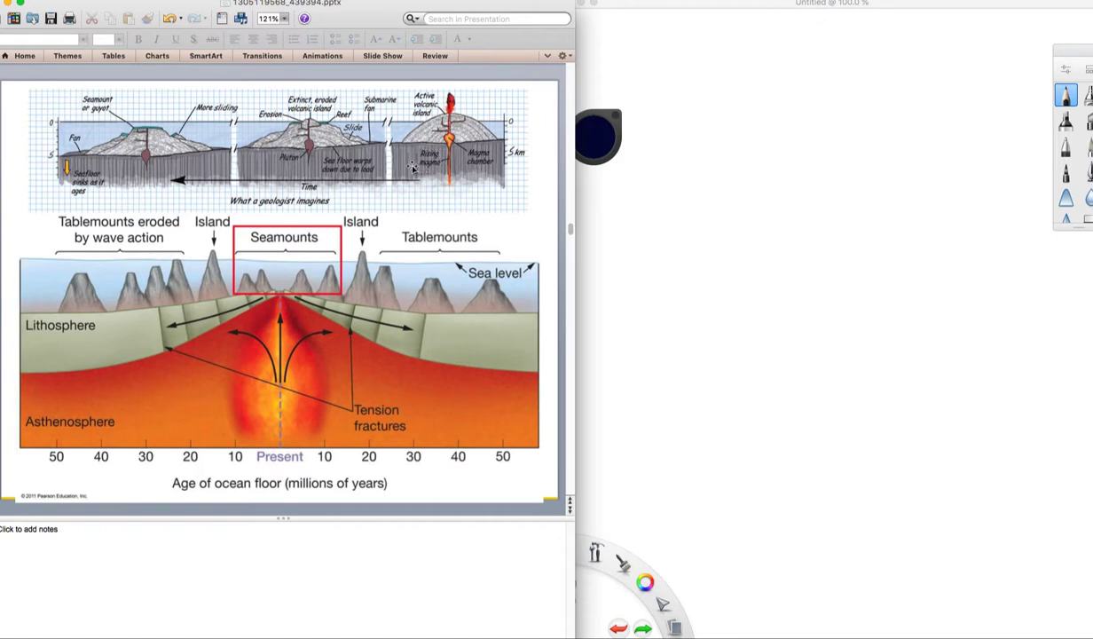
mouse_move(372, 168)
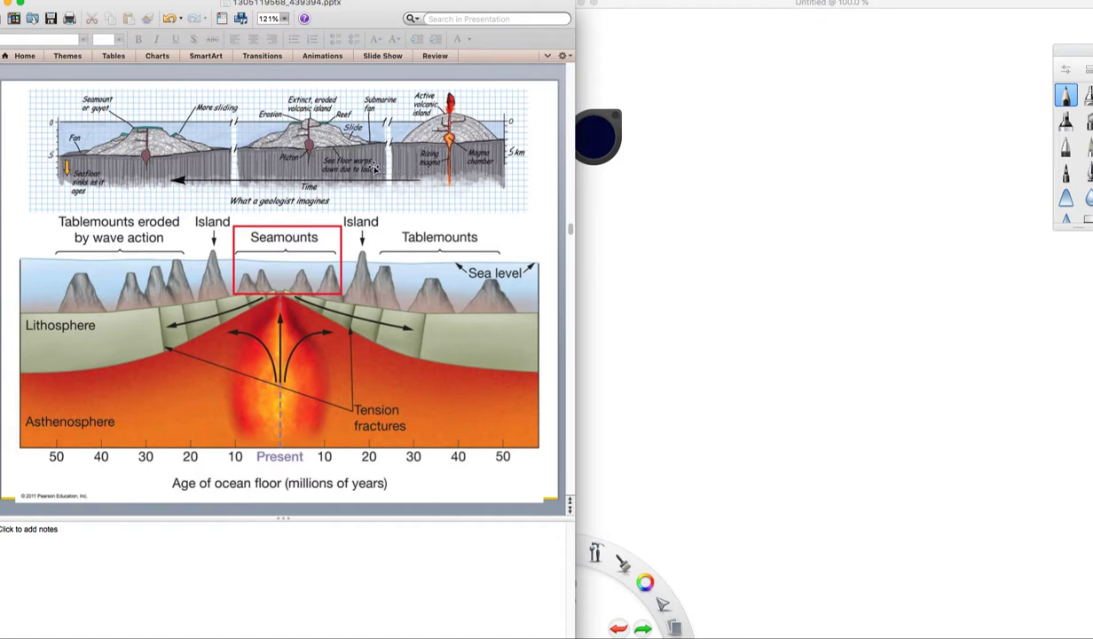
mouse_move(440, 146)
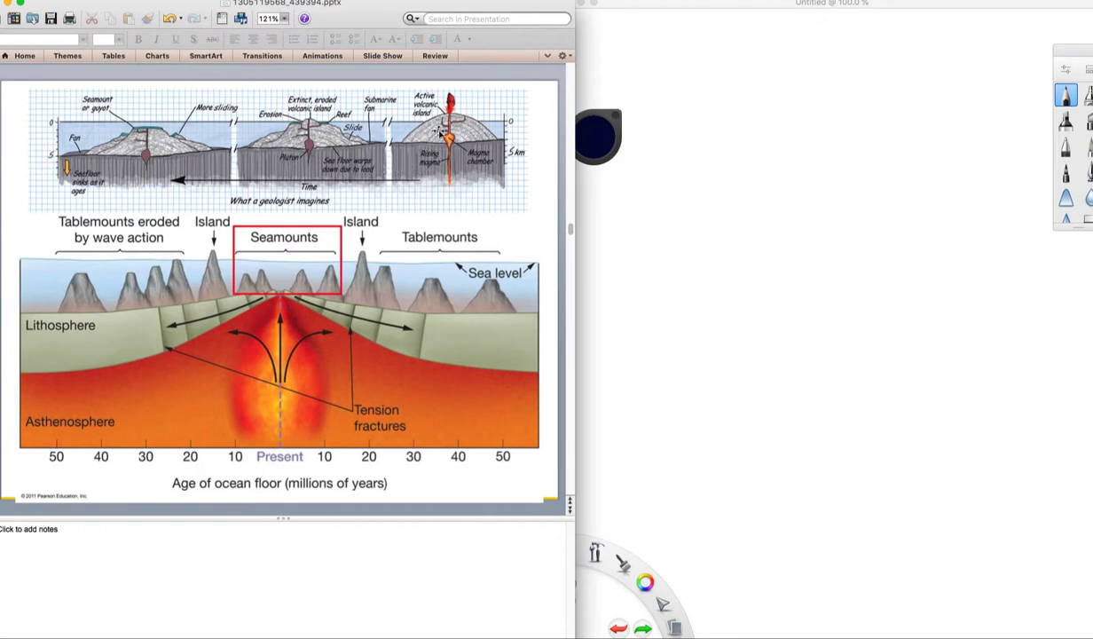
mouse_move(377, 142)
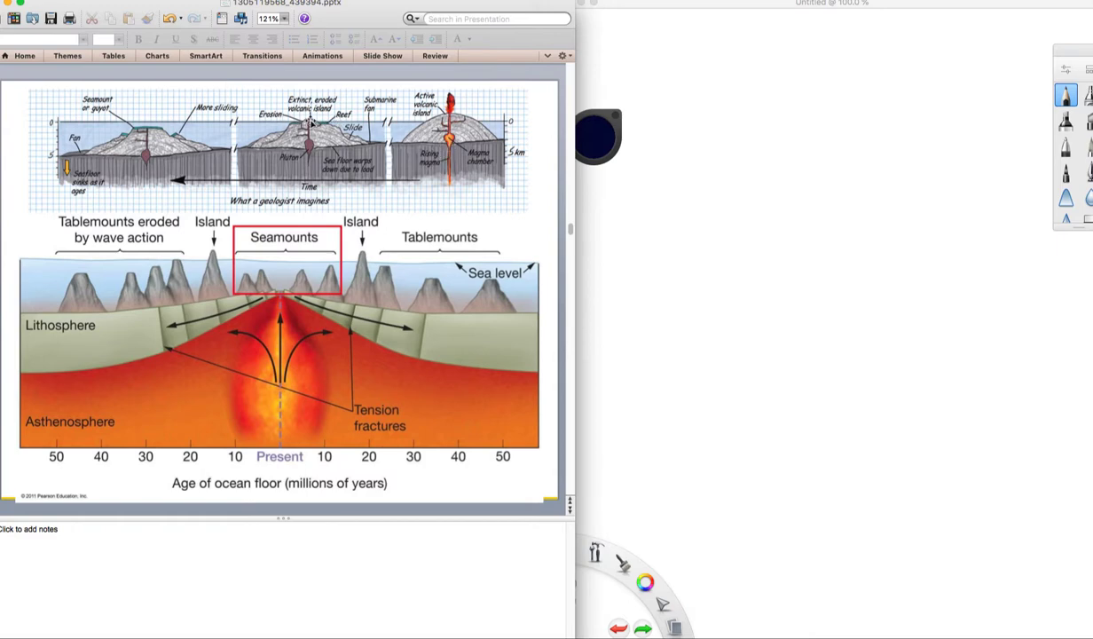
mouse_move(133, 146)
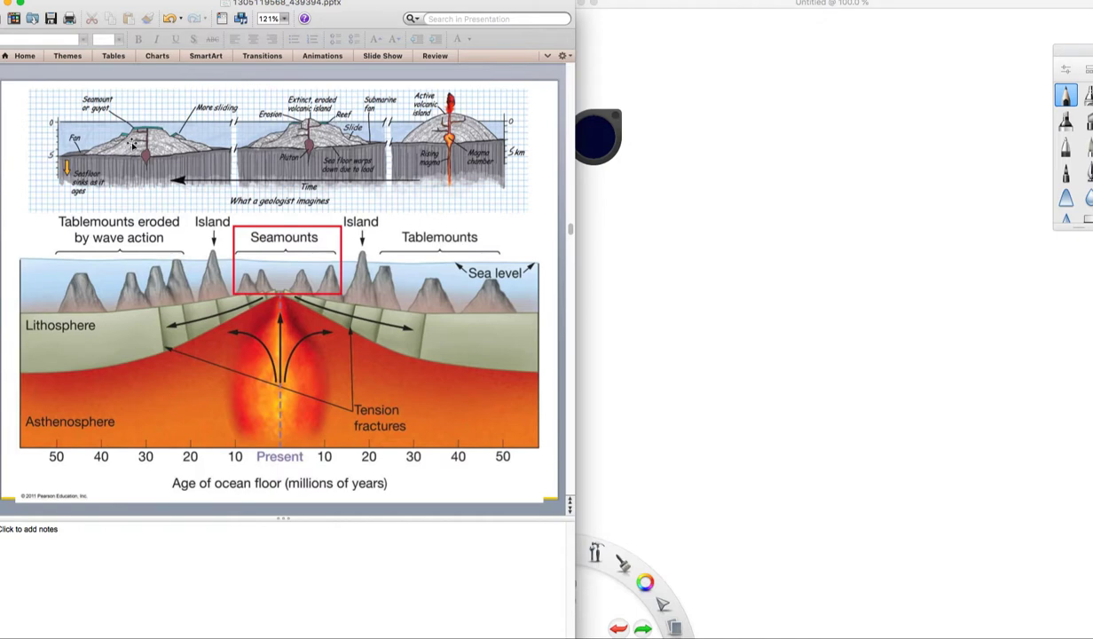
mouse_move(105, 110)
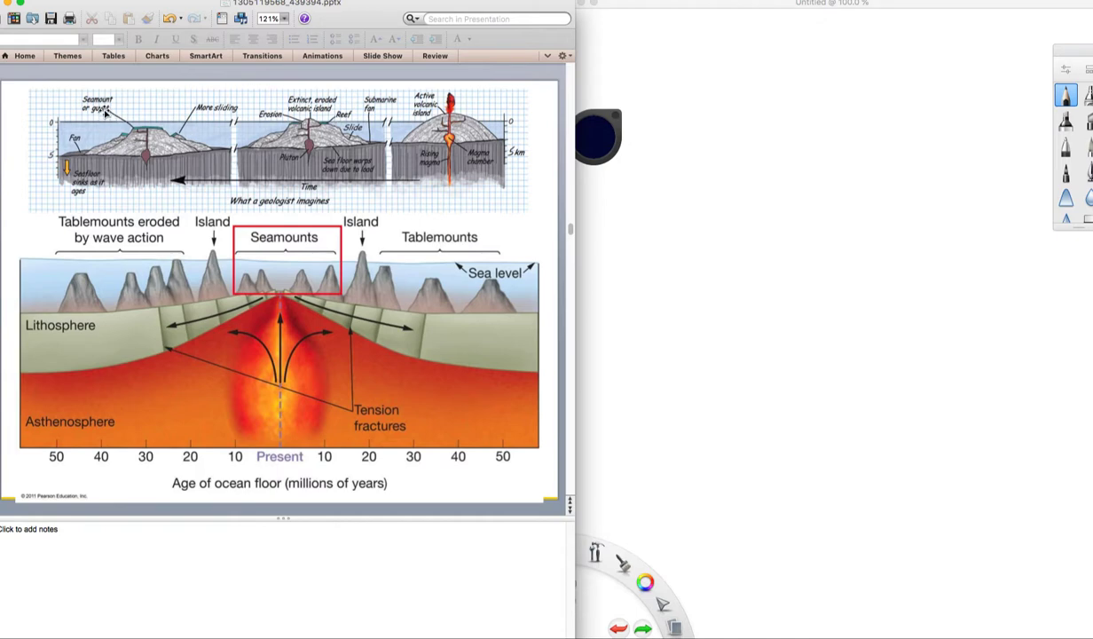
mouse_move(132, 279)
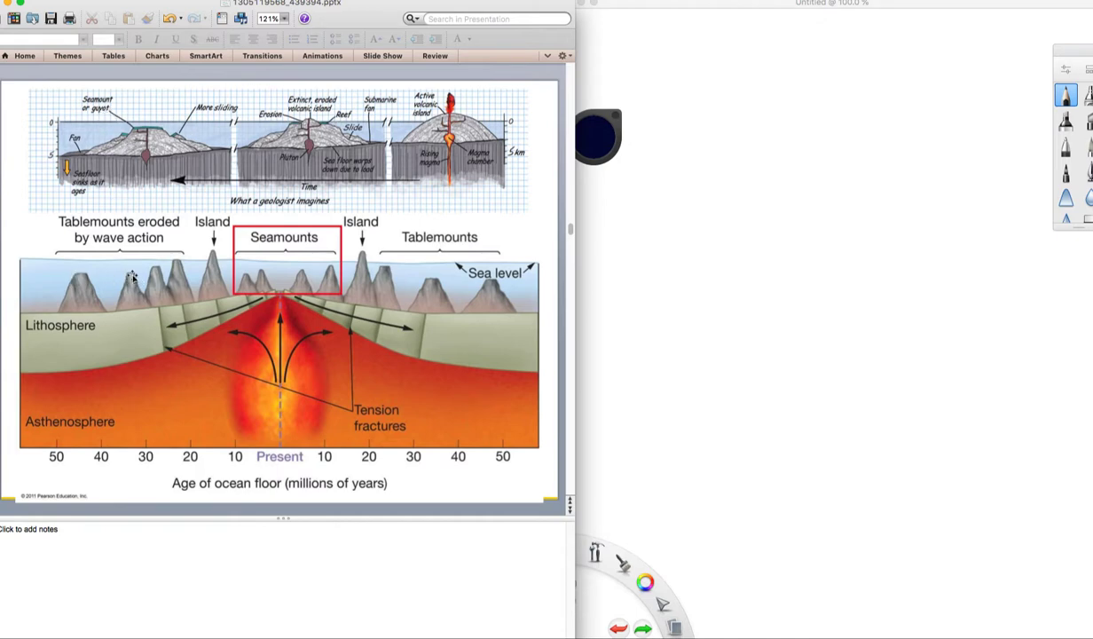
mouse_move(135, 244)
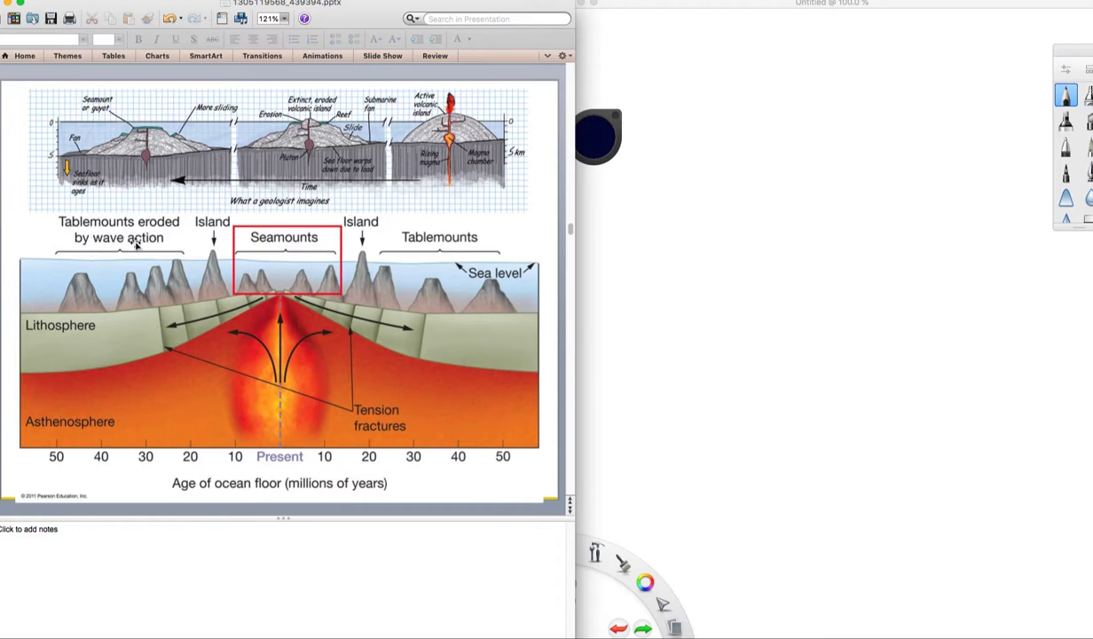
mouse_move(298, 325)
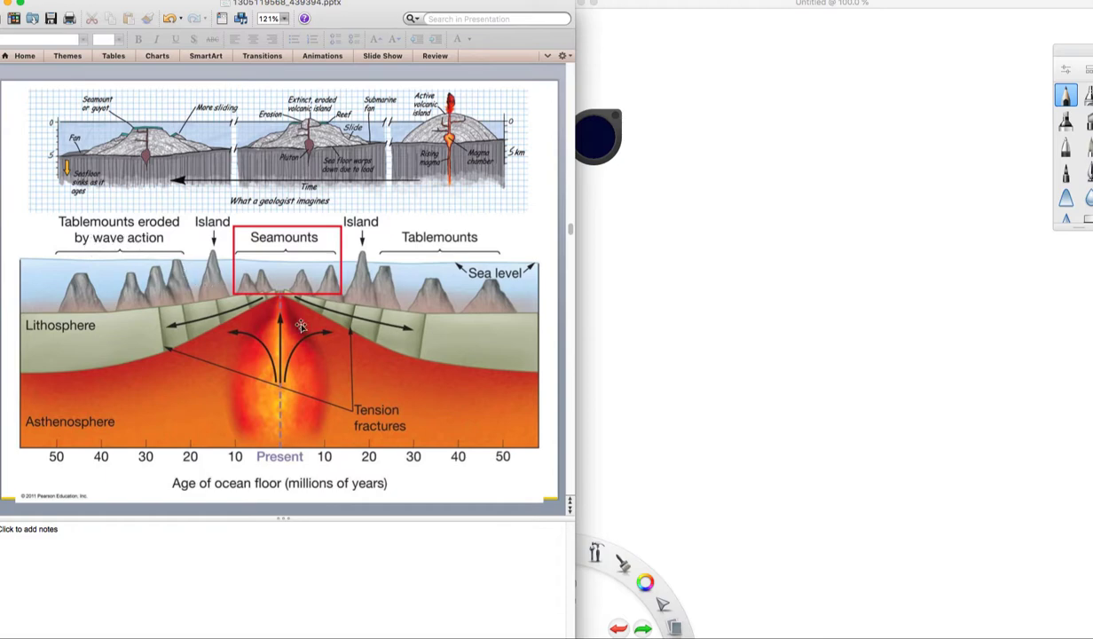
mouse_move(163, 296)
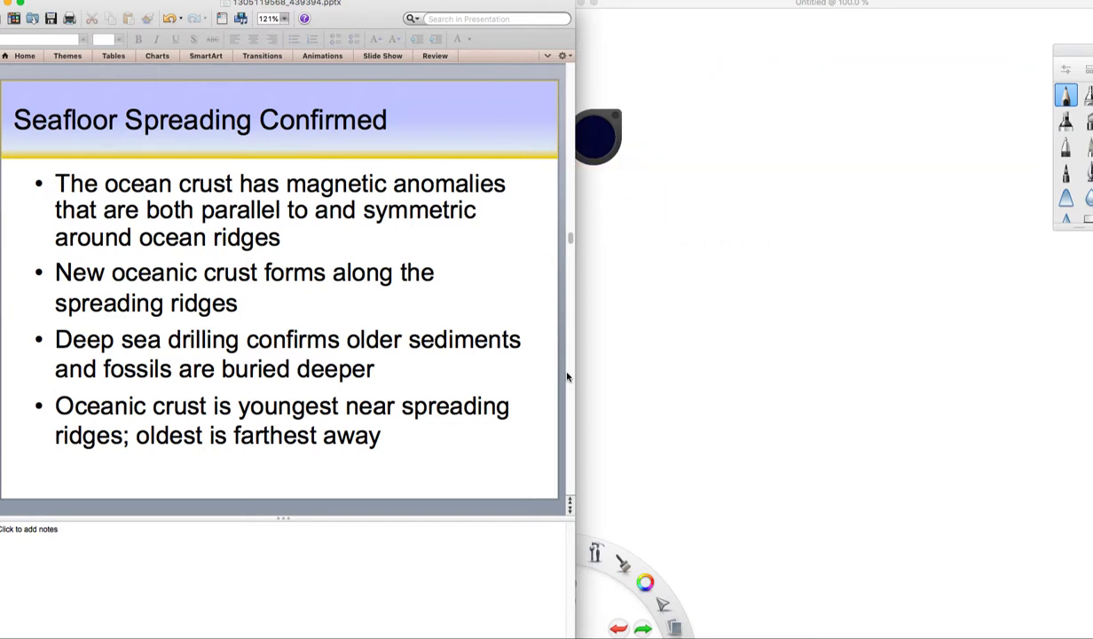
mouse_move(161, 234)
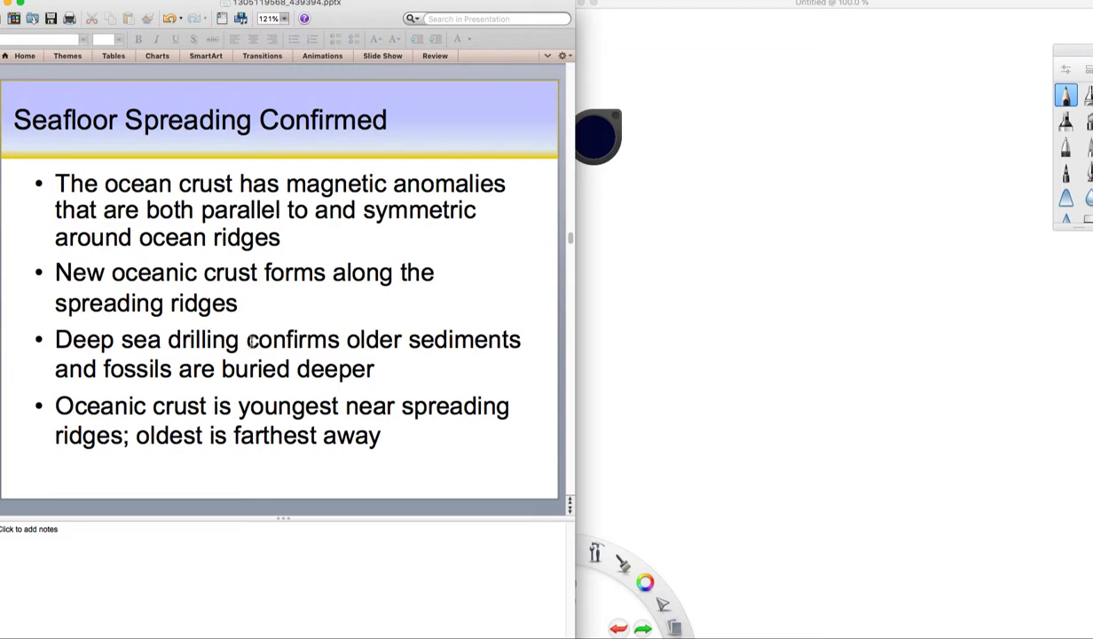
mouse_move(227, 291)
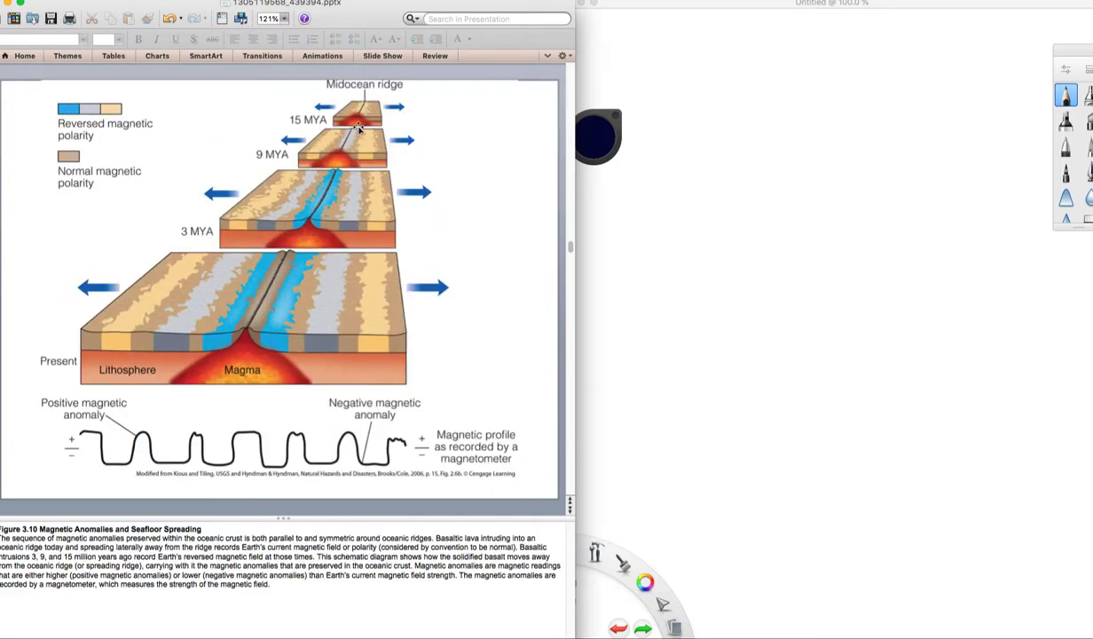
mouse_move(327, 122)
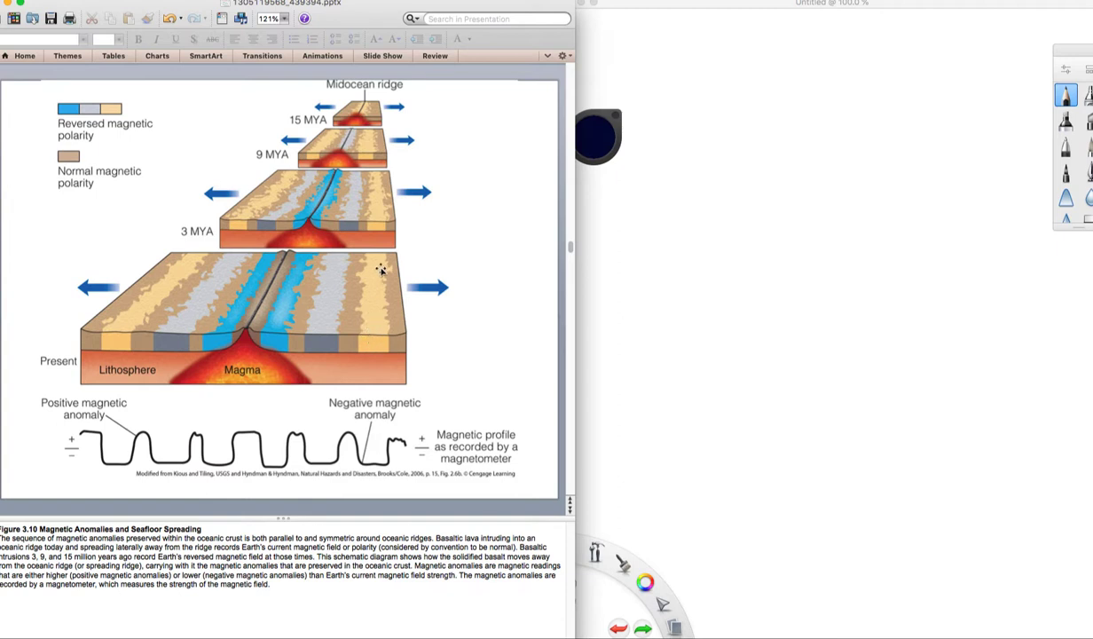
mouse_move(353, 465)
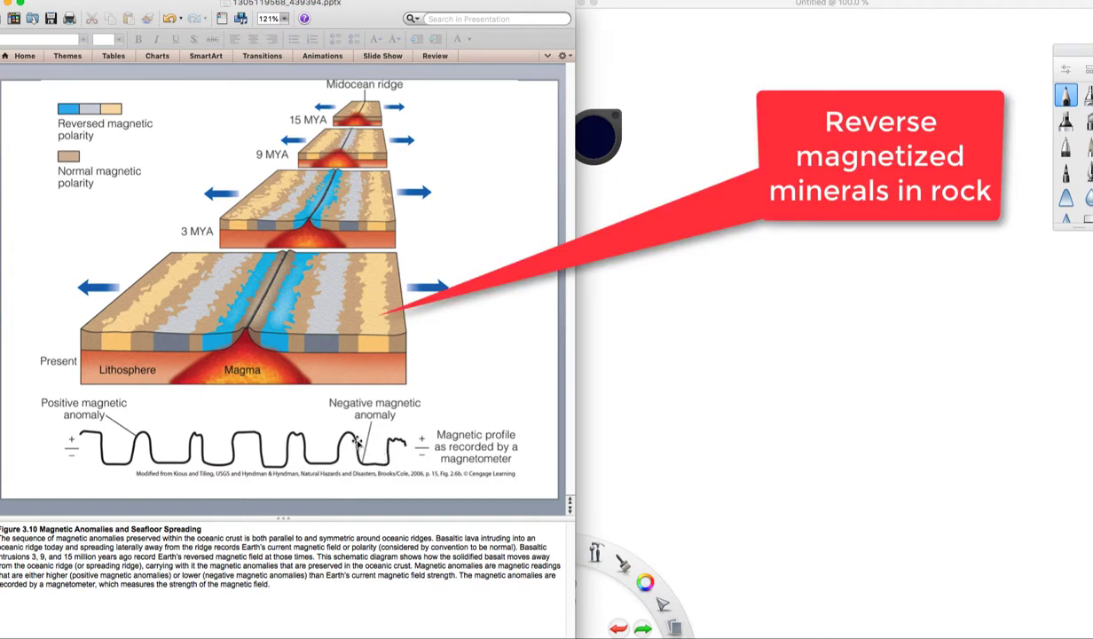
mouse_move(369, 339)
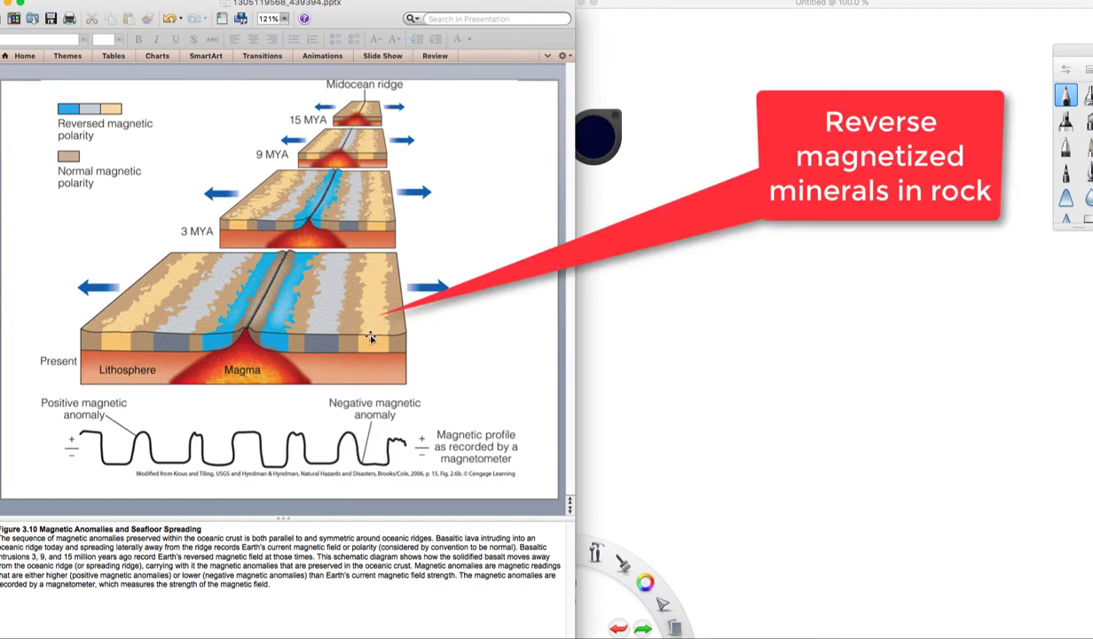
mouse_move(375, 333)
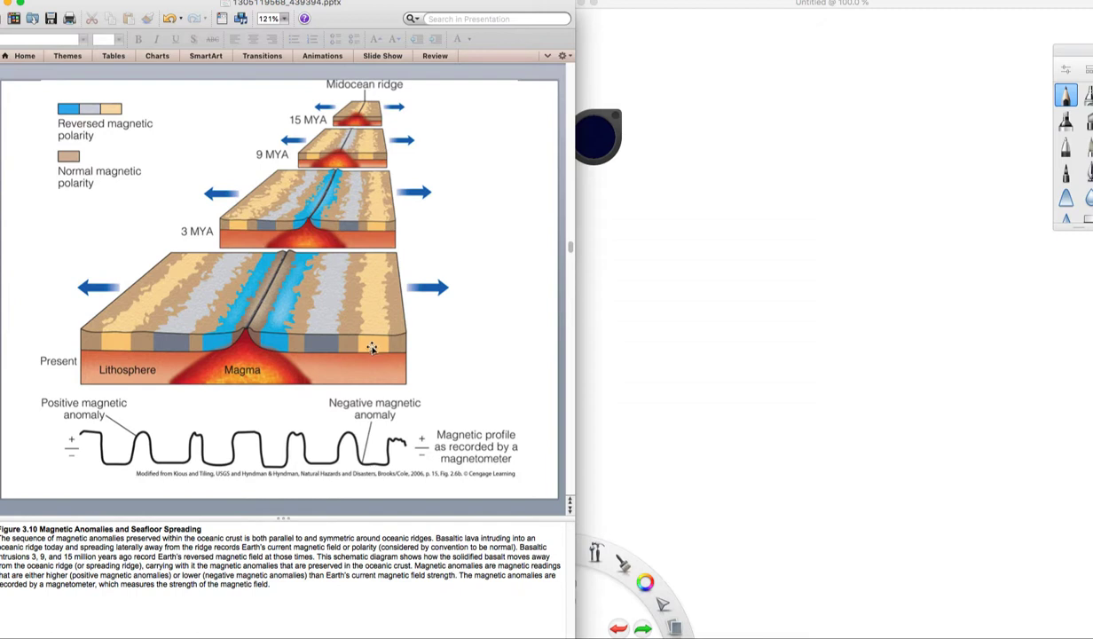
mouse_move(344, 334)
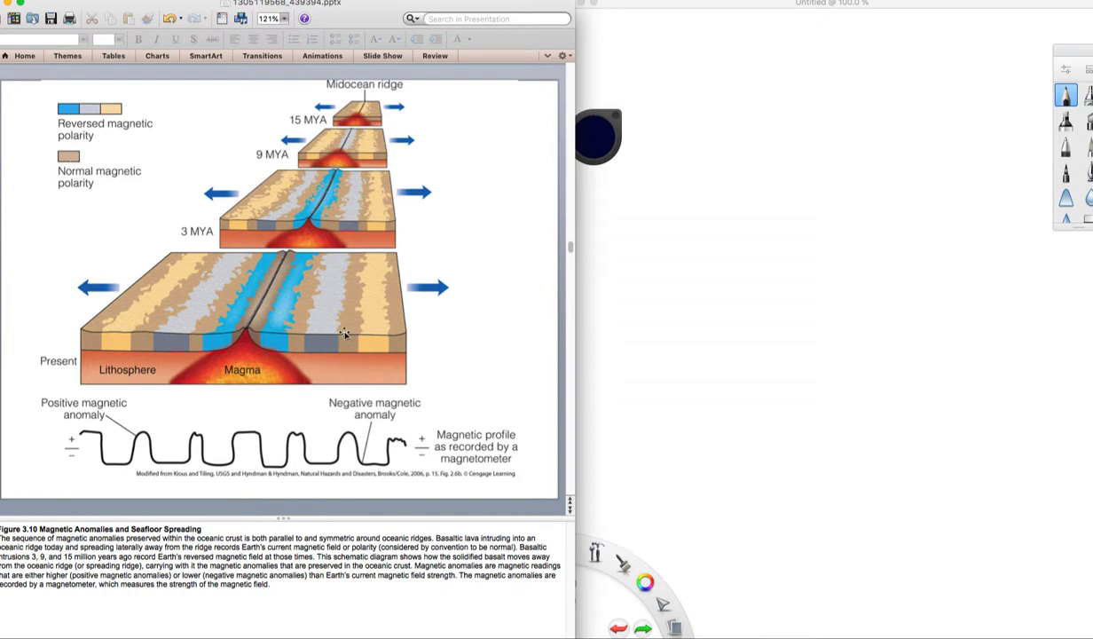
mouse_move(366, 340)
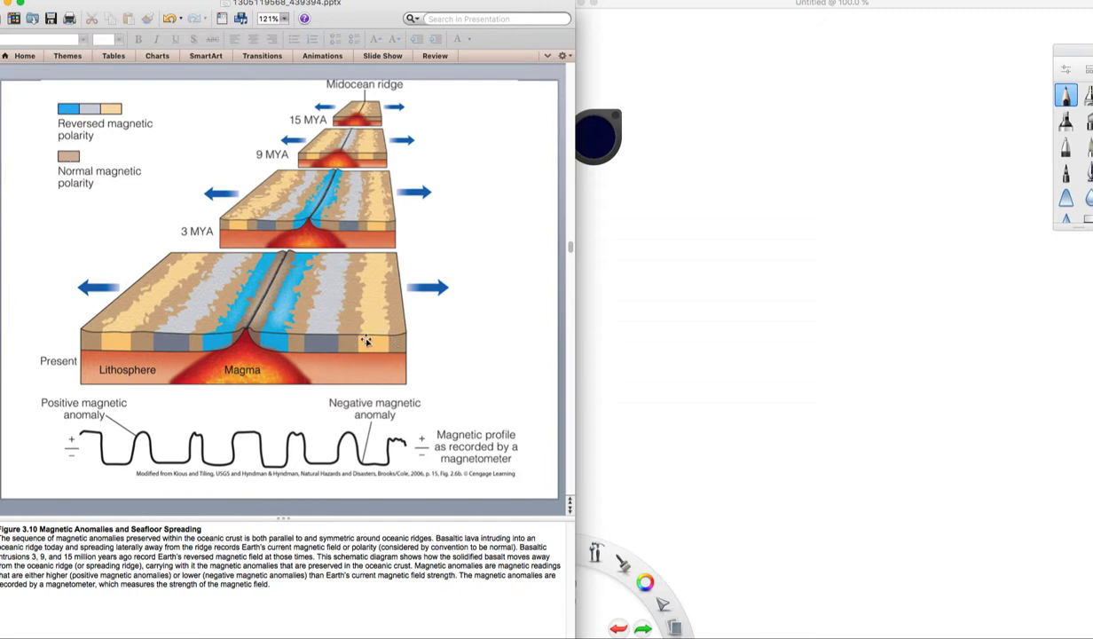
mouse_move(362, 224)
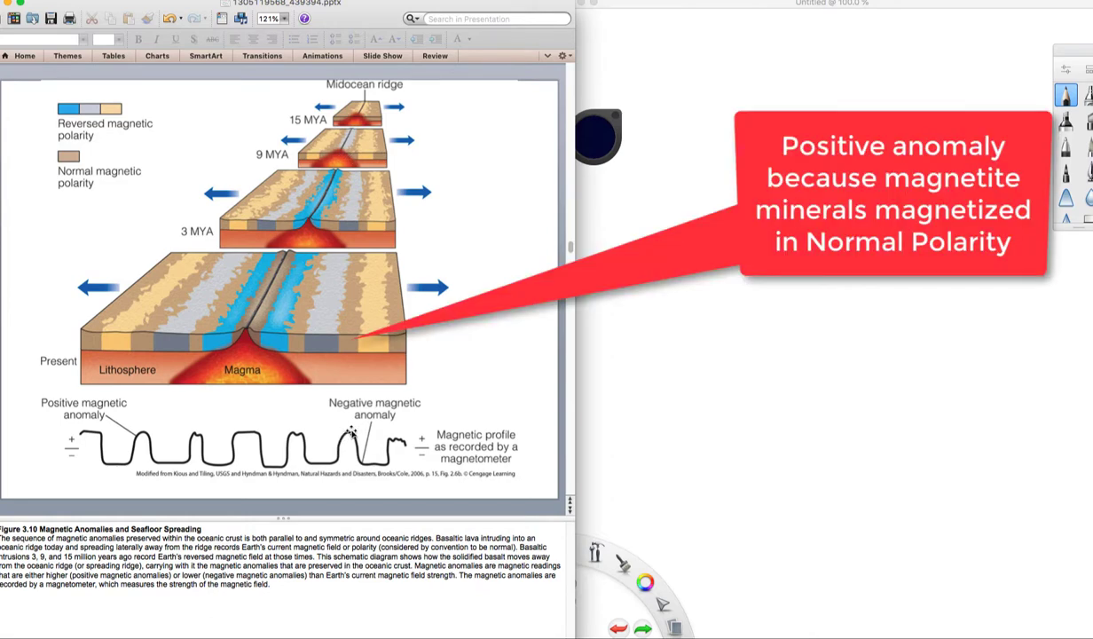
mouse_move(352, 305)
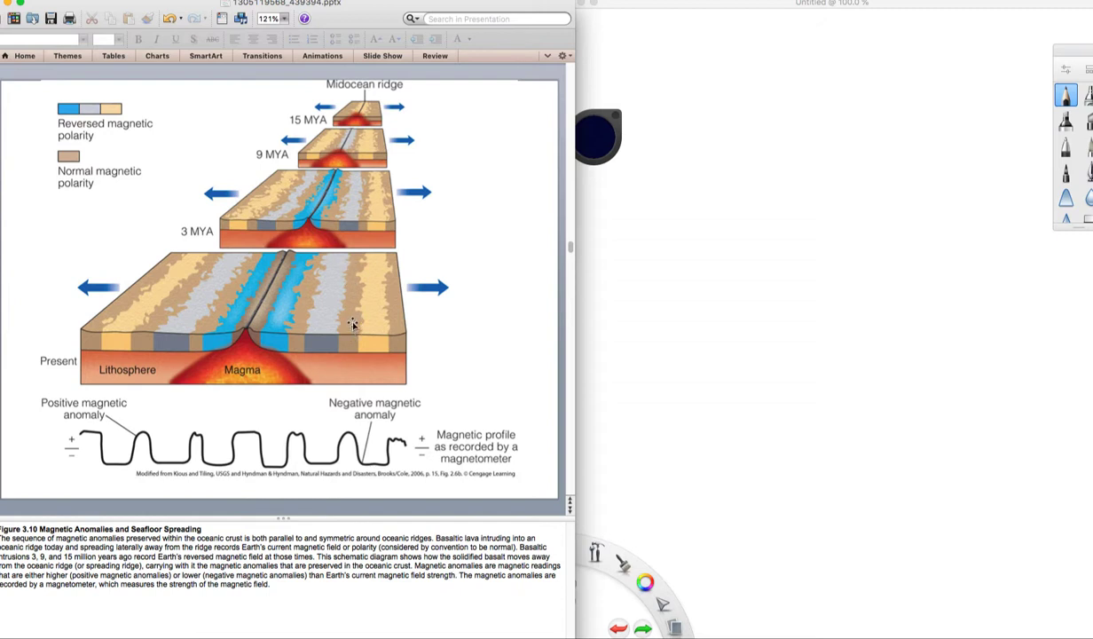
mouse_move(355, 449)
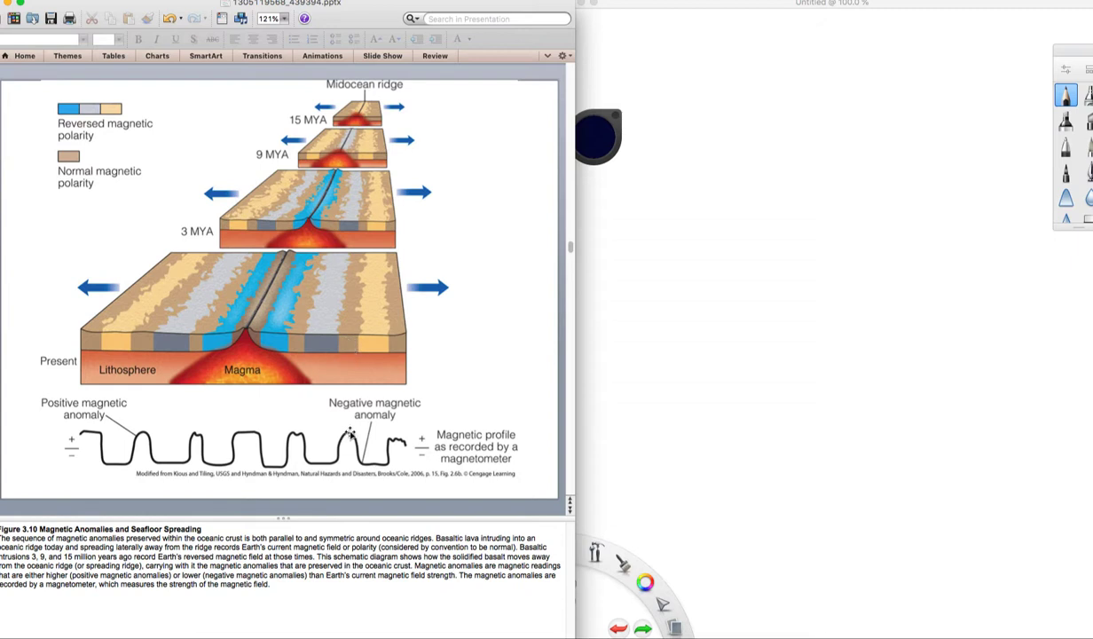
mouse_move(355, 458)
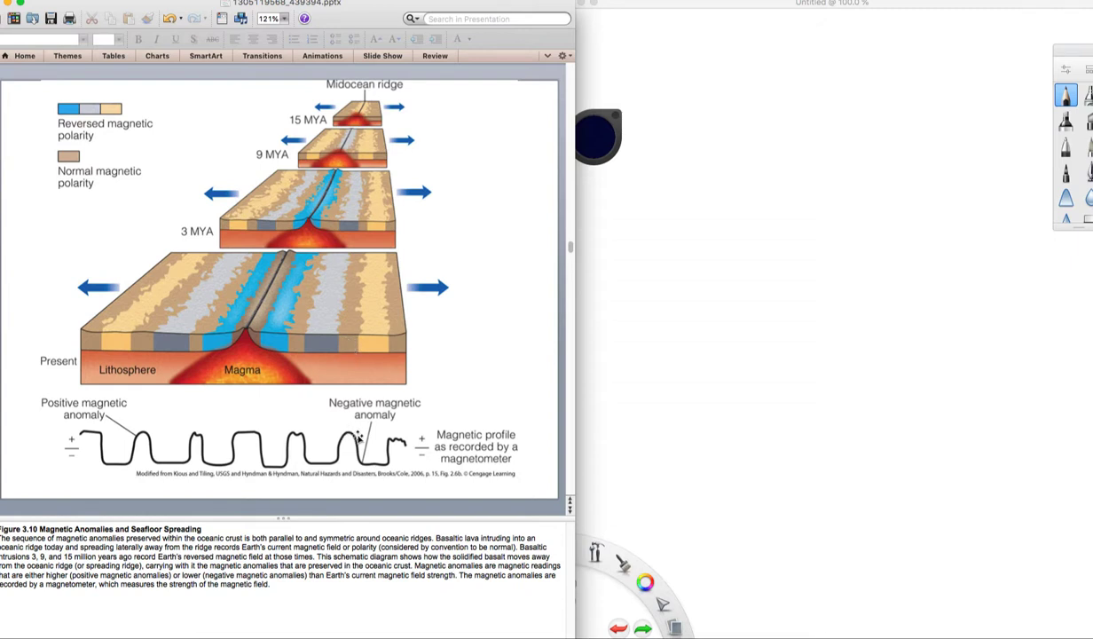
mouse_move(316, 465)
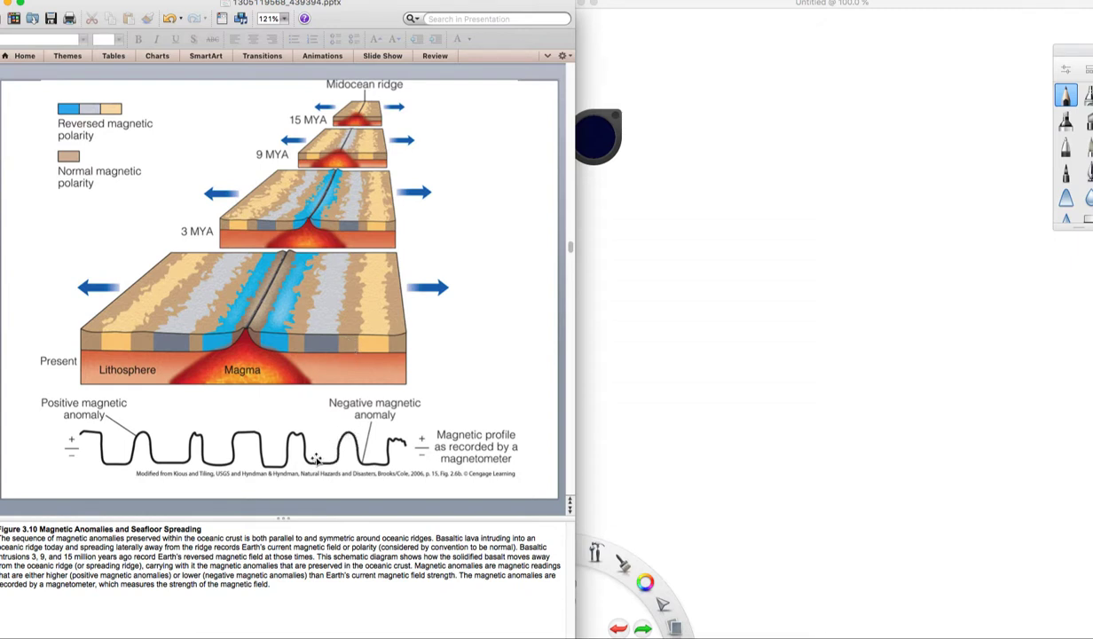
mouse_move(277, 458)
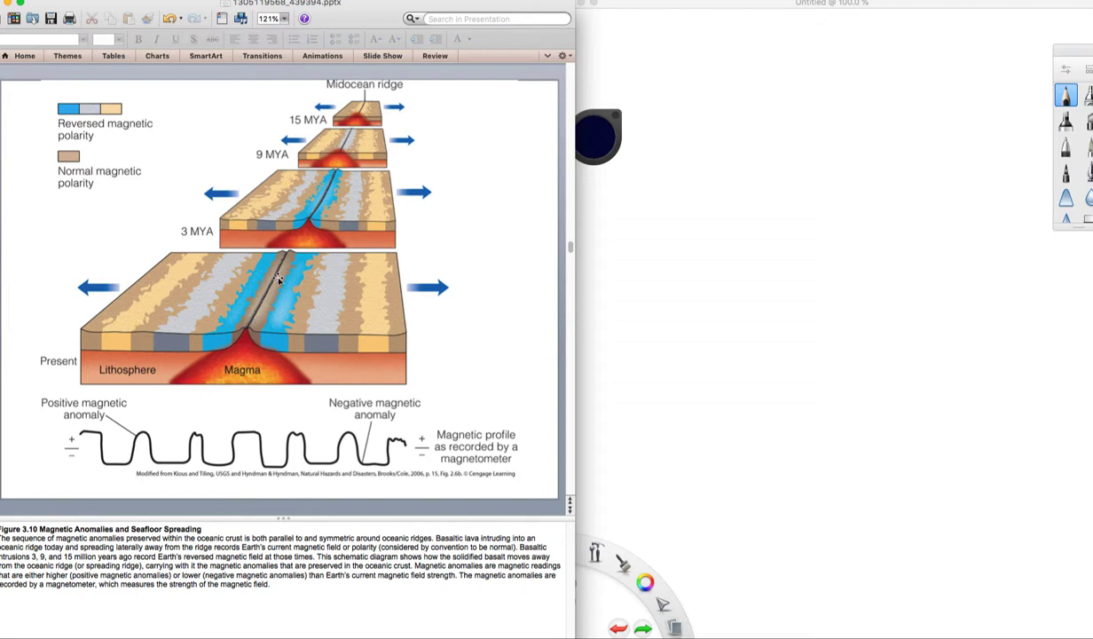
mouse_move(255, 316)
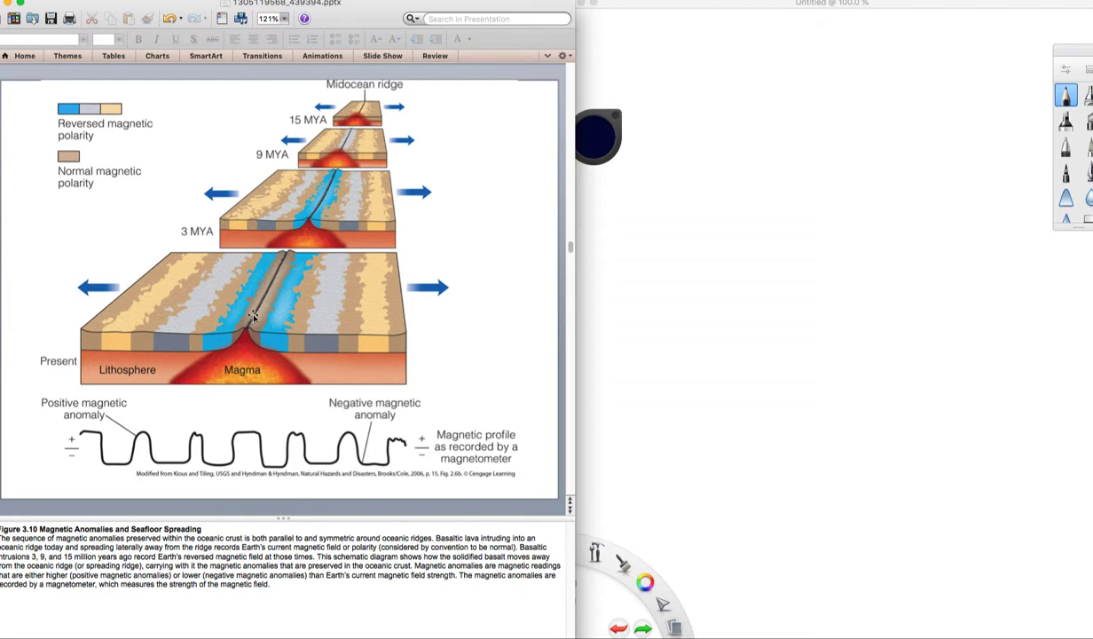
mouse_move(259, 316)
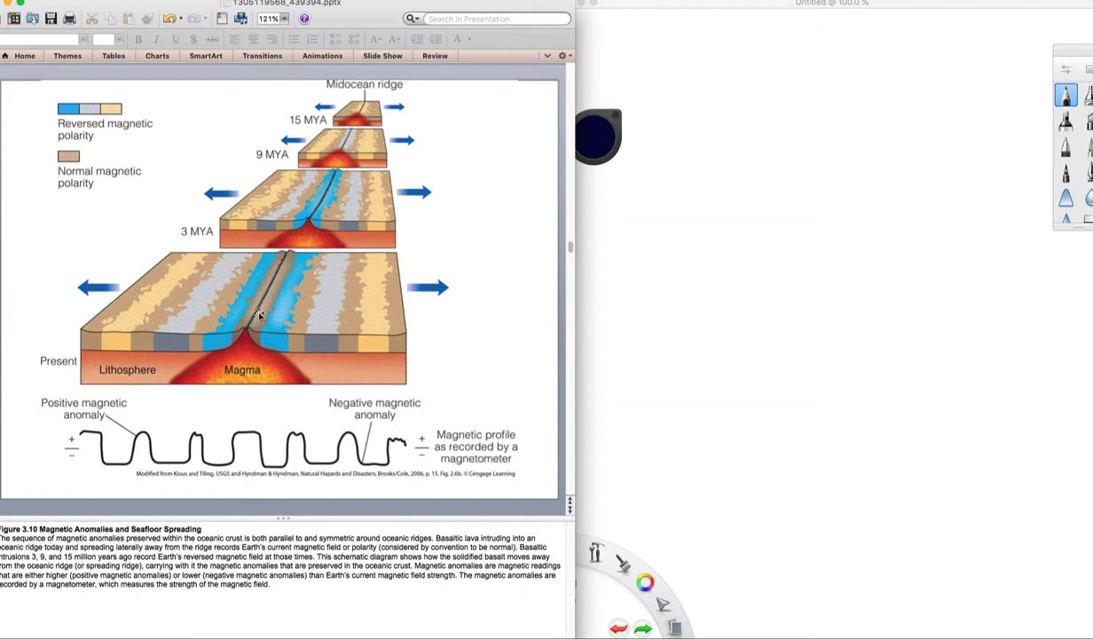
mouse_move(237, 322)
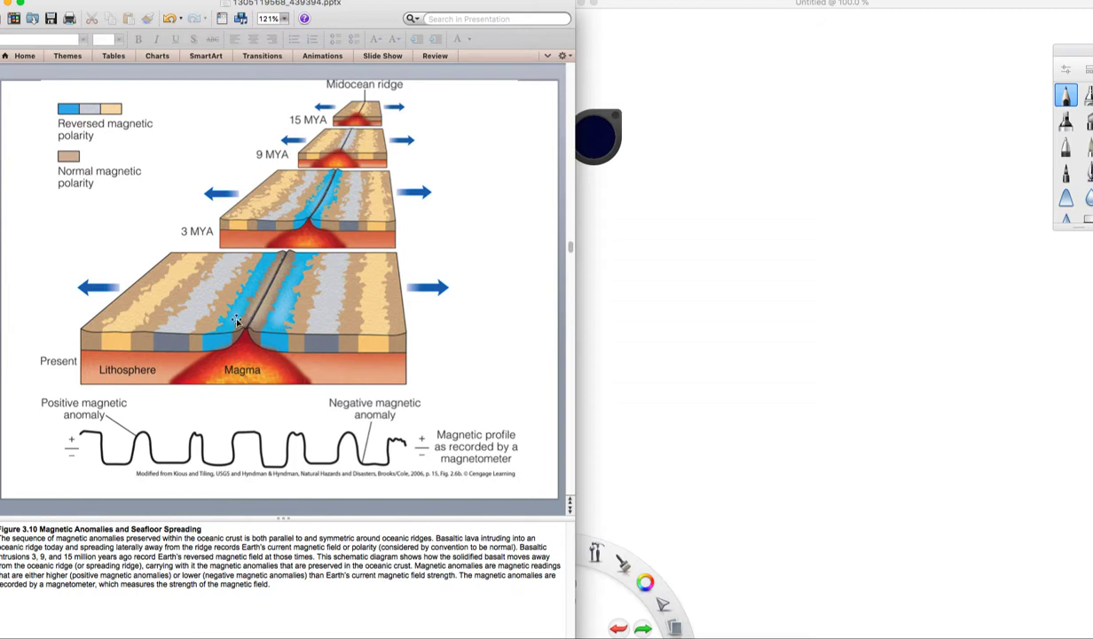
mouse_move(312, 350)
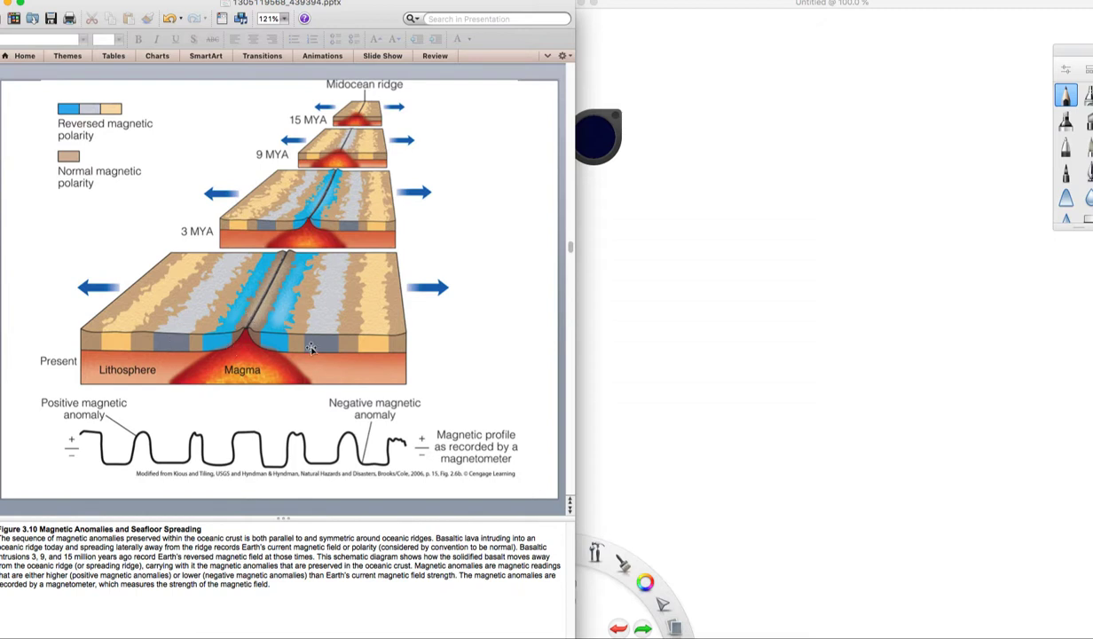
mouse_move(238, 344)
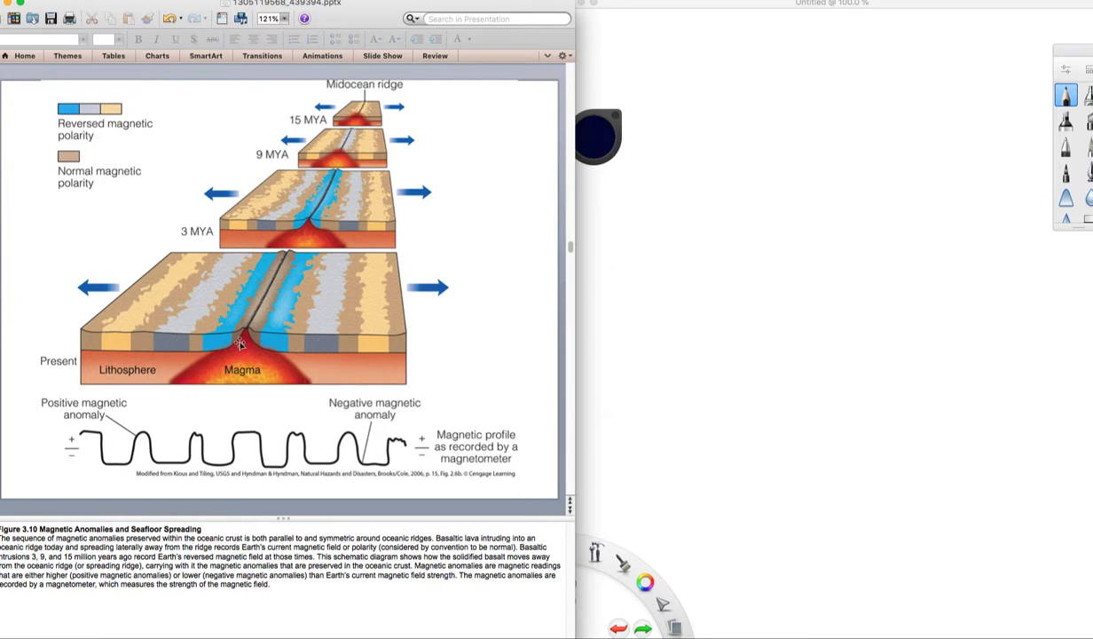
mouse_move(323, 188)
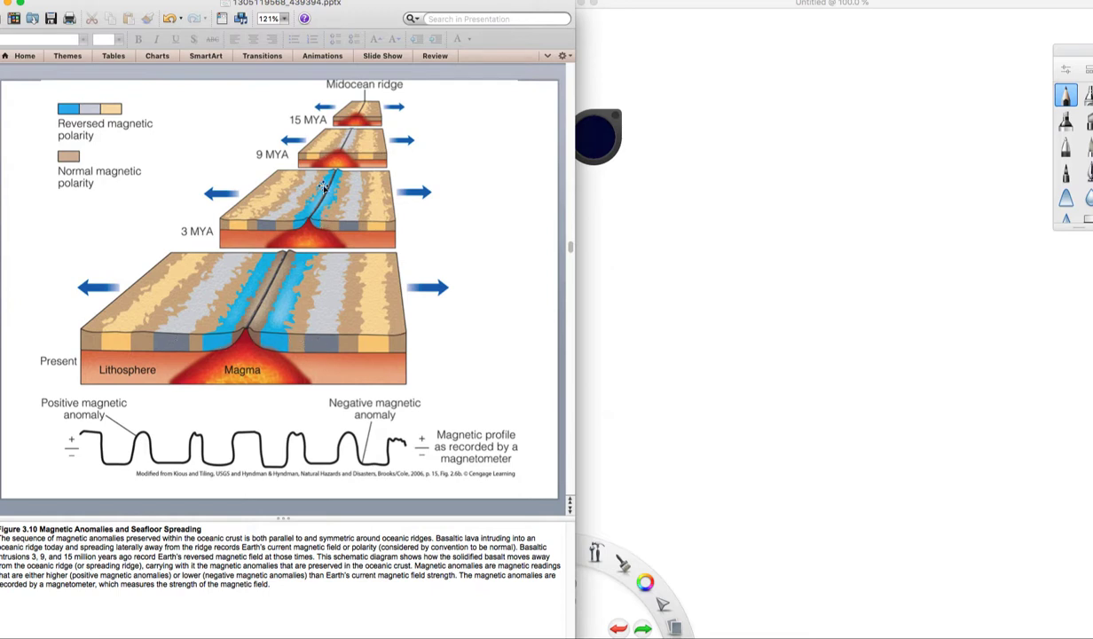
mouse_move(345, 153)
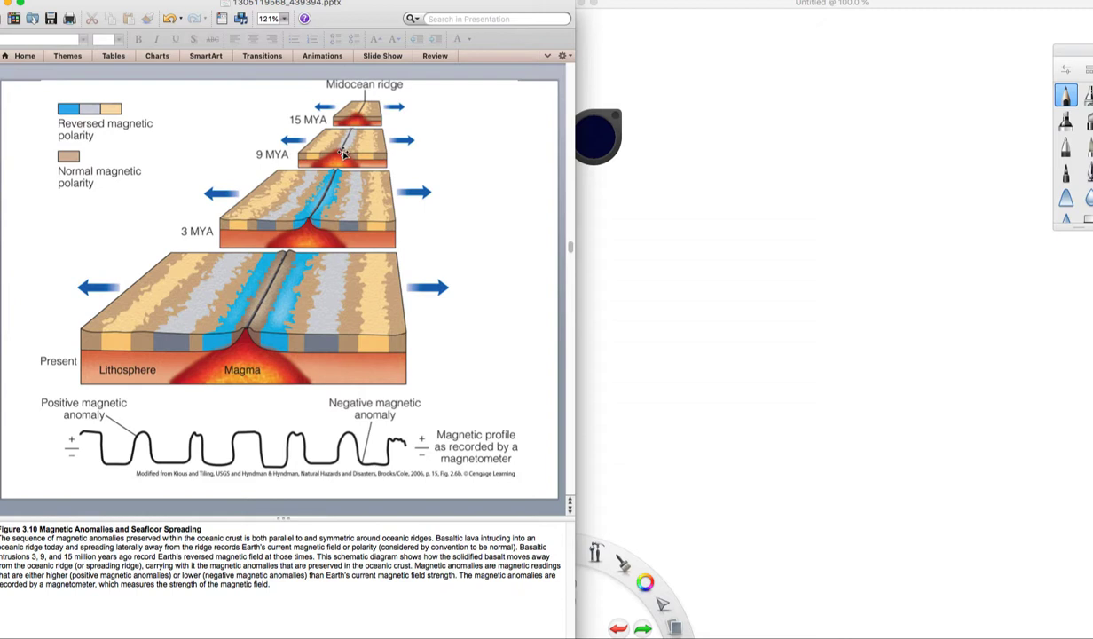
mouse_move(341, 190)
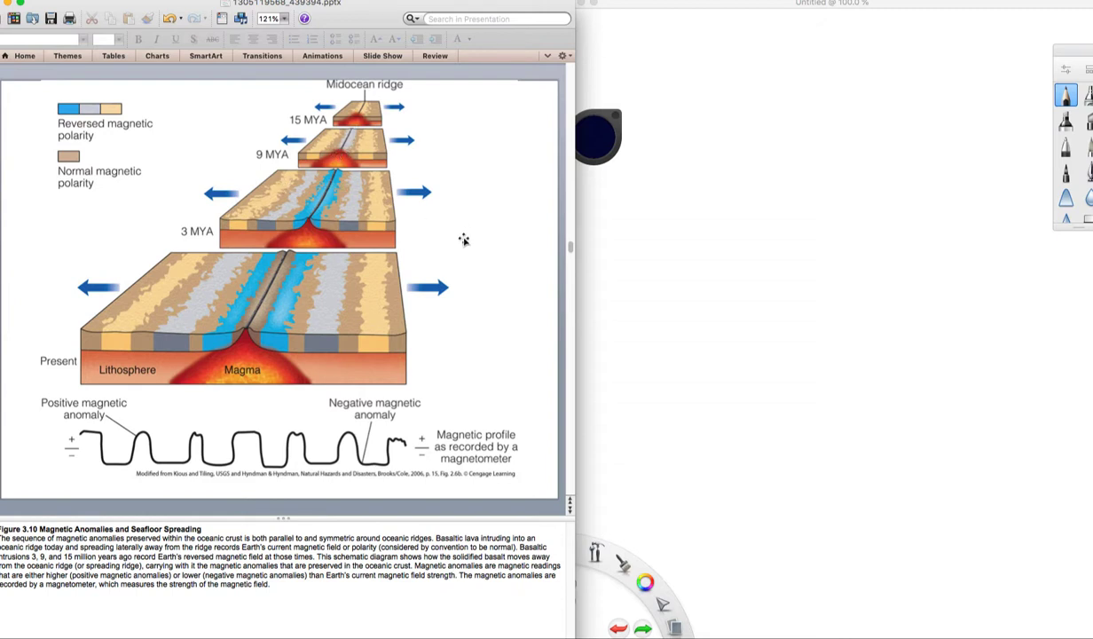
mouse_move(472, 254)
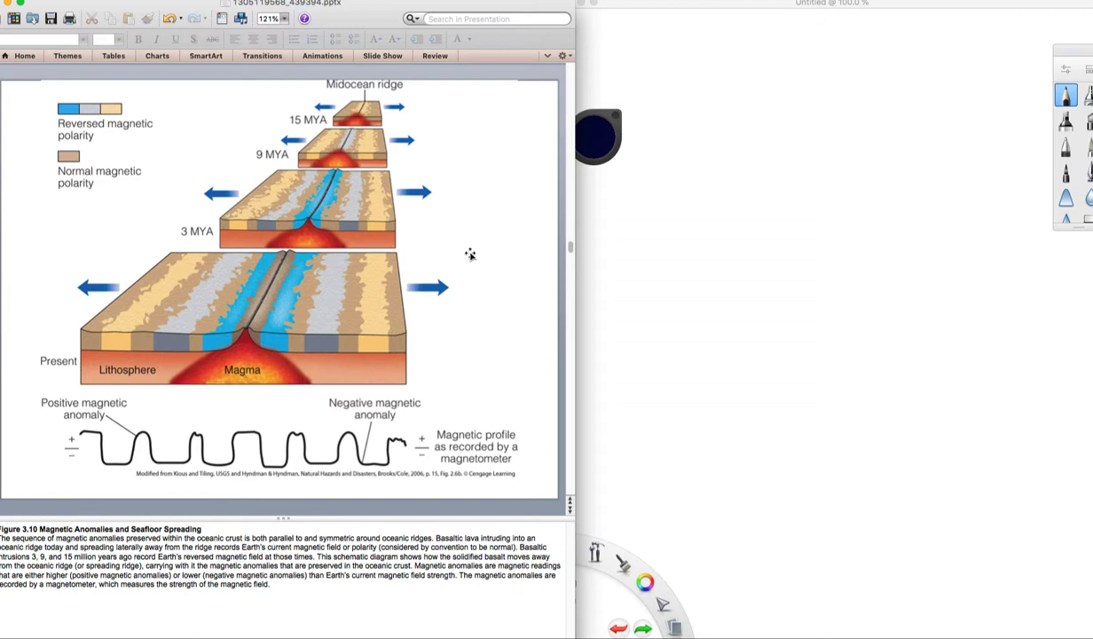
mouse_move(568, 366)
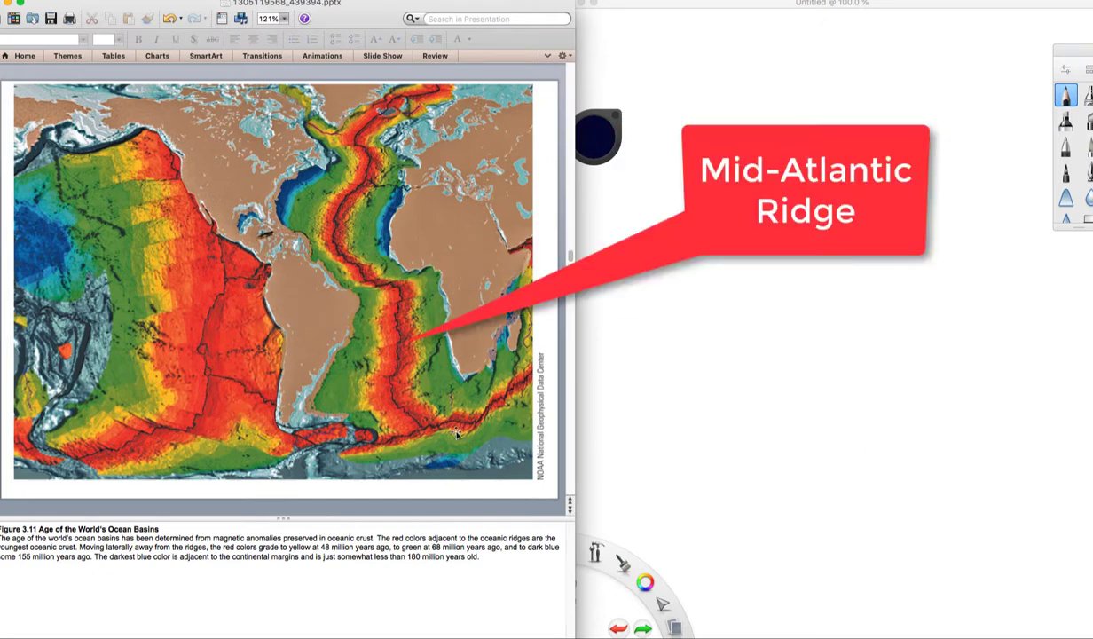
mouse_move(380, 275)
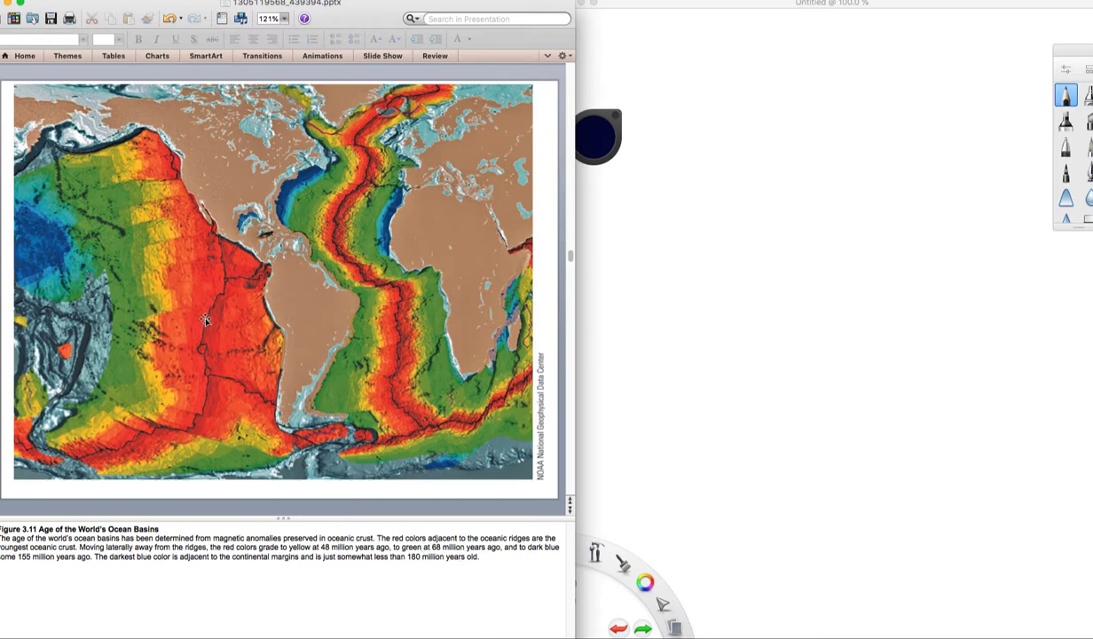
mouse_move(199, 309)
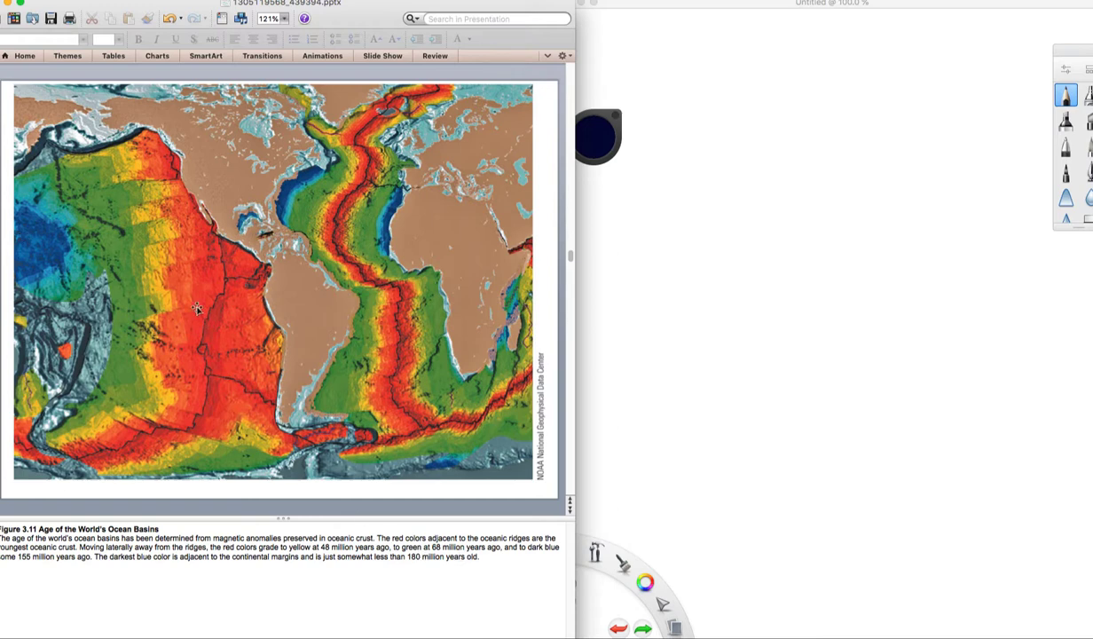
mouse_move(390, 229)
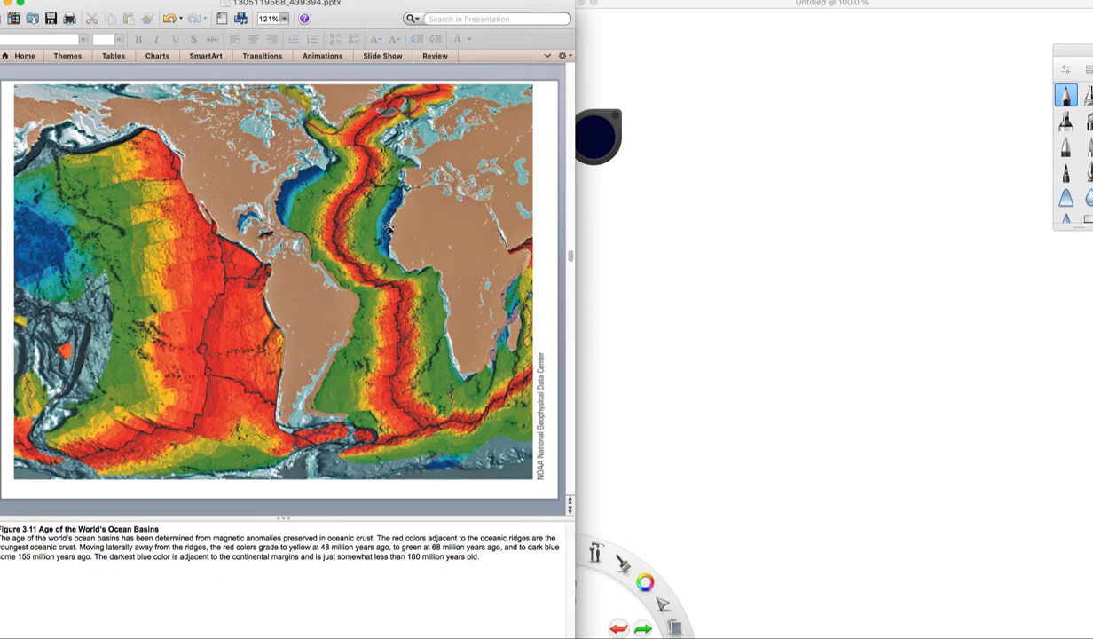
mouse_move(421, 294)
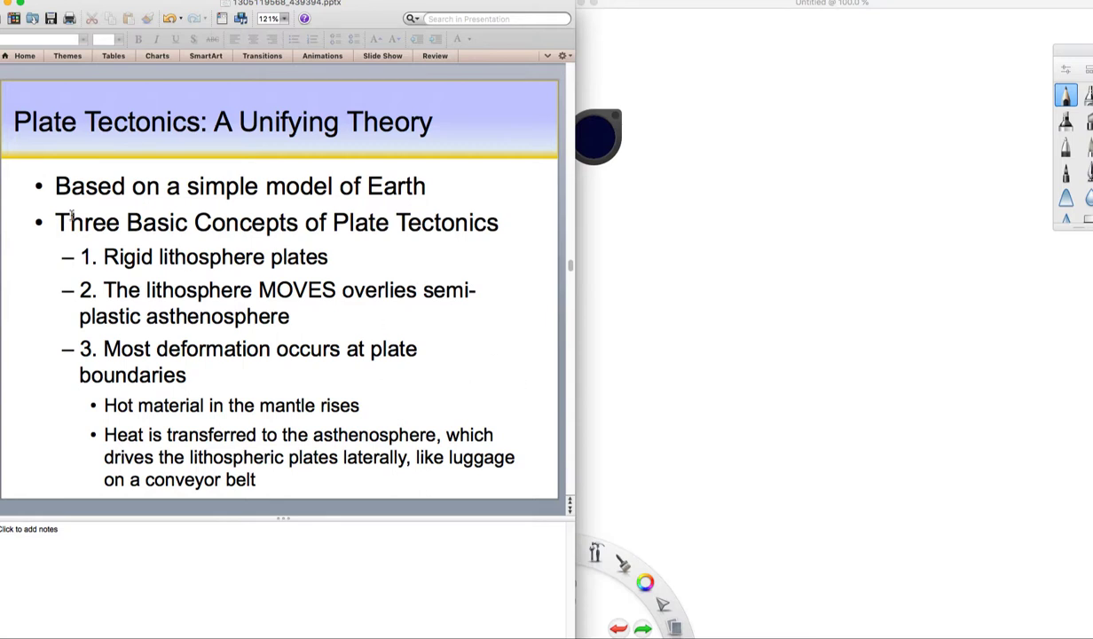
Select the word 'Rigid' in the first plate tectonics concept to emphasize it.
left_click_drag(55, 222, 390, 222)
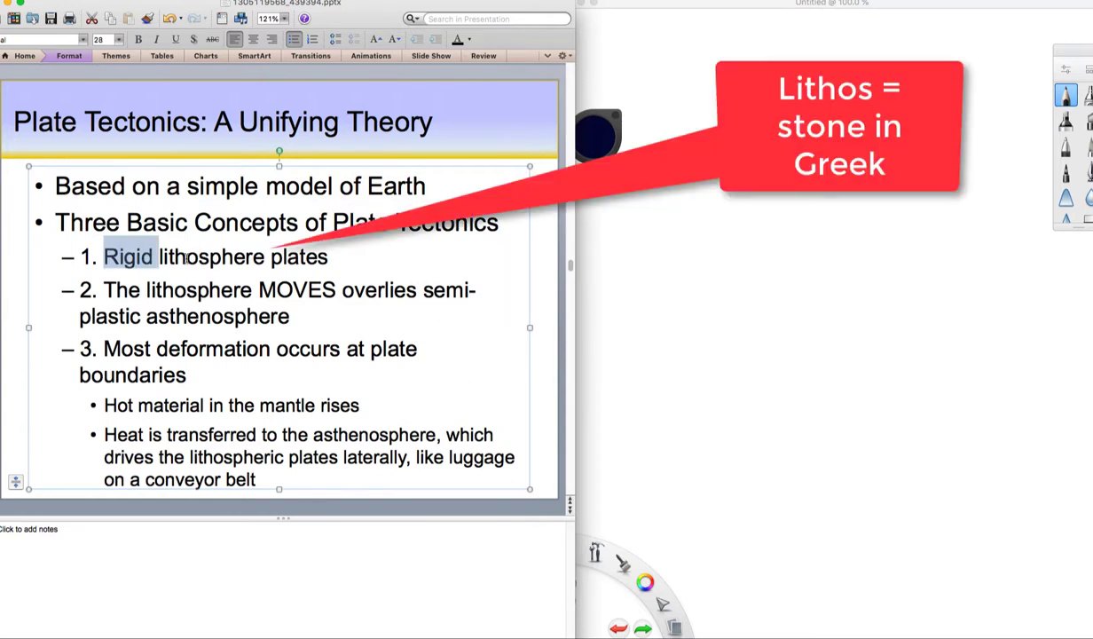
mouse_move(234, 262)
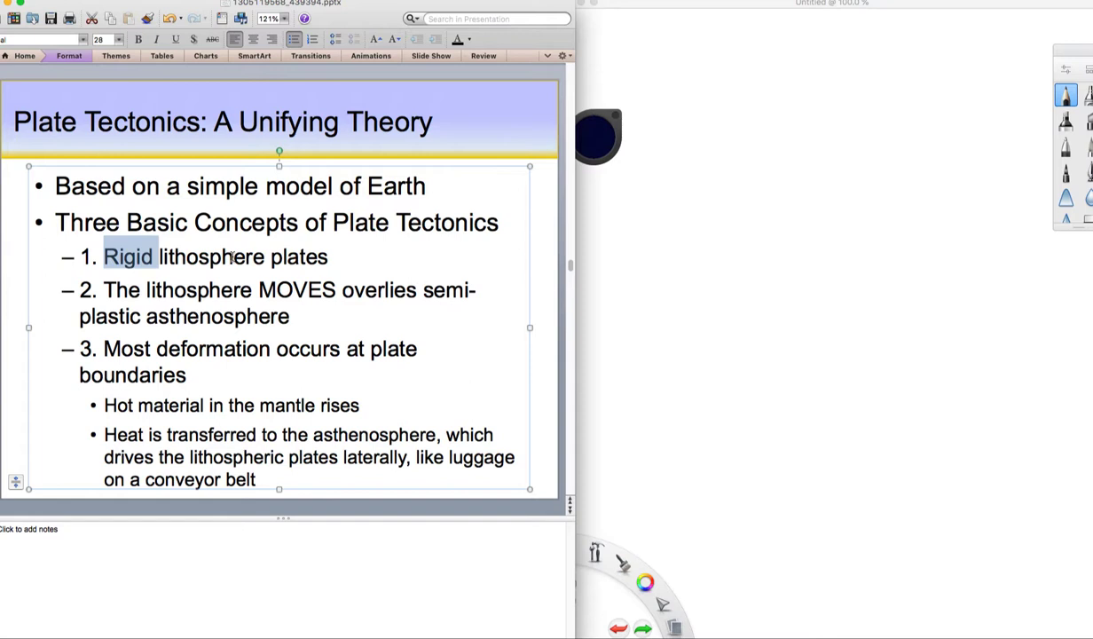
Highlight 'lithosphere' and then 'asthenosphere' in the second plate tectonics concept.
double_click(297, 291)
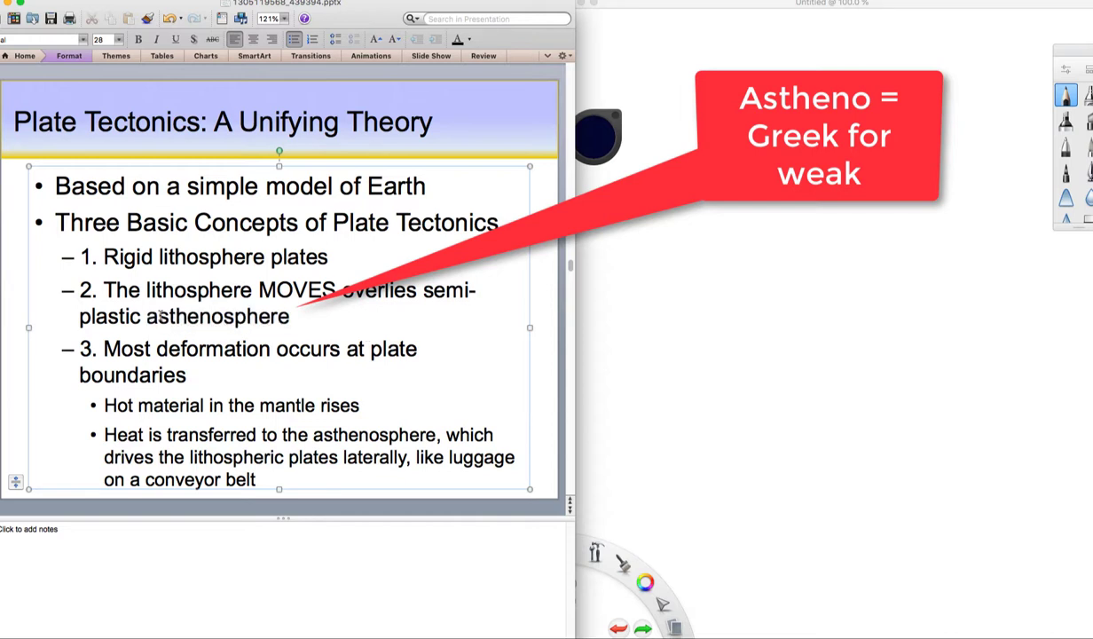
double_click(187, 315)
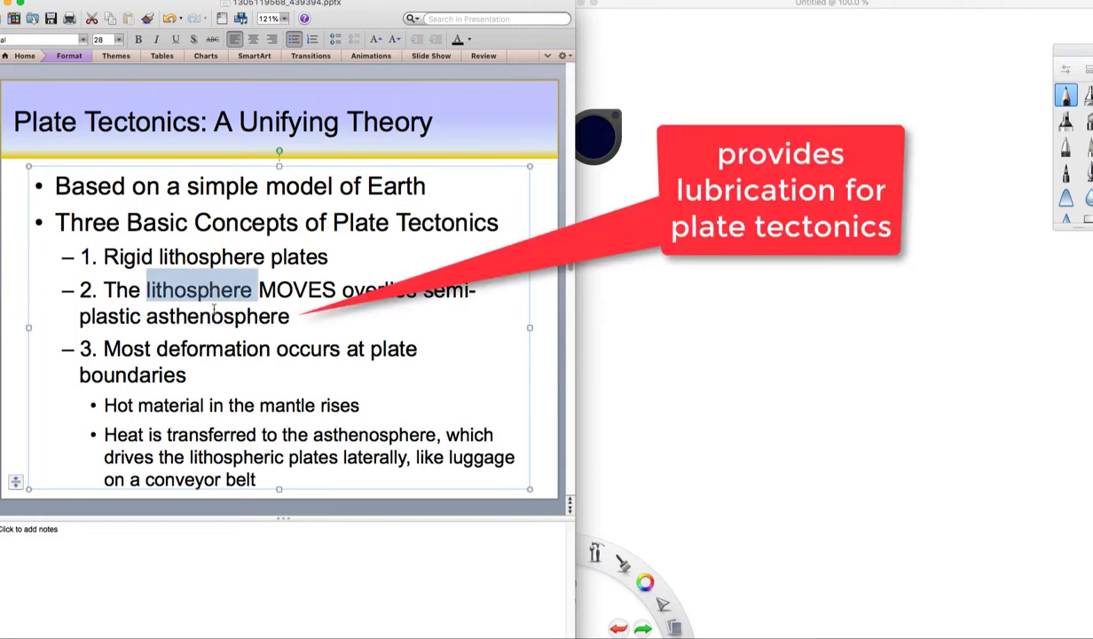
mouse_move(205, 316)
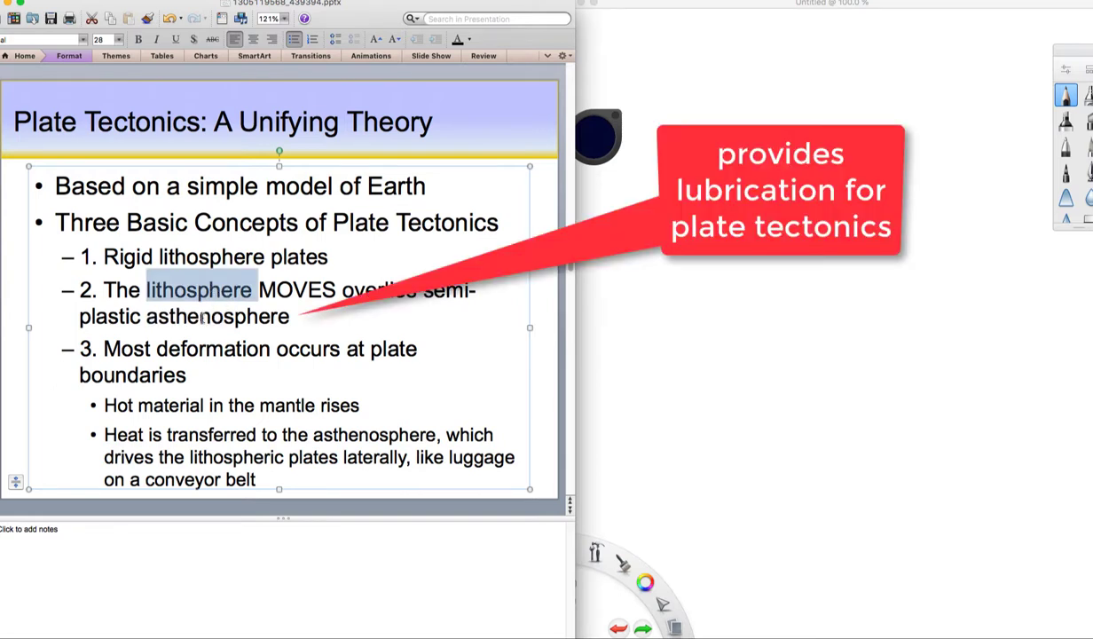
double_click(217, 316)
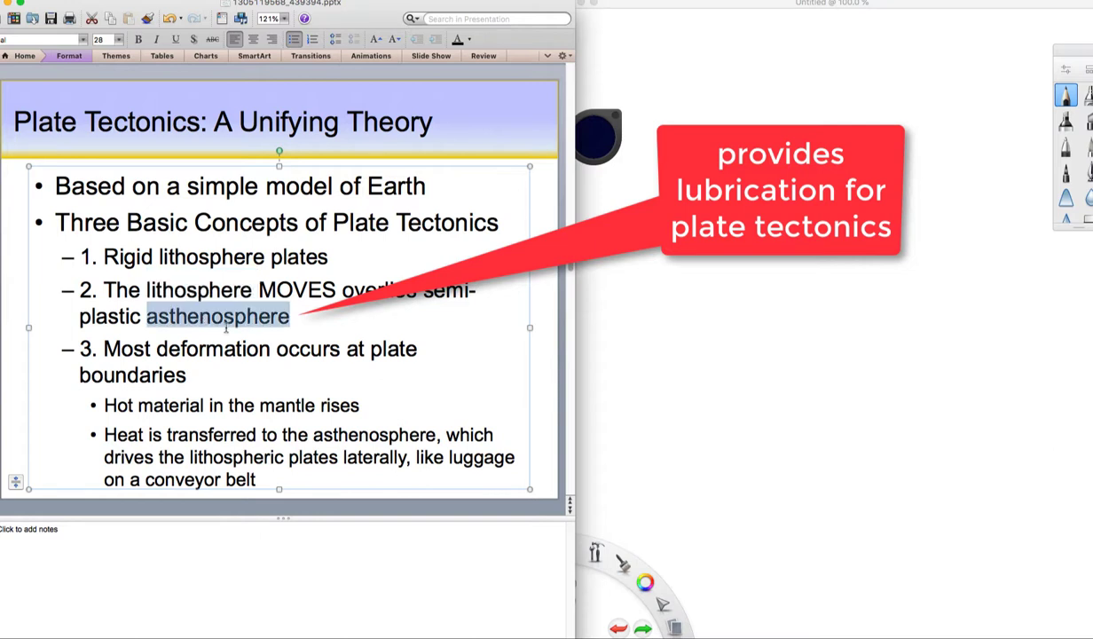
mouse_move(277, 348)
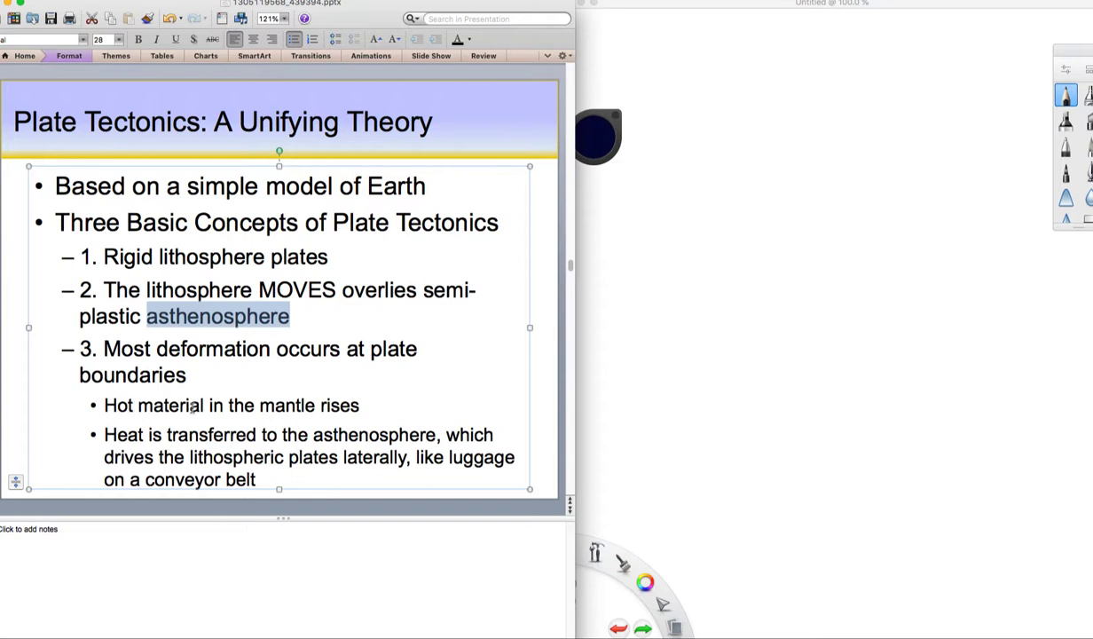
mouse_move(179, 422)
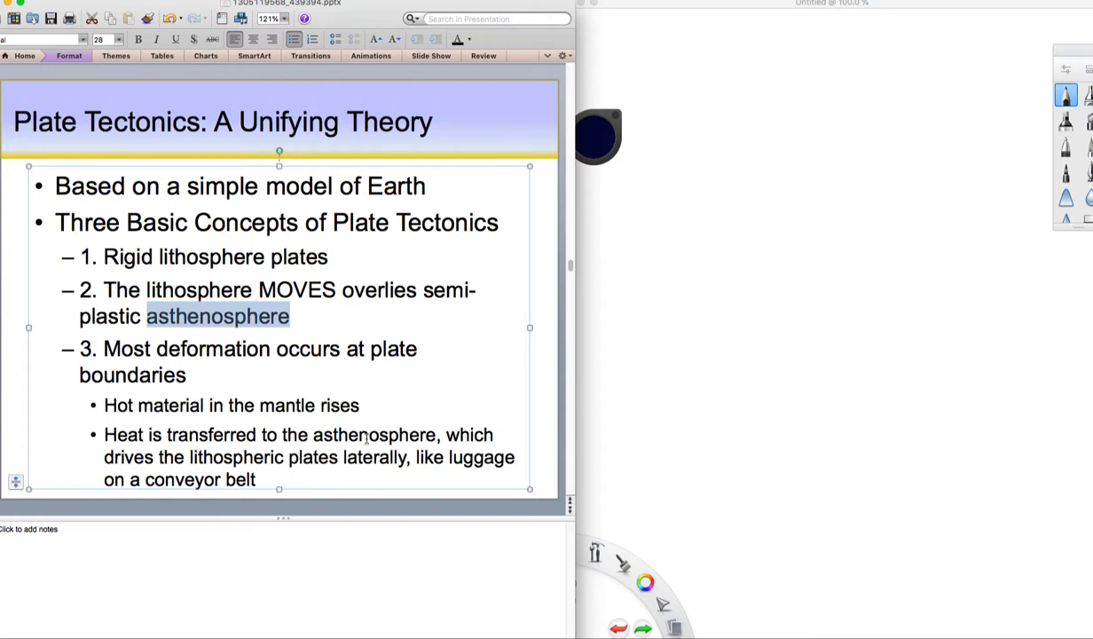
mouse_move(359, 458)
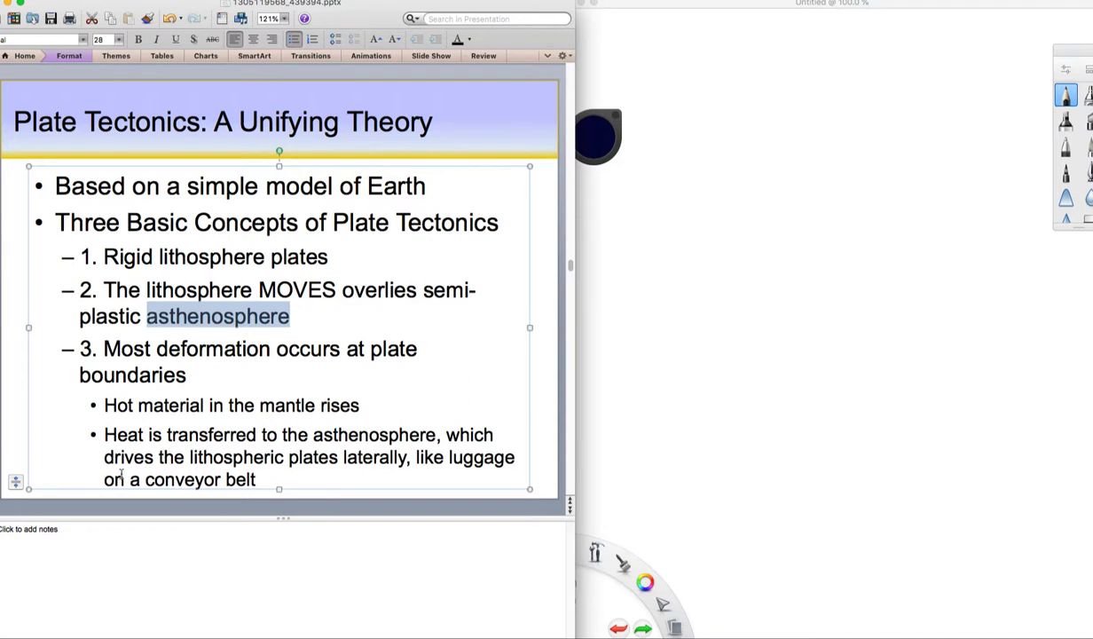
mouse_move(267, 468)
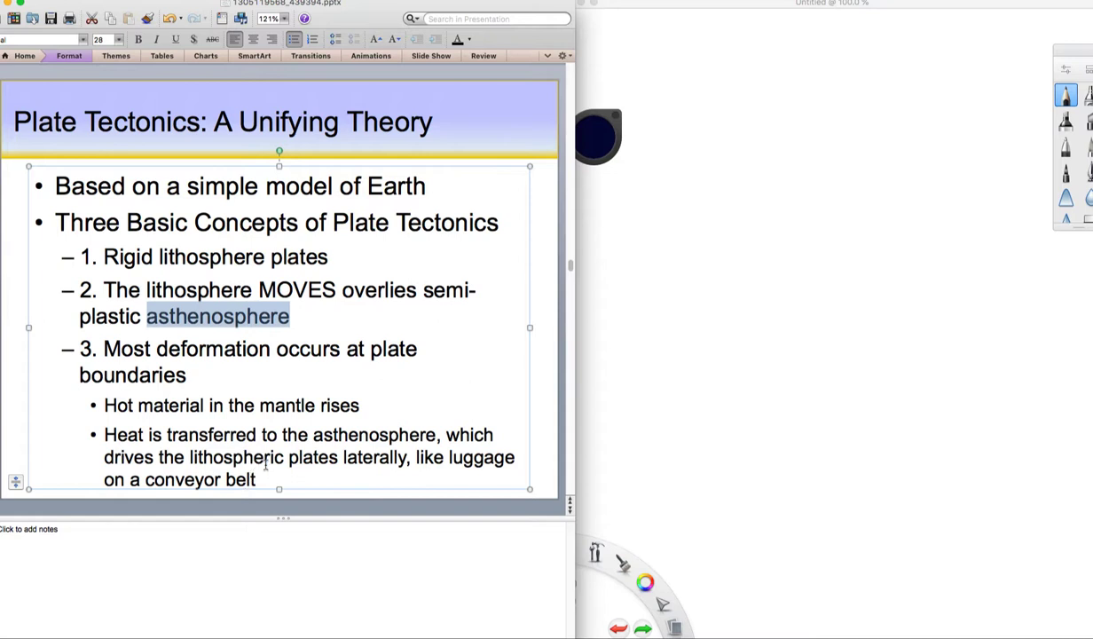
mouse_move(560, 363)
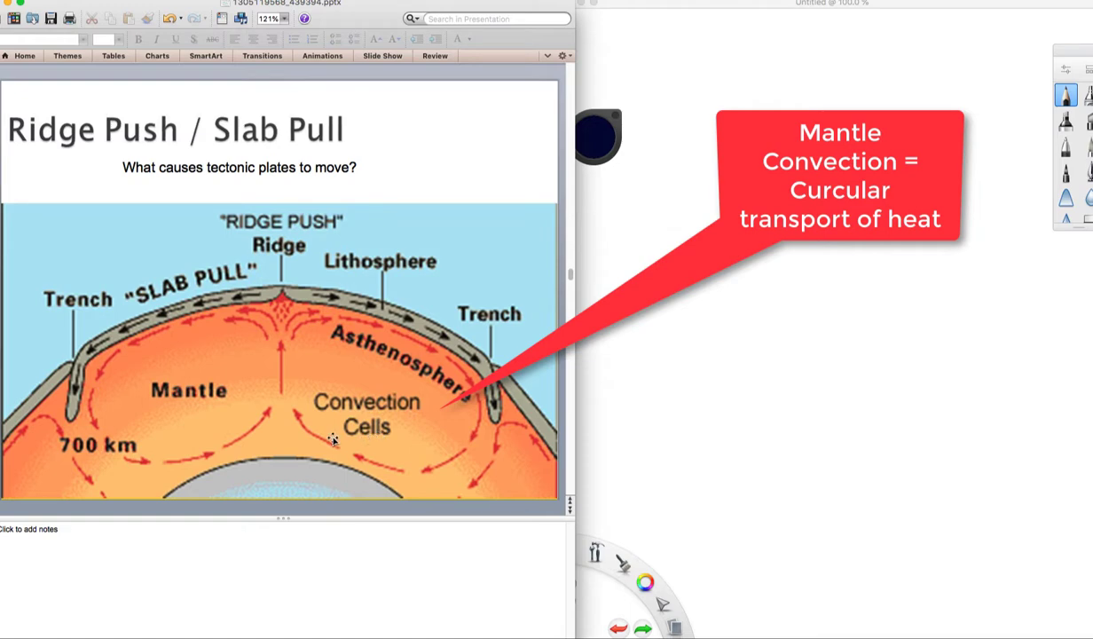
mouse_move(297, 167)
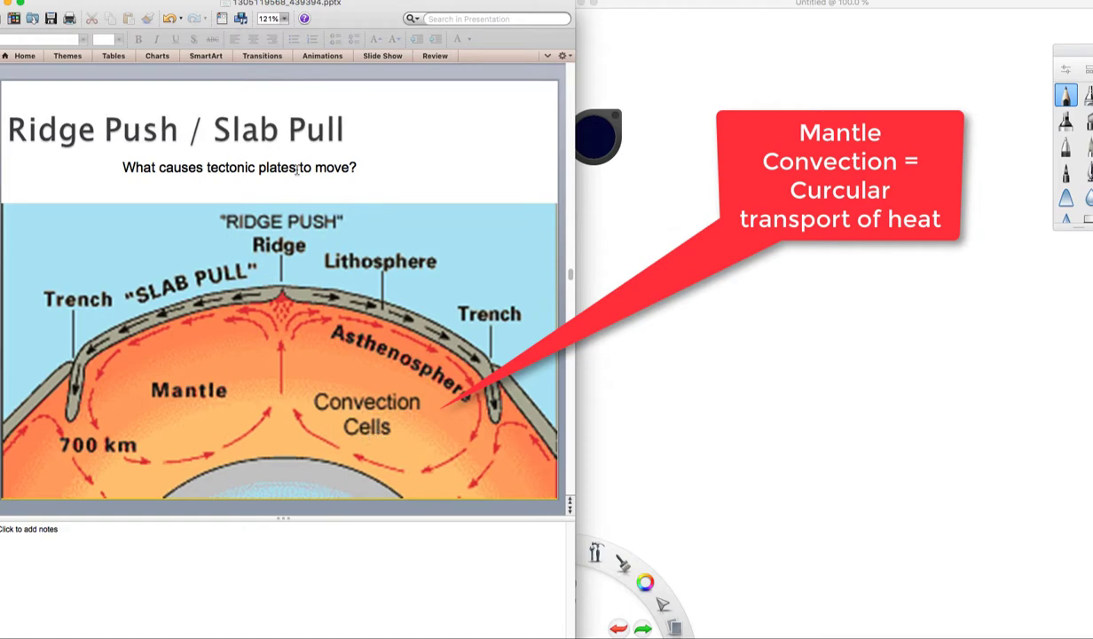
mouse_move(353, 433)
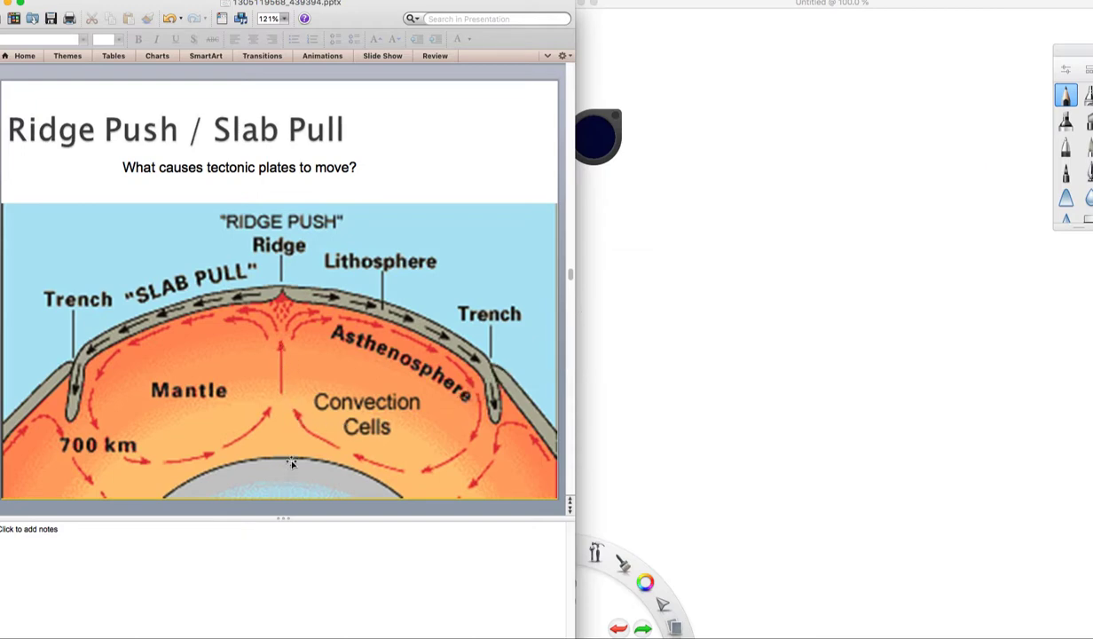
mouse_move(287, 446)
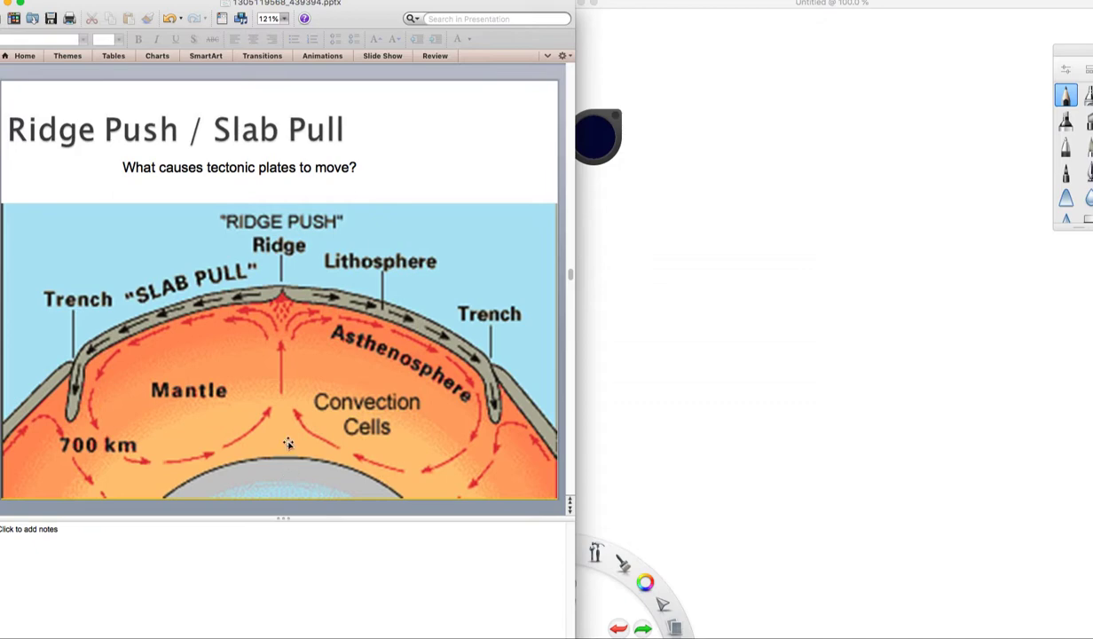
mouse_move(284, 440)
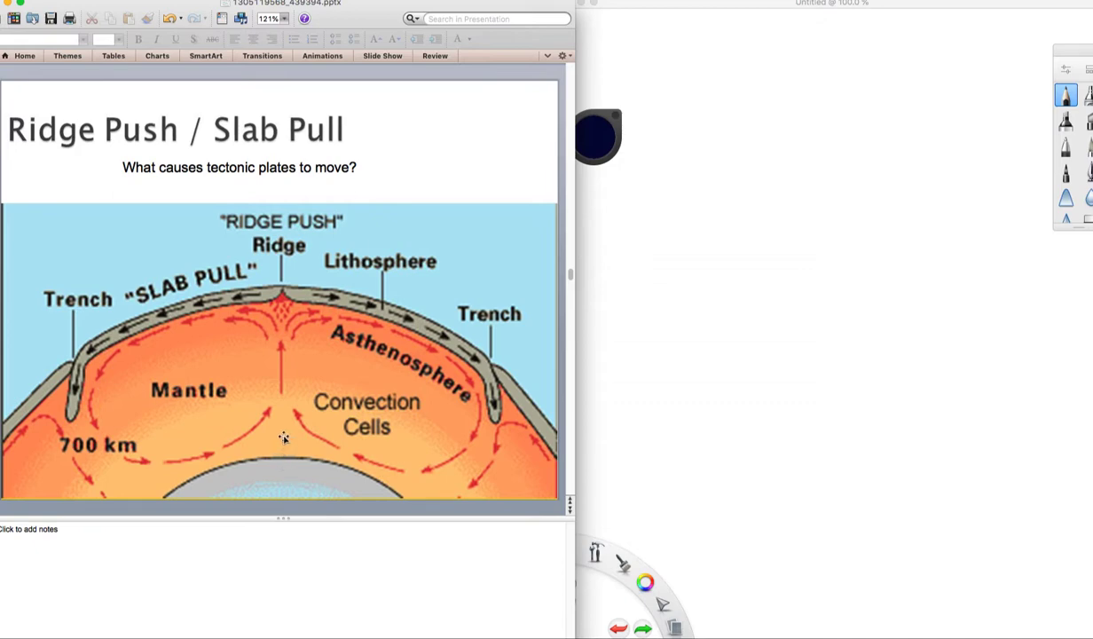
mouse_move(284, 350)
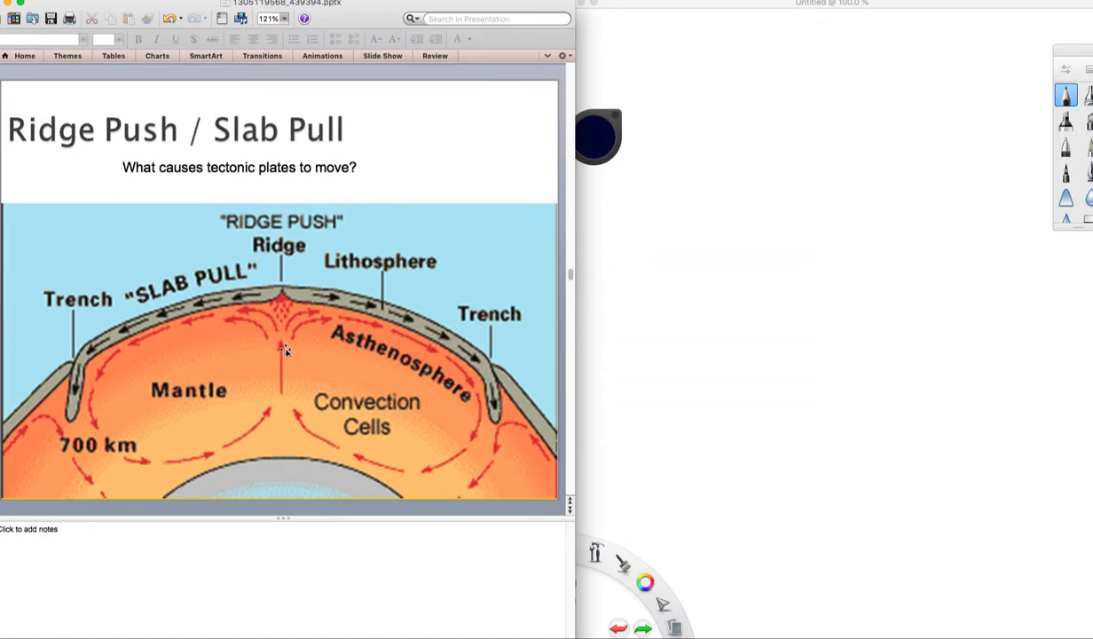
mouse_move(282, 311)
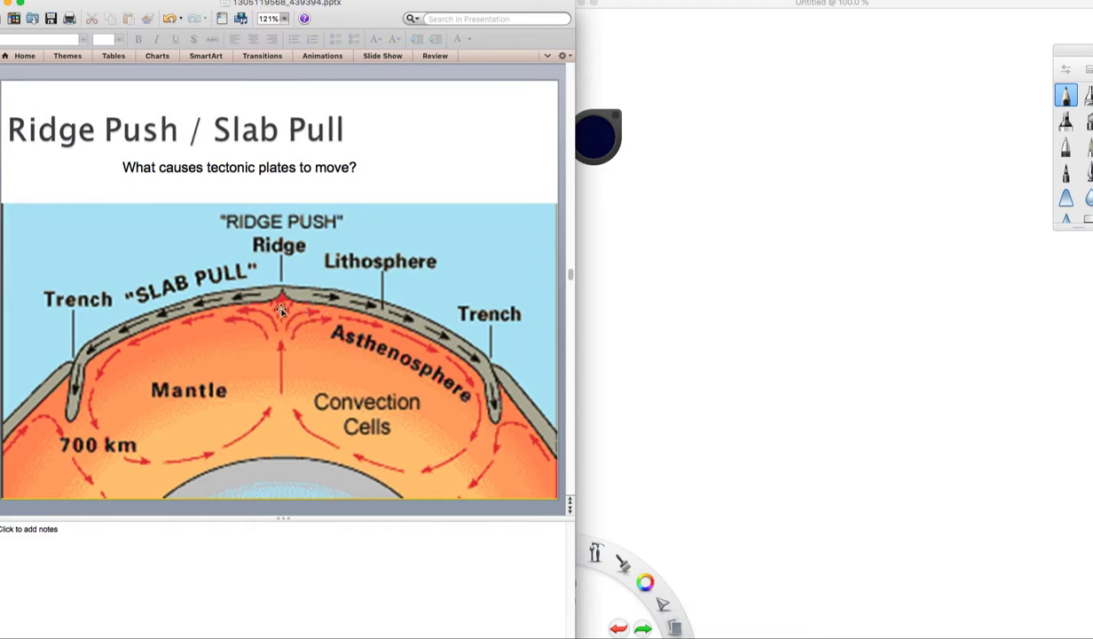
mouse_move(330, 302)
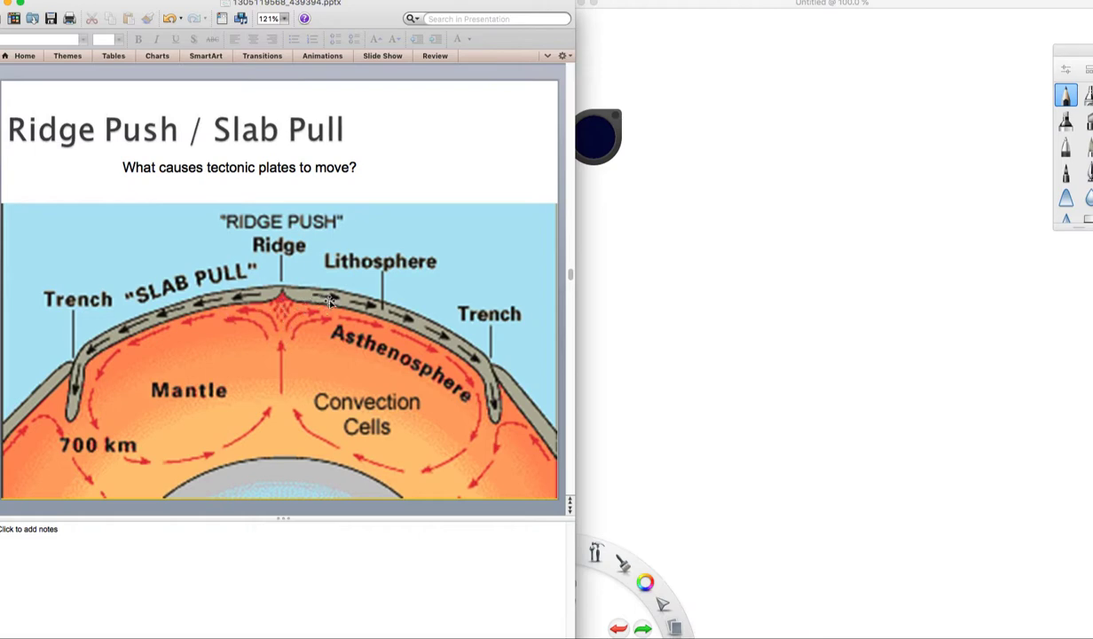
mouse_move(387, 346)
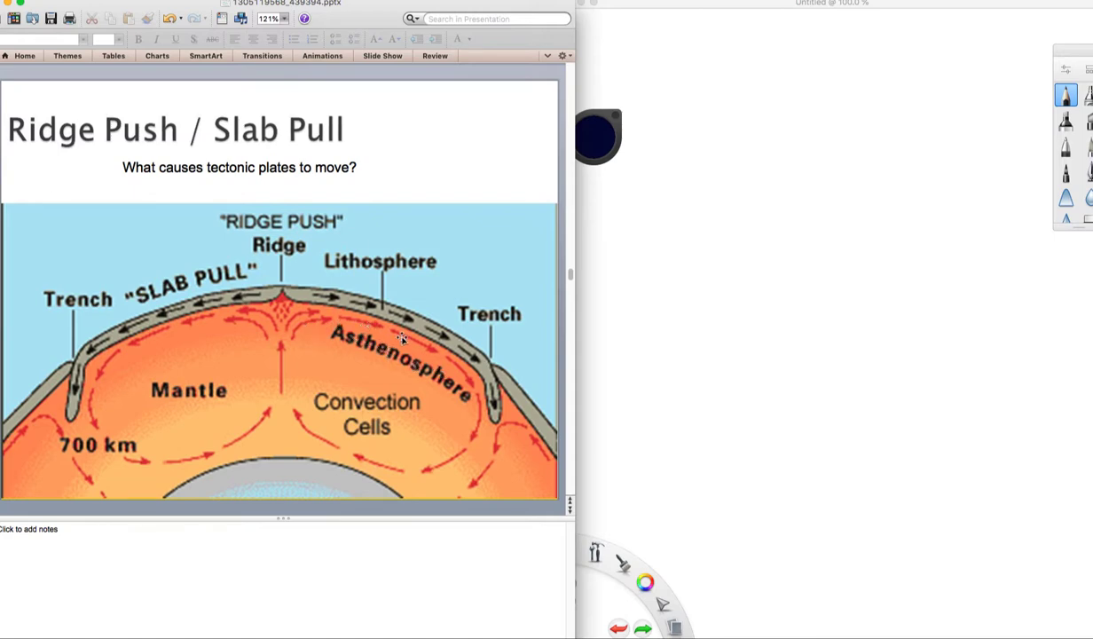
mouse_move(352, 305)
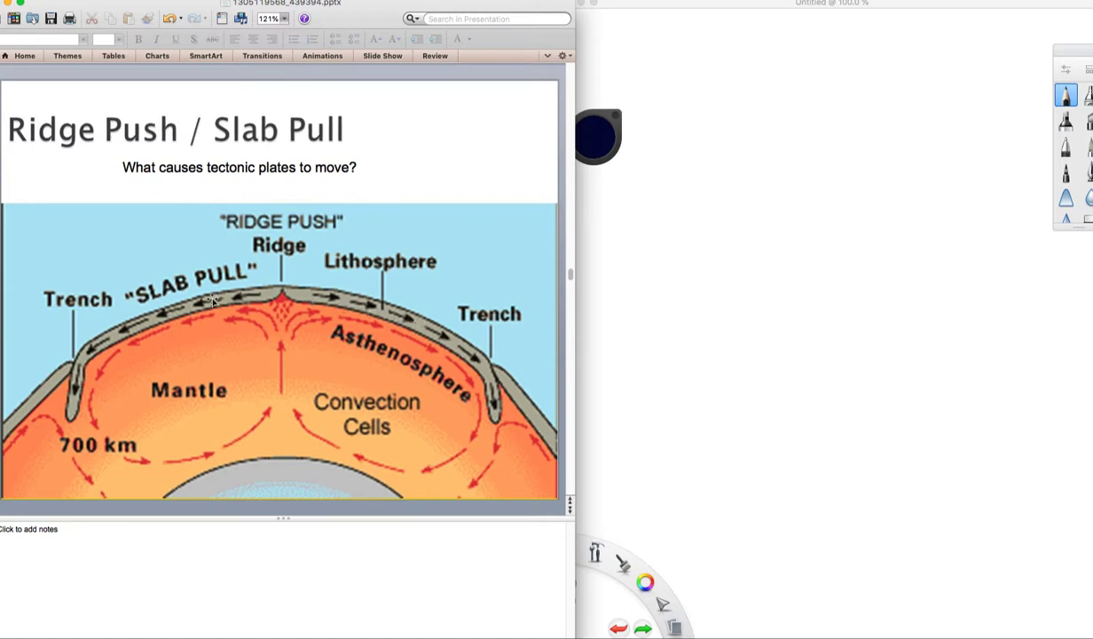
mouse_move(405, 352)
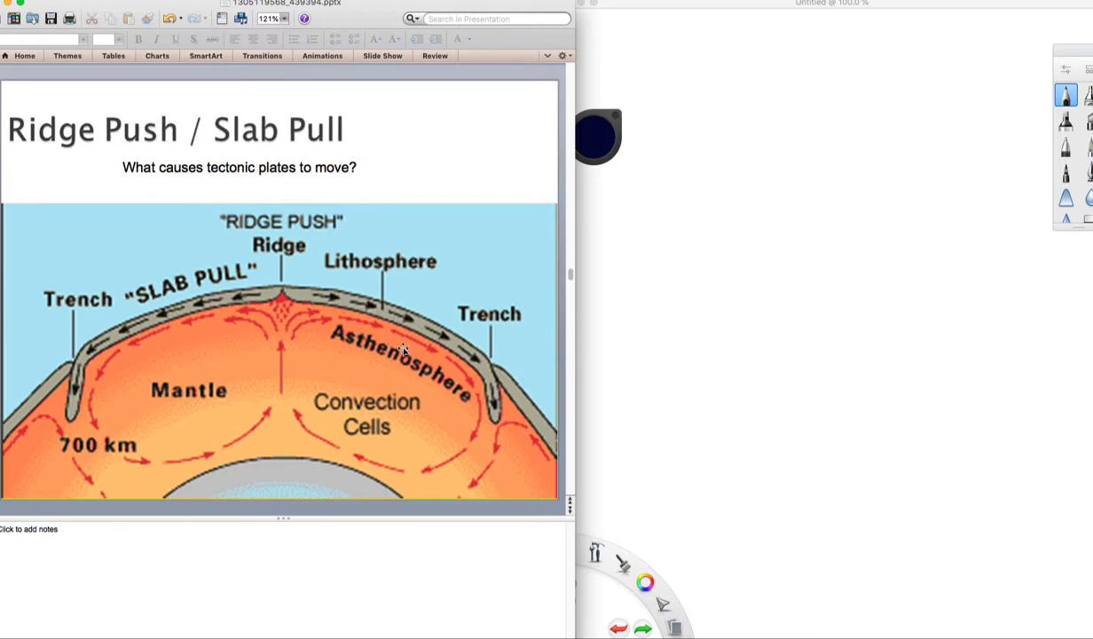
mouse_move(472, 376)
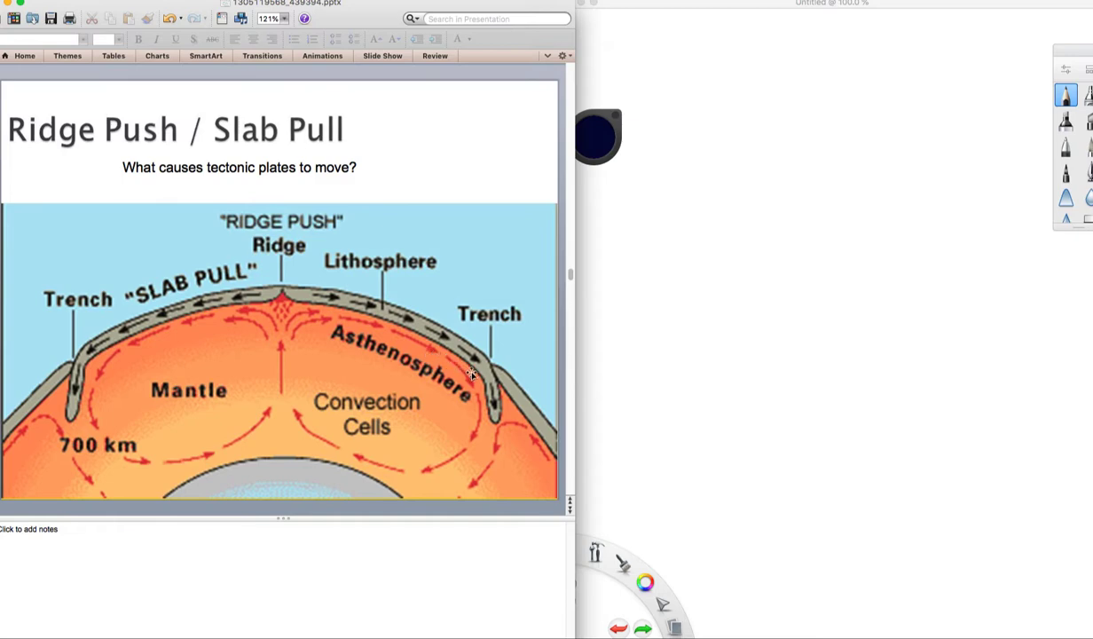
mouse_move(465, 461)
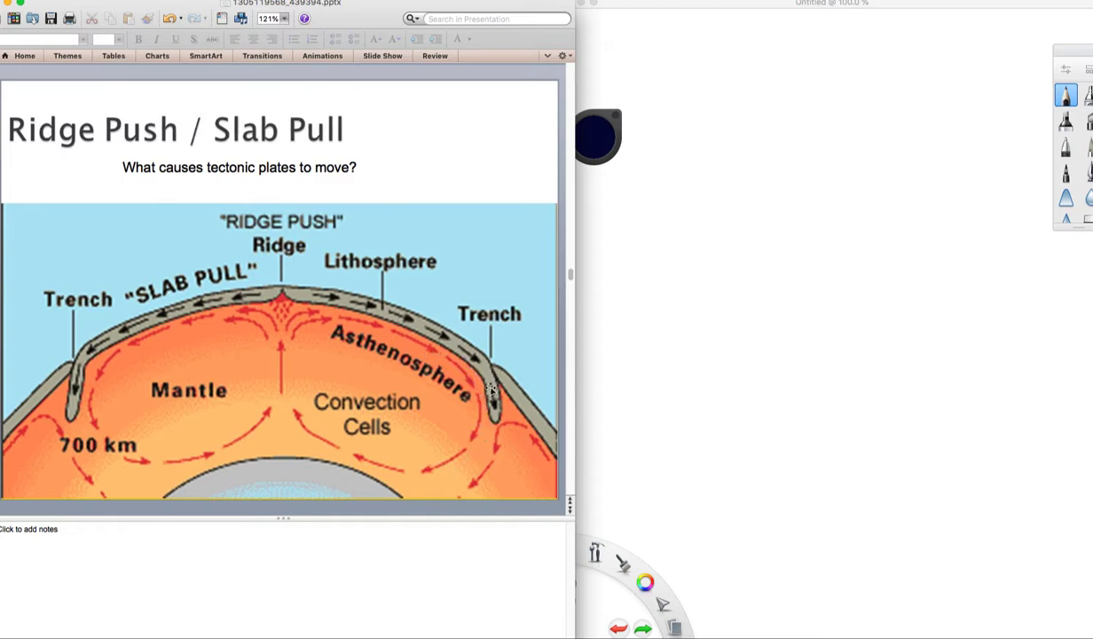
mouse_move(496, 377)
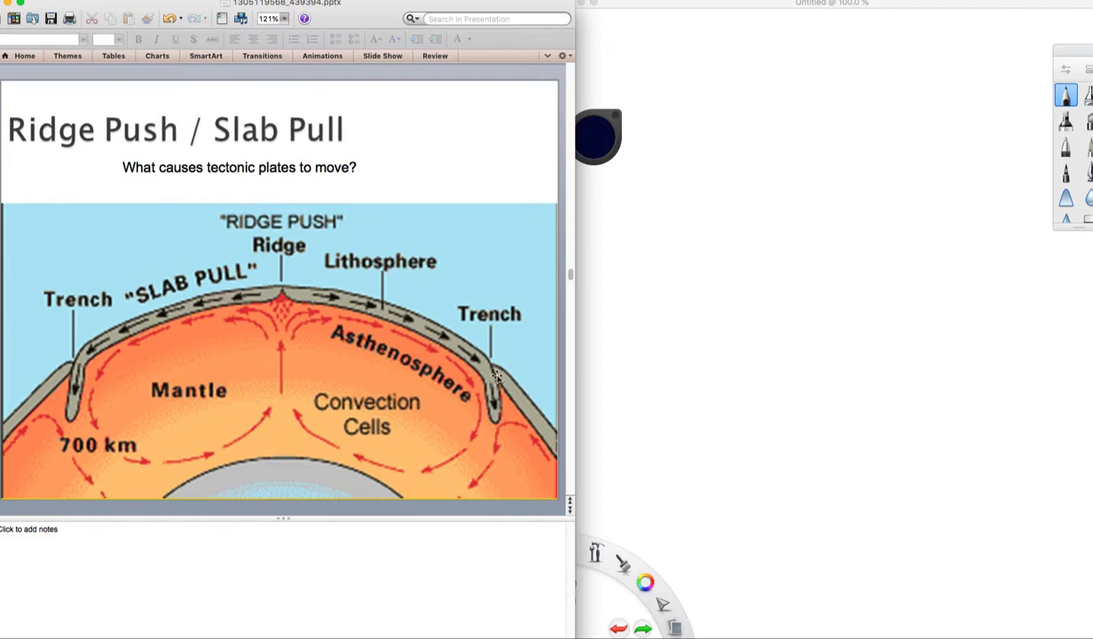
mouse_move(346, 437)
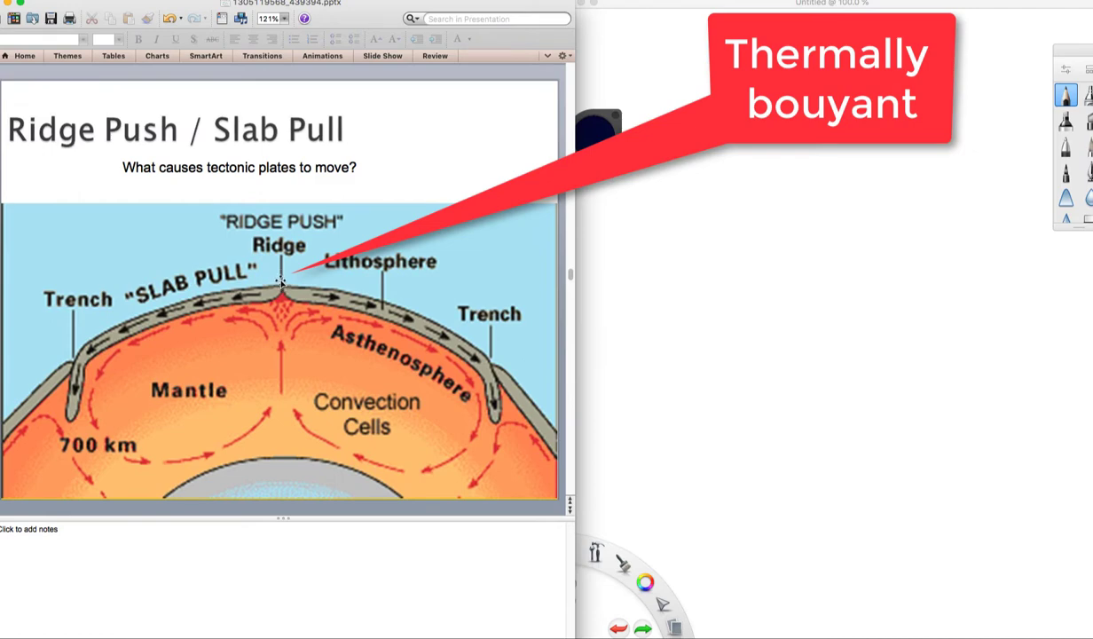
mouse_move(279, 276)
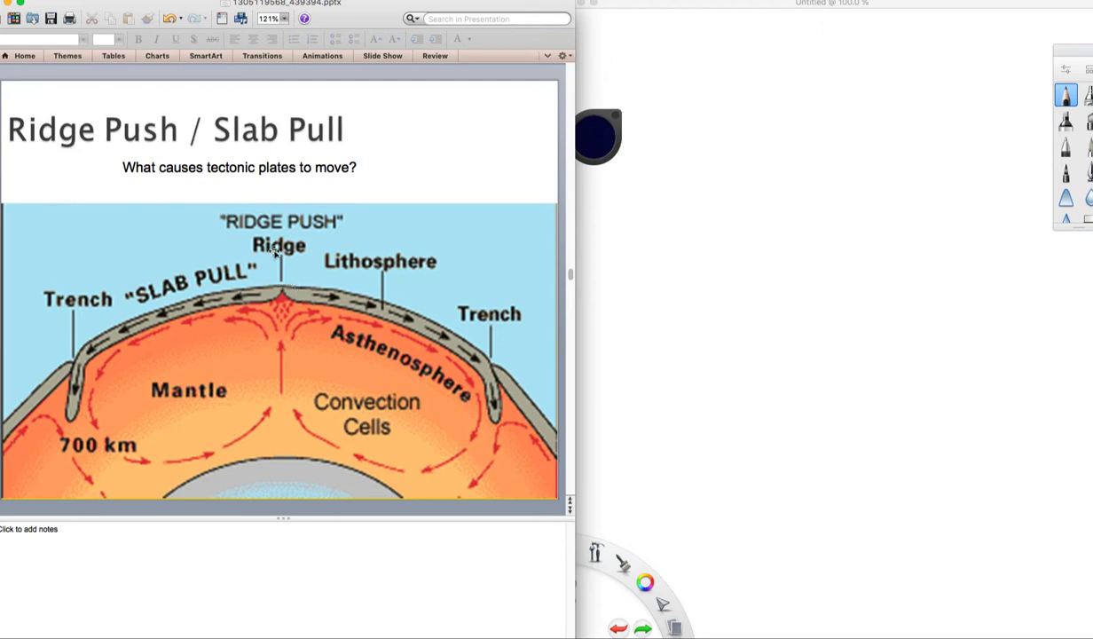
mouse_move(282, 245)
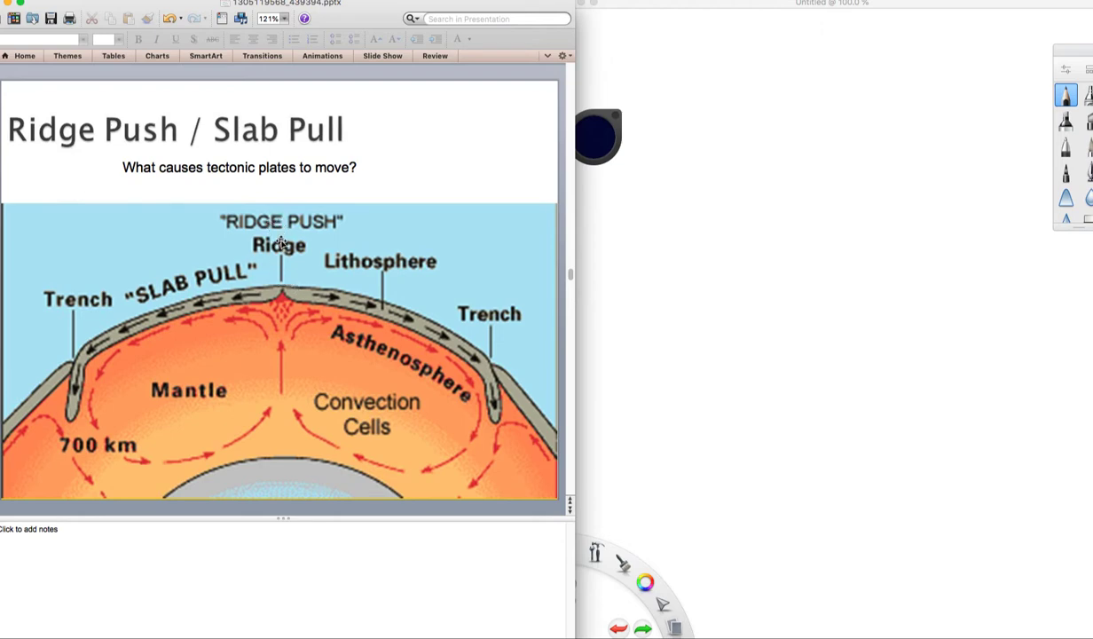
mouse_move(320, 293)
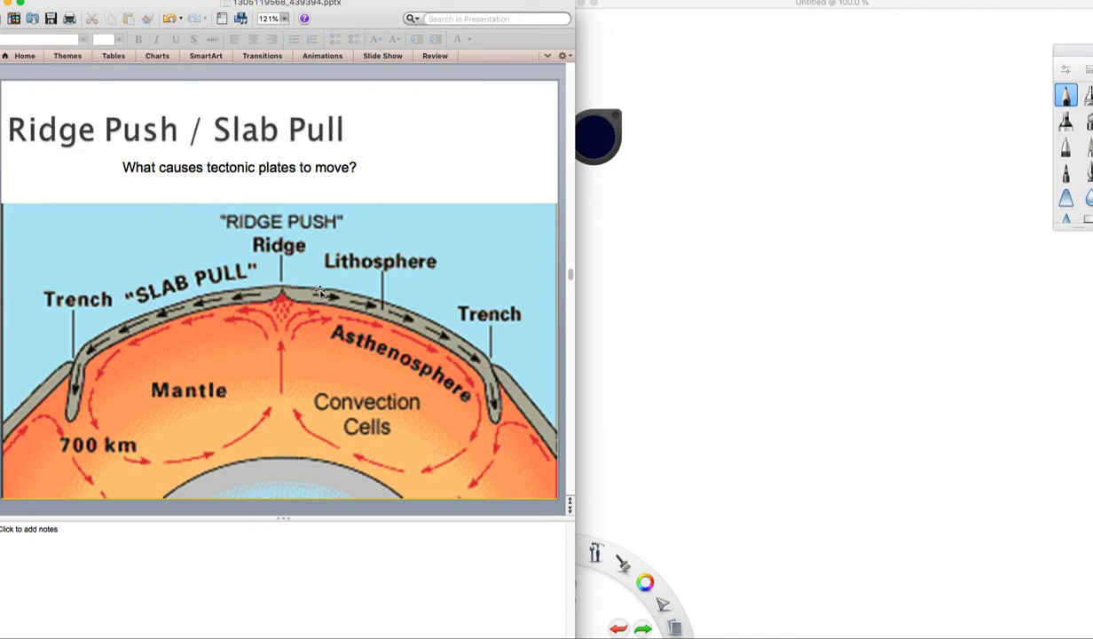
mouse_move(358, 305)
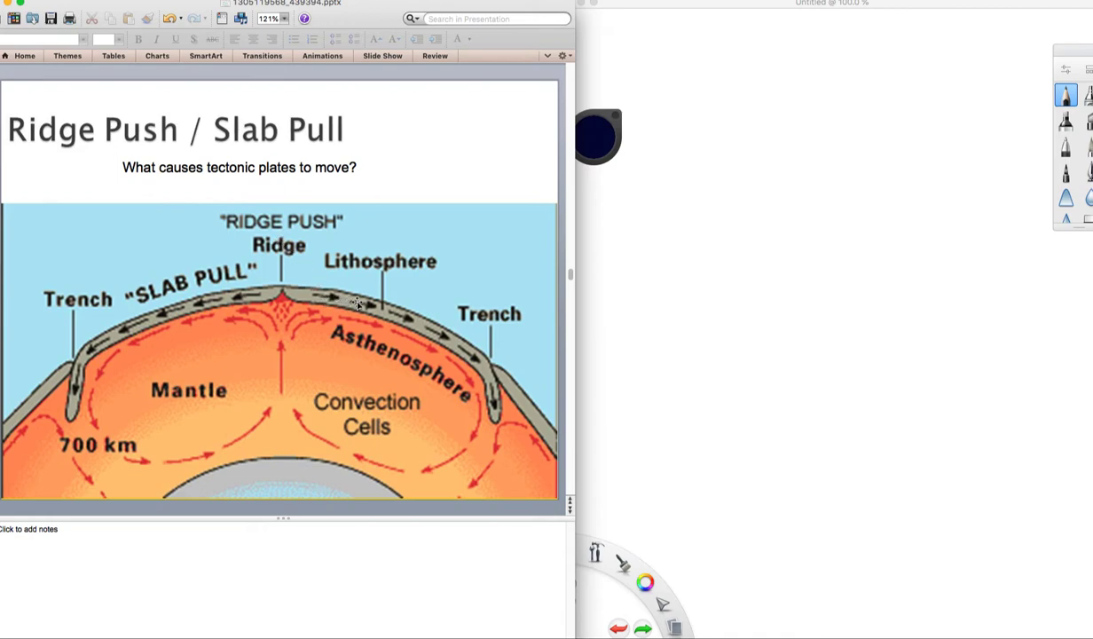
mouse_move(442, 334)
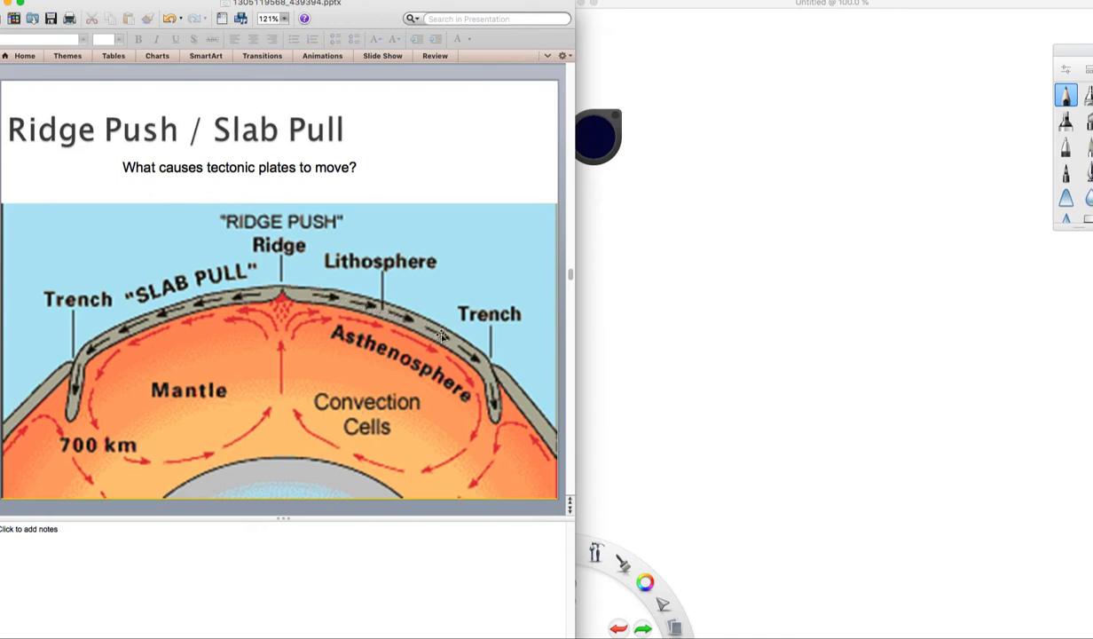
mouse_move(481, 366)
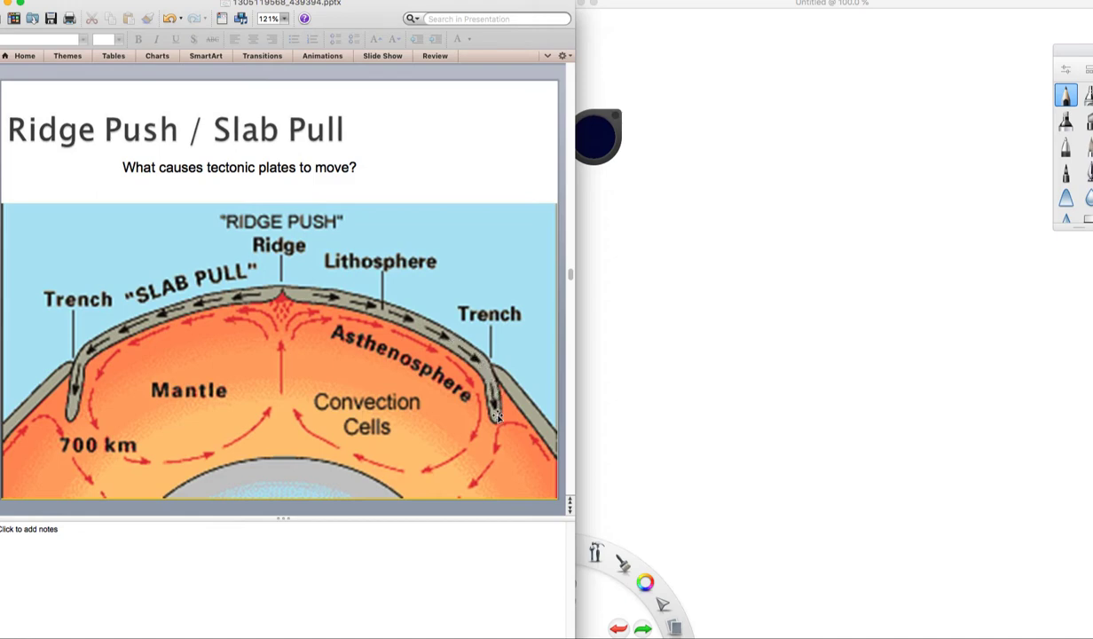
mouse_move(487, 380)
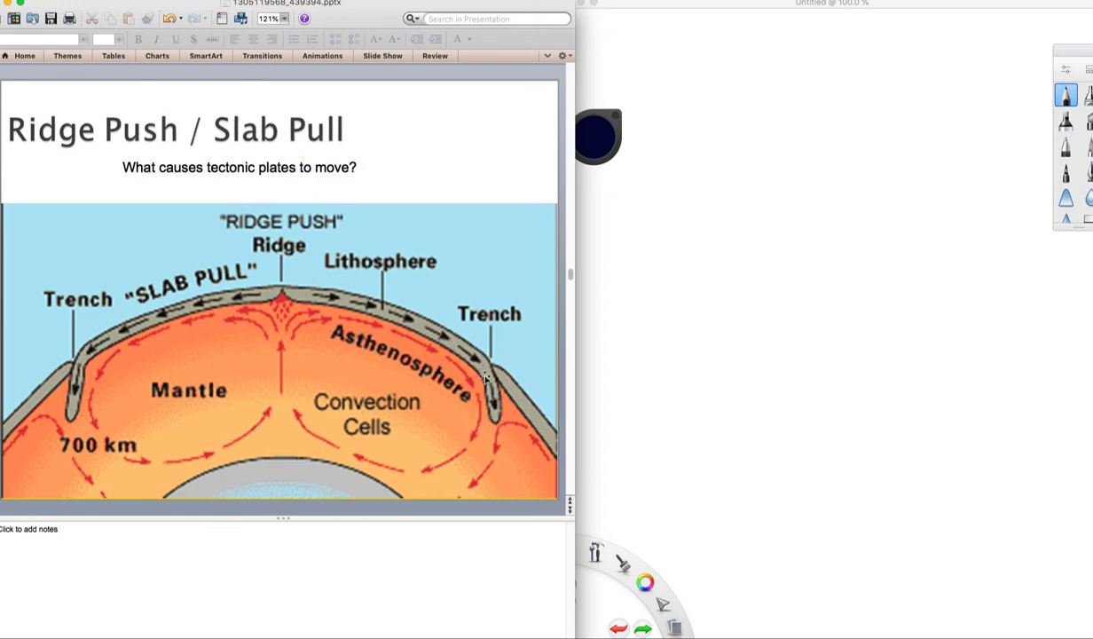
mouse_move(269, 147)
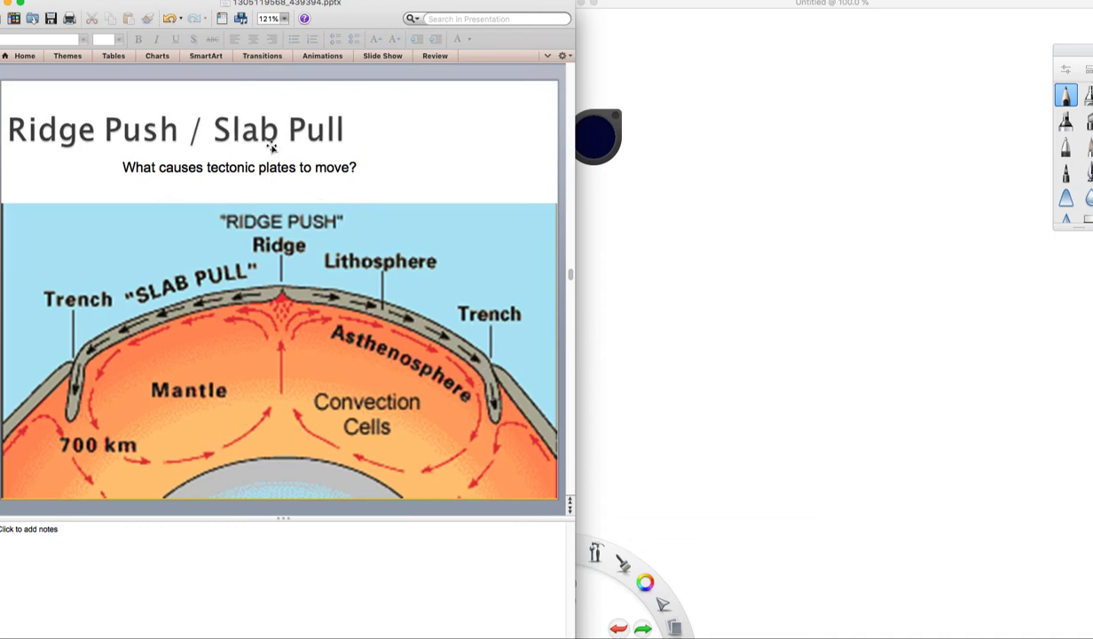
mouse_move(482, 373)
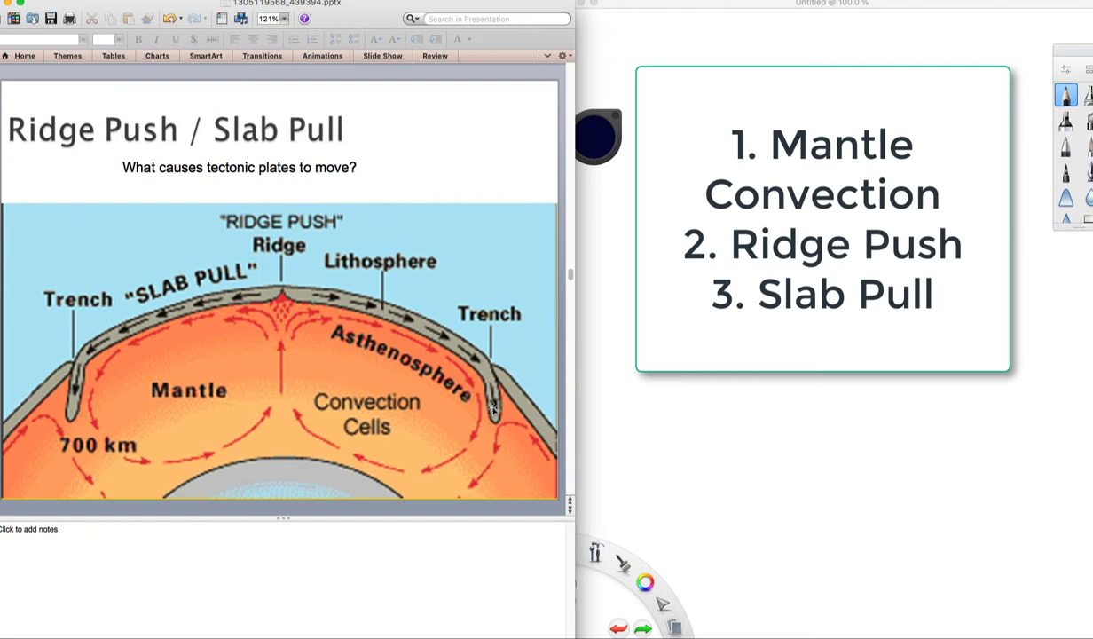
mouse_move(282, 227)
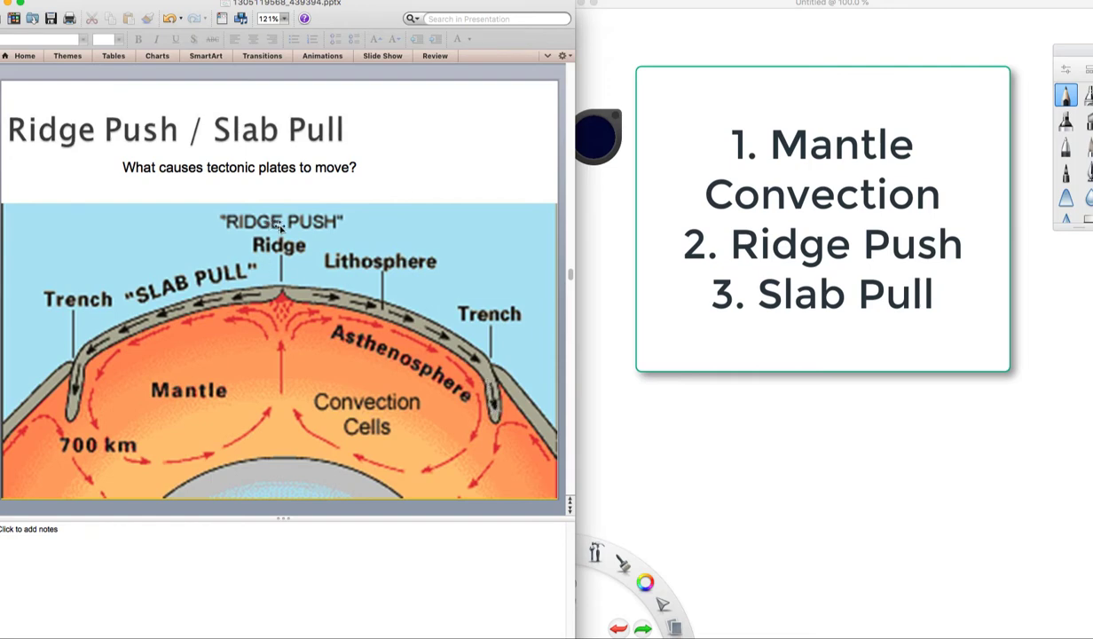
mouse_move(149, 302)
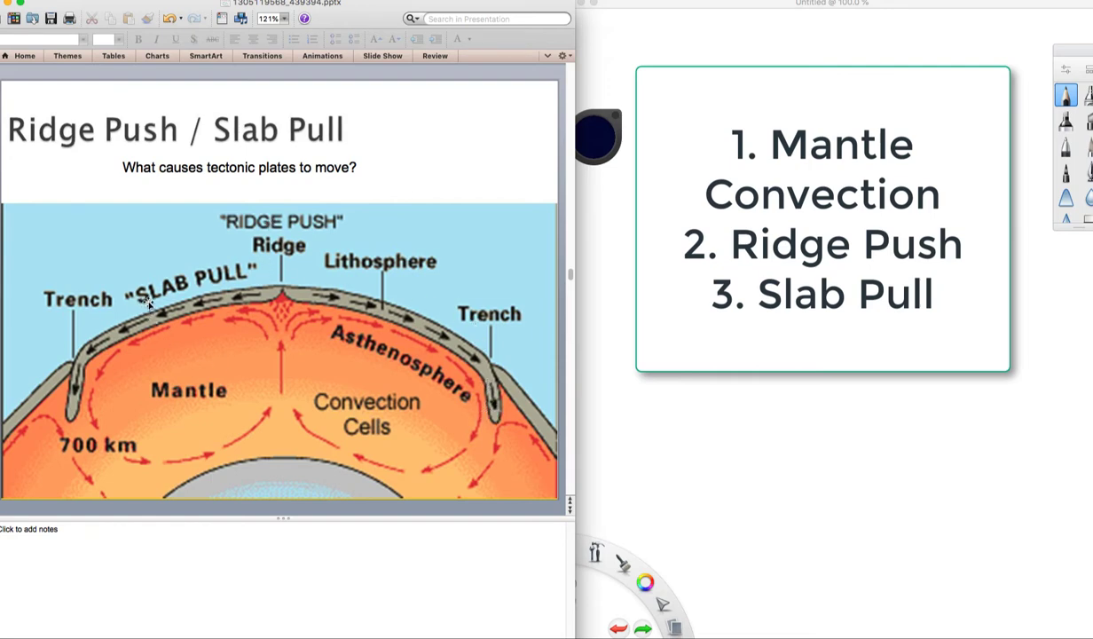
mouse_move(546, 404)
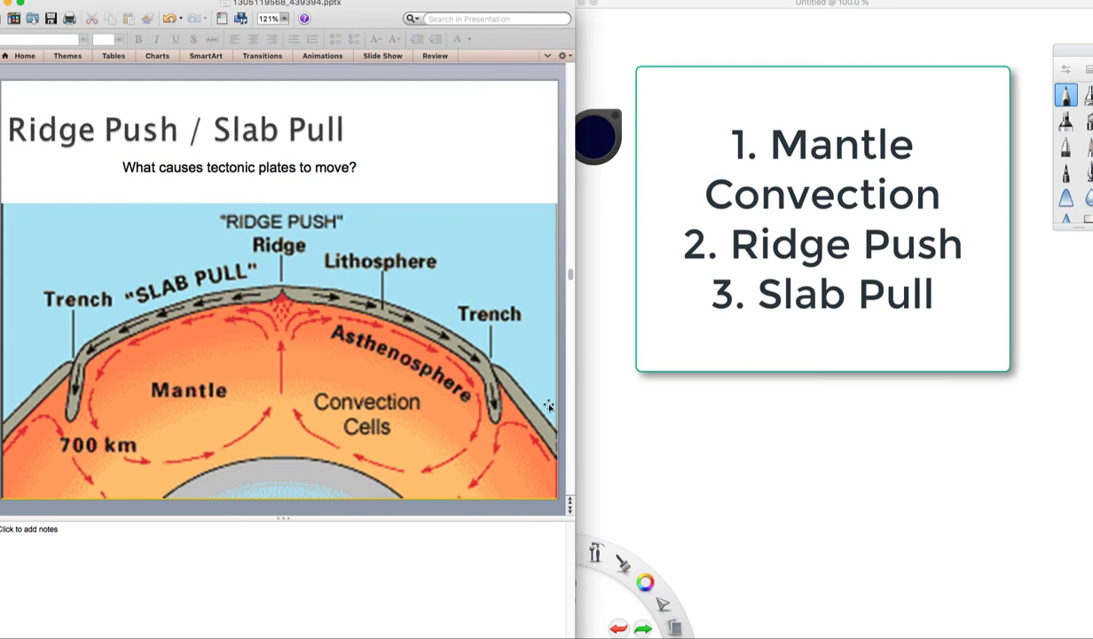
mouse_move(567, 364)
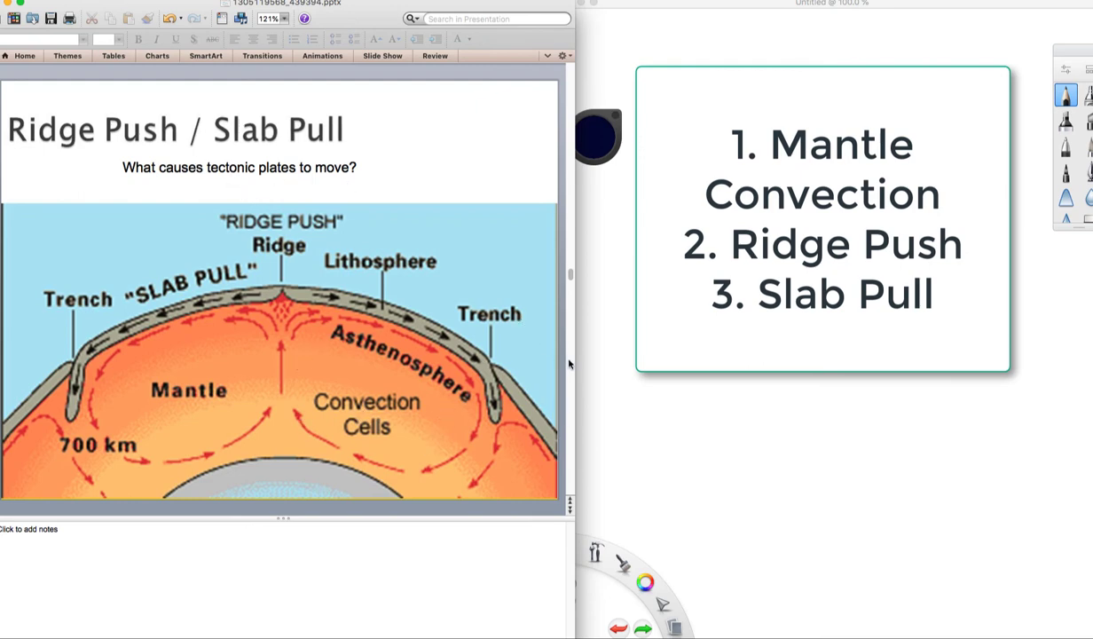